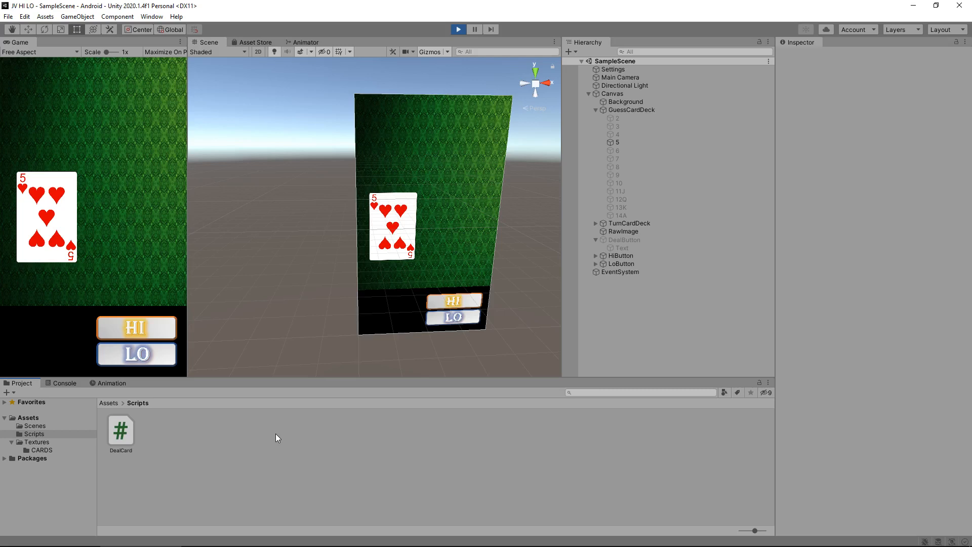
pyautogui.moveTo(311, 427)
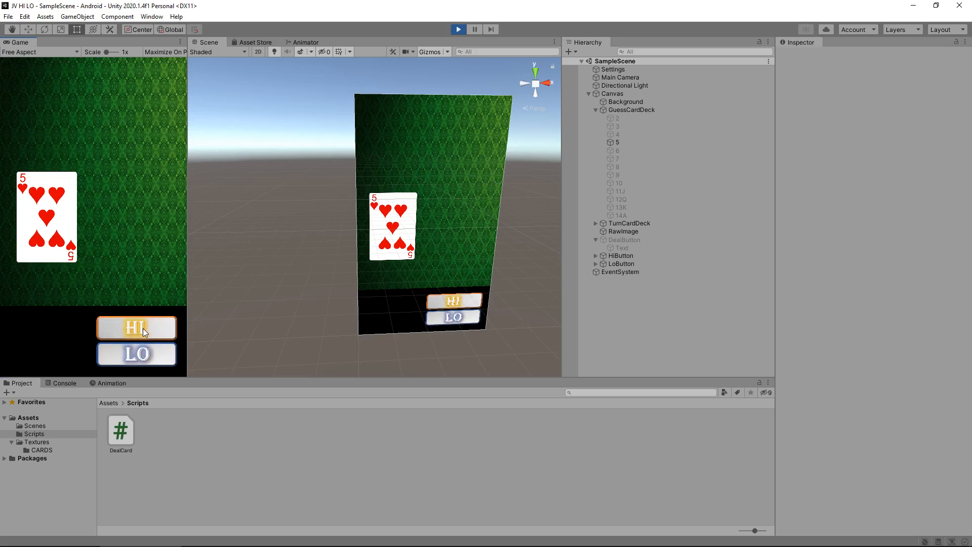
pyautogui.moveTo(147, 335)
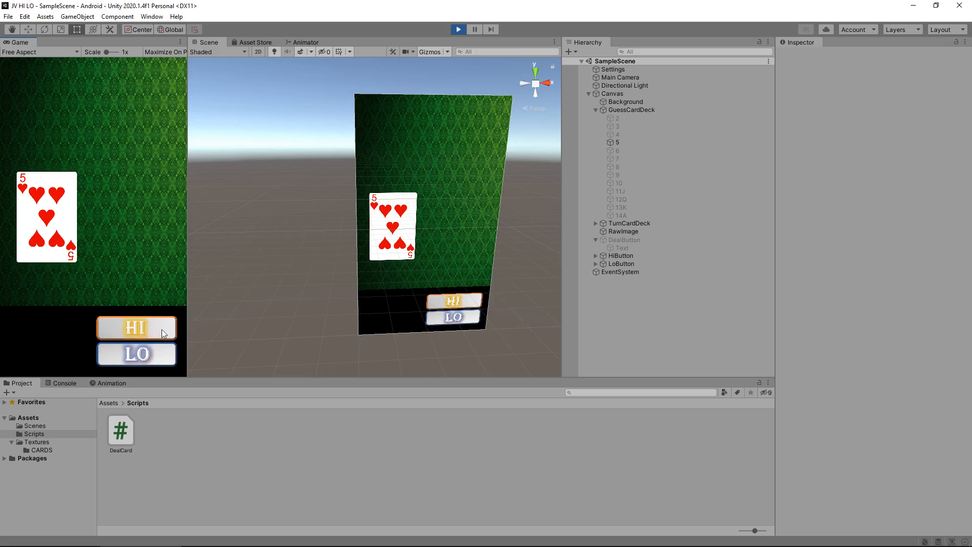
# - Create a C# script named CardControl in Assets/Scripts and open it in Visual Studio
pyautogui.click(136, 327)
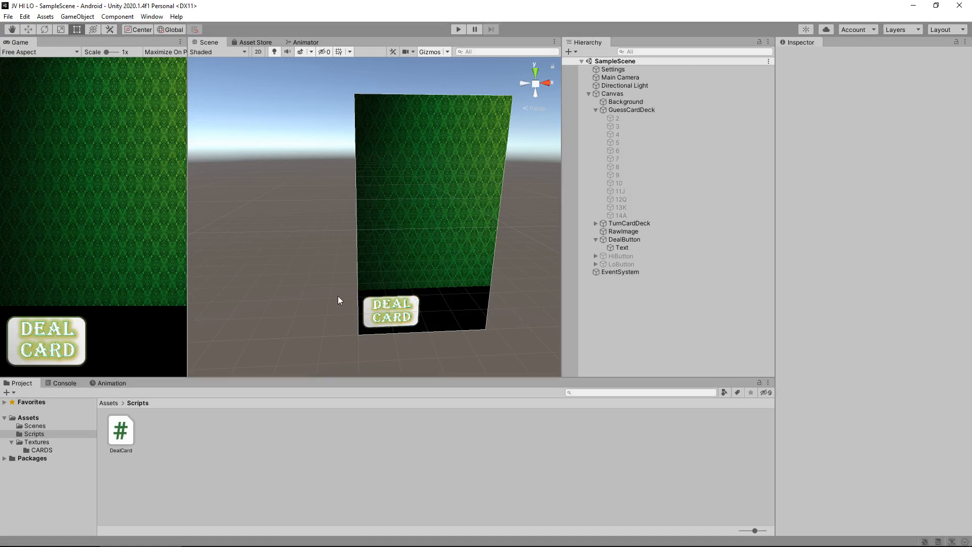
pyautogui.moveTo(327, 290)
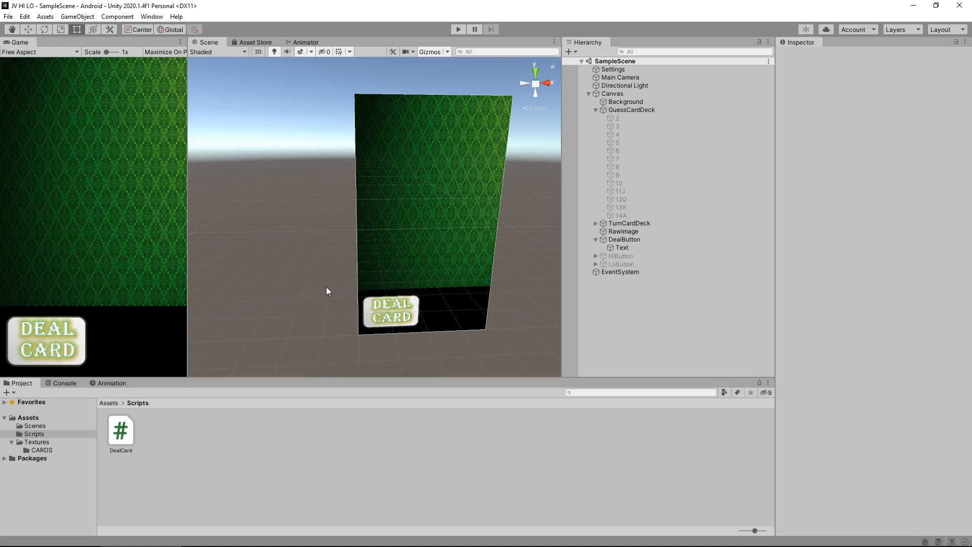
pyautogui.moveTo(264, 292)
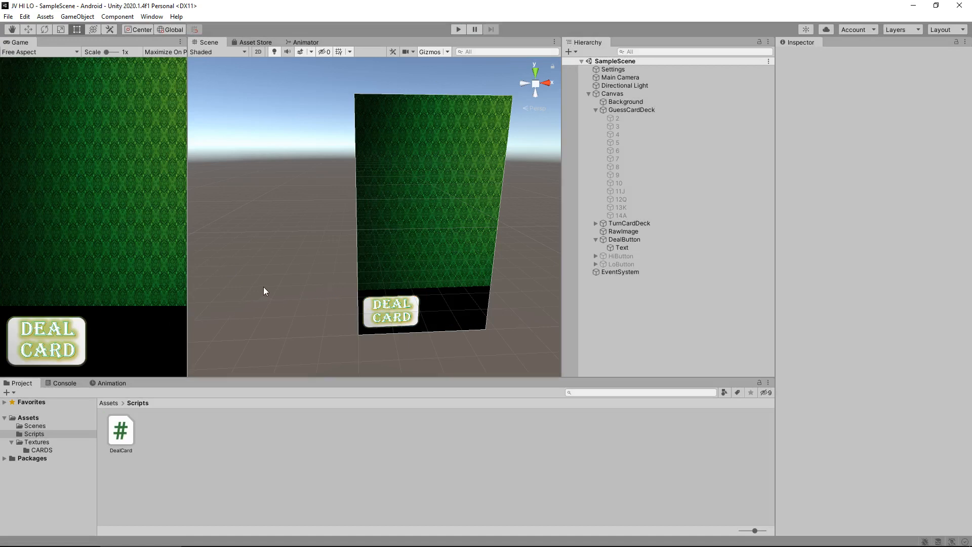
pyautogui.moveTo(269, 287)
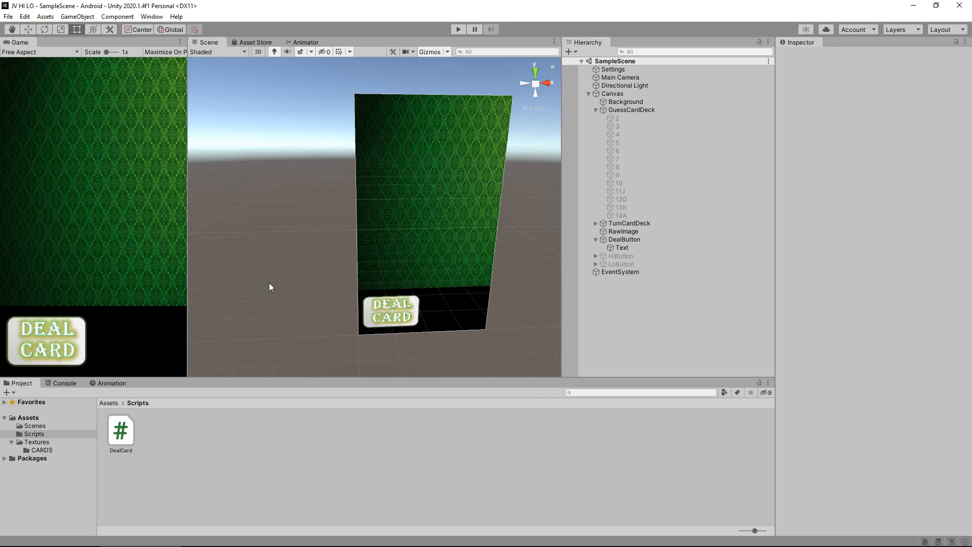
pyautogui.moveTo(282, 282)
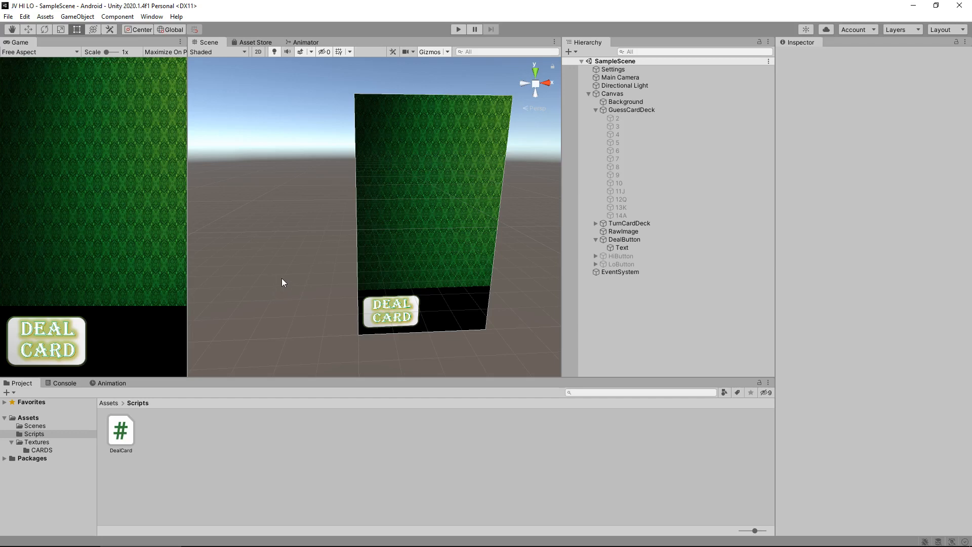
pyautogui.moveTo(274, 282)
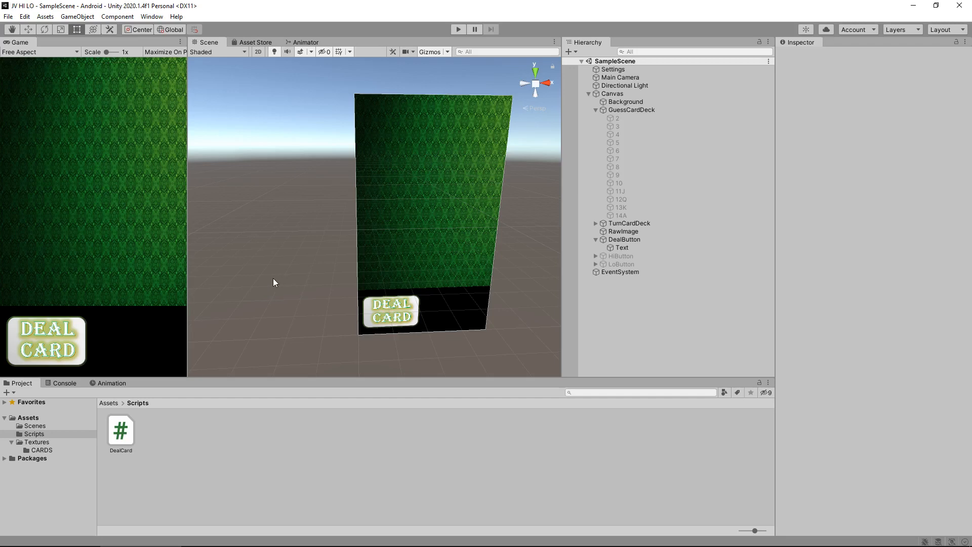
pyautogui.moveTo(161, 431)
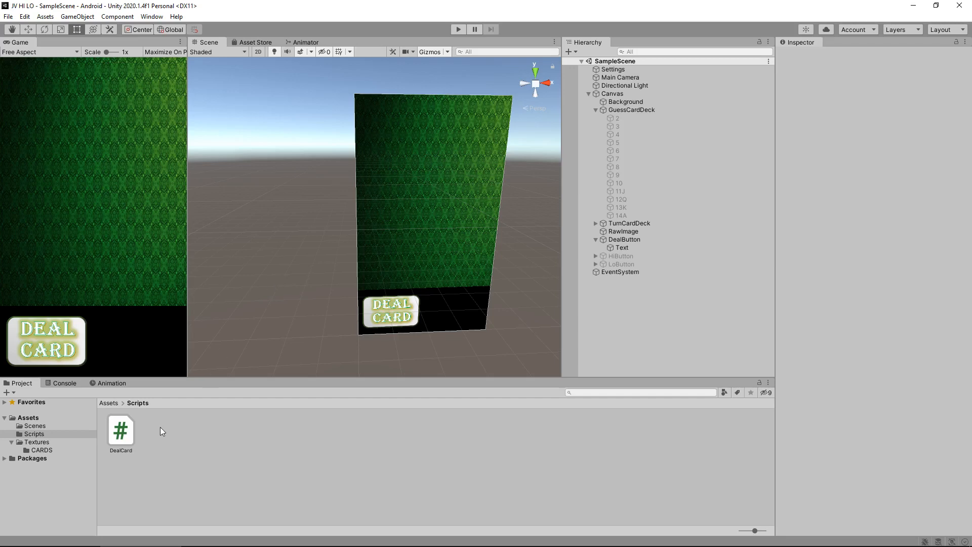
pyautogui.rightClick(159, 431)
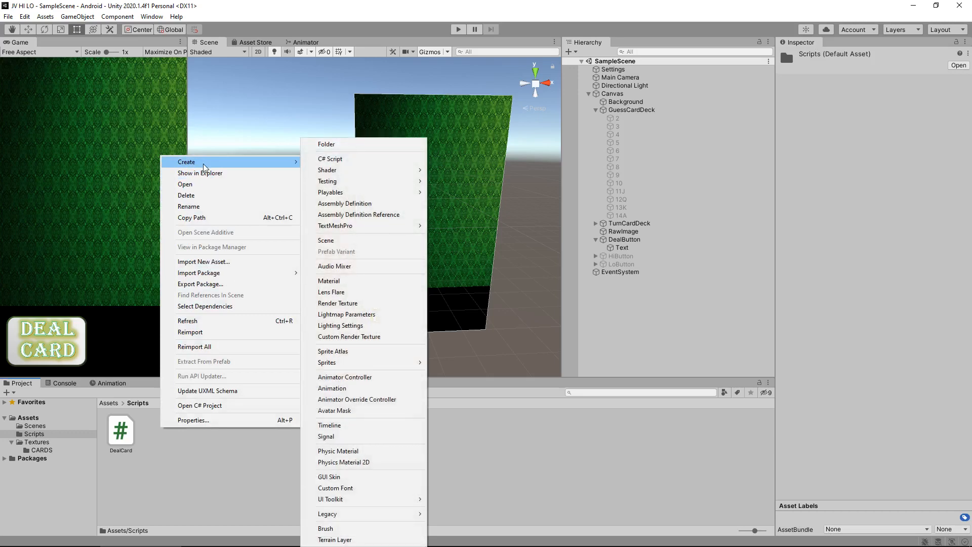
pyautogui.click(330, 159)
pyautogui.write('CardControl')
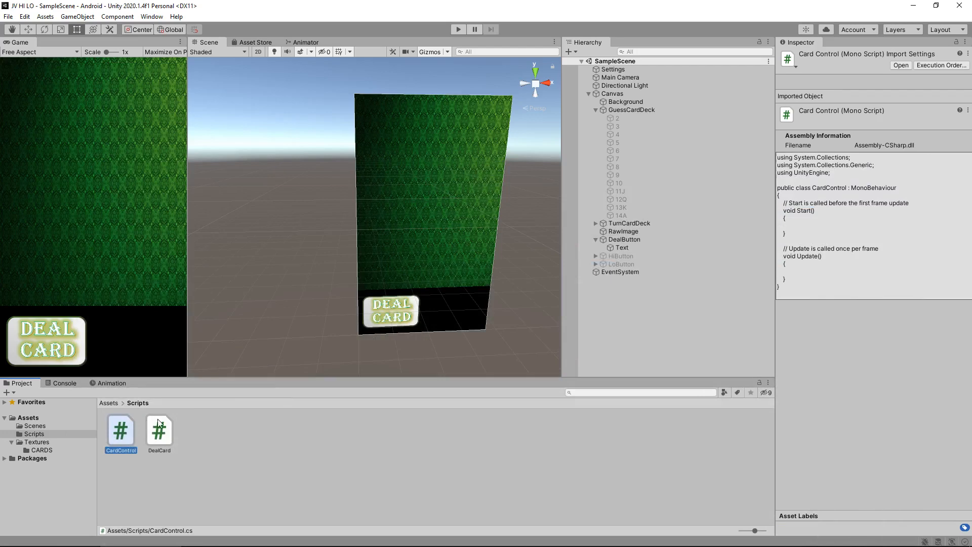
pyautogui.doubleClick(121, 430)
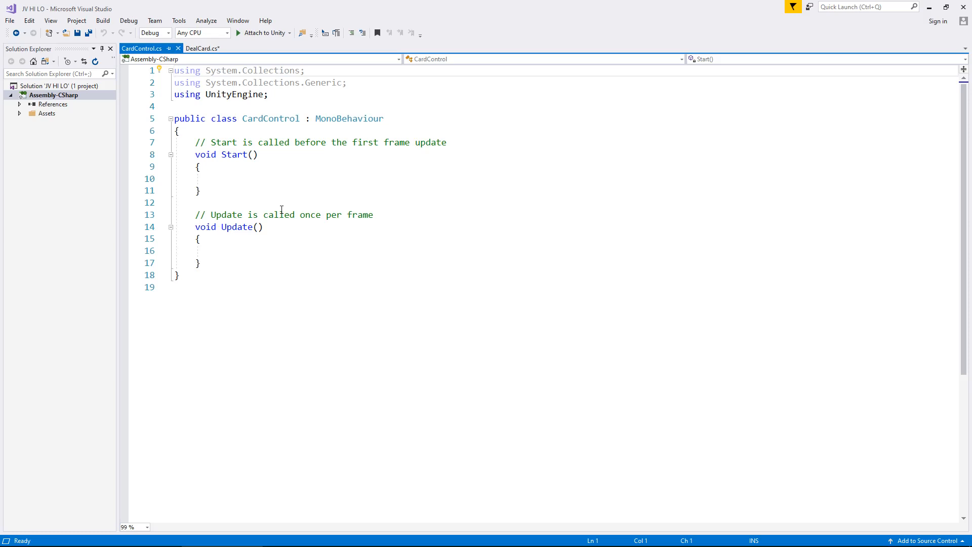
pyautogui.click(174, 70)
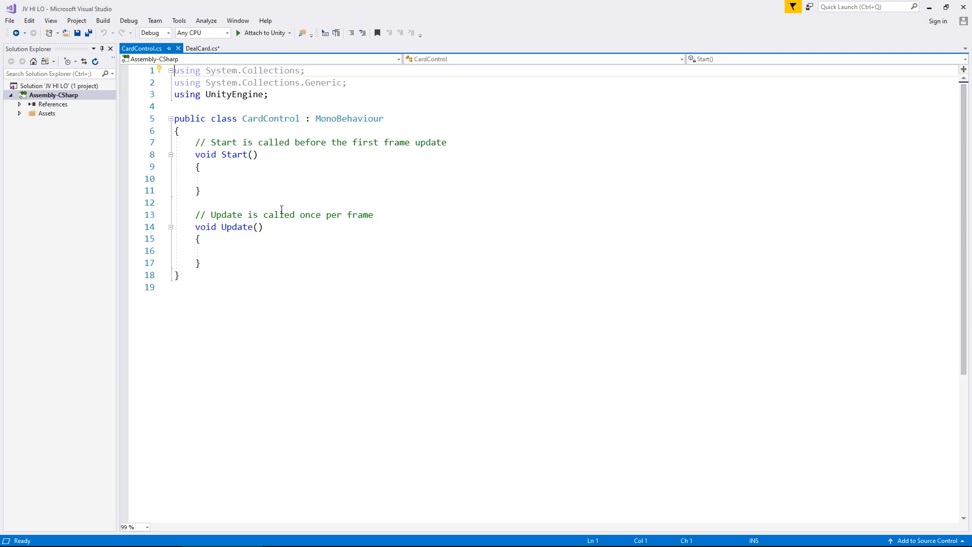
pyautogui.moveTo(357, 173)
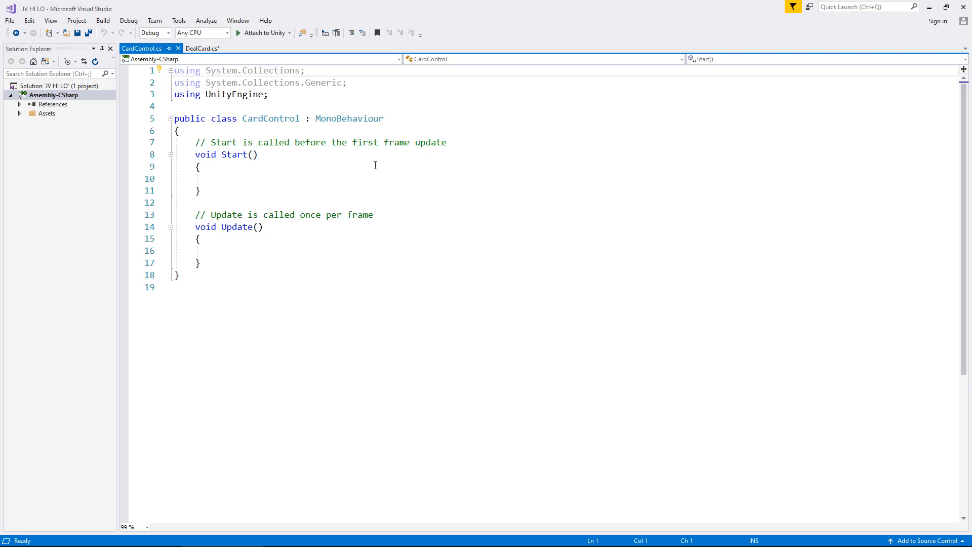
pyautogui.moveTo(379, 162)
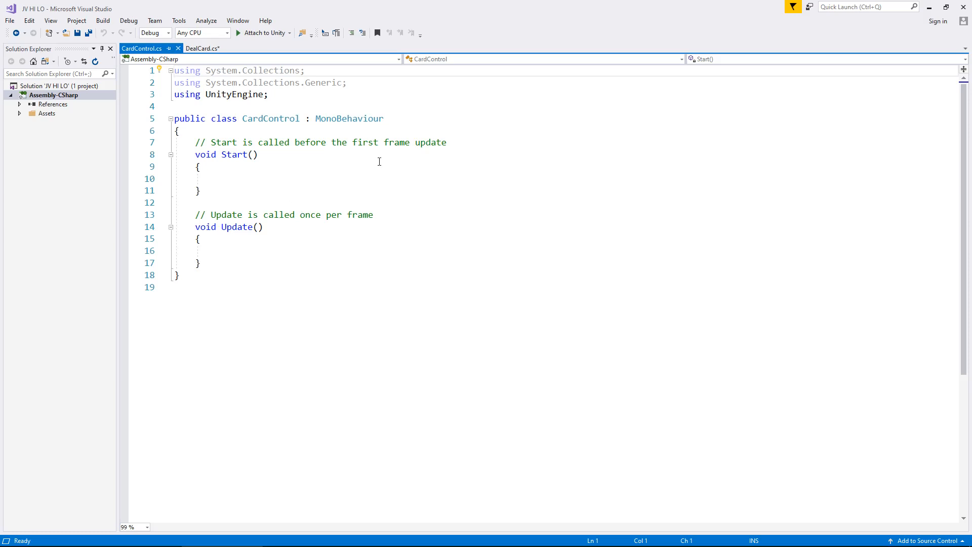
pyautogui.moveTo(456, 142)
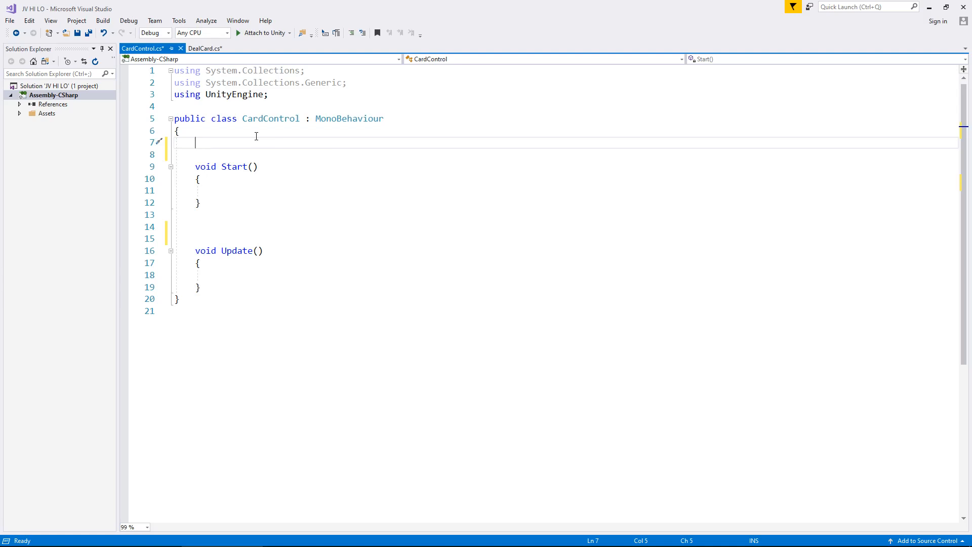
# - Declare a public static int dealtCardNumber field in the CardControl class
pyautogui.write('public s')
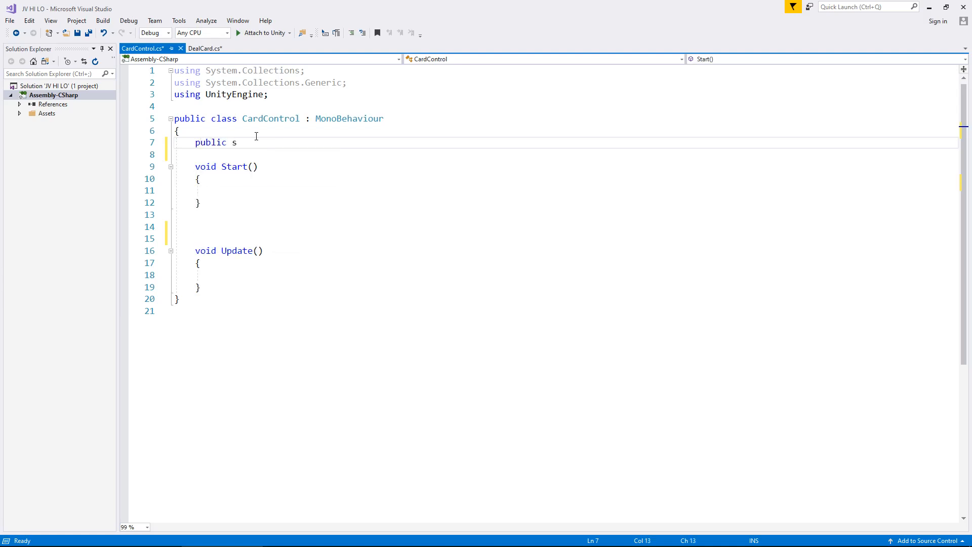
pyautogui.write('tatic')
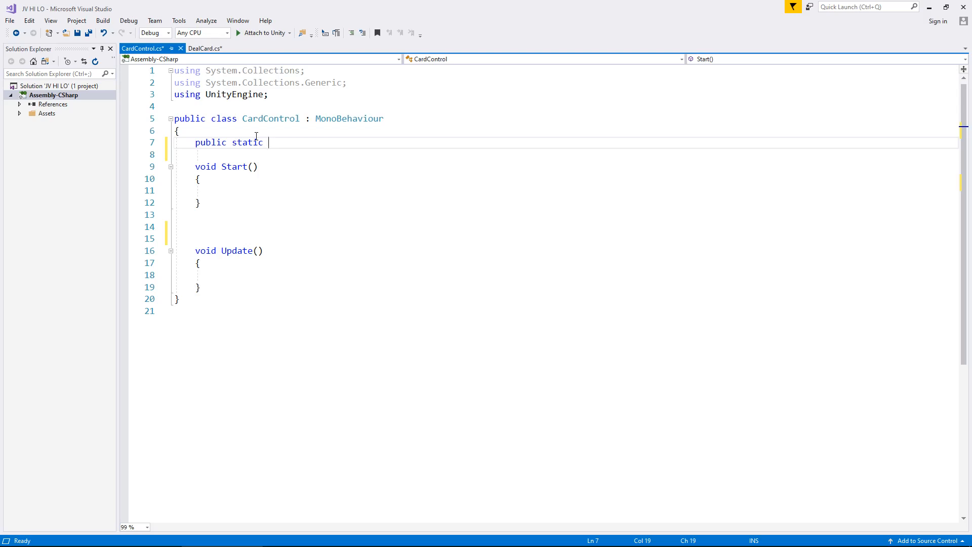
pyautogui.write('int')
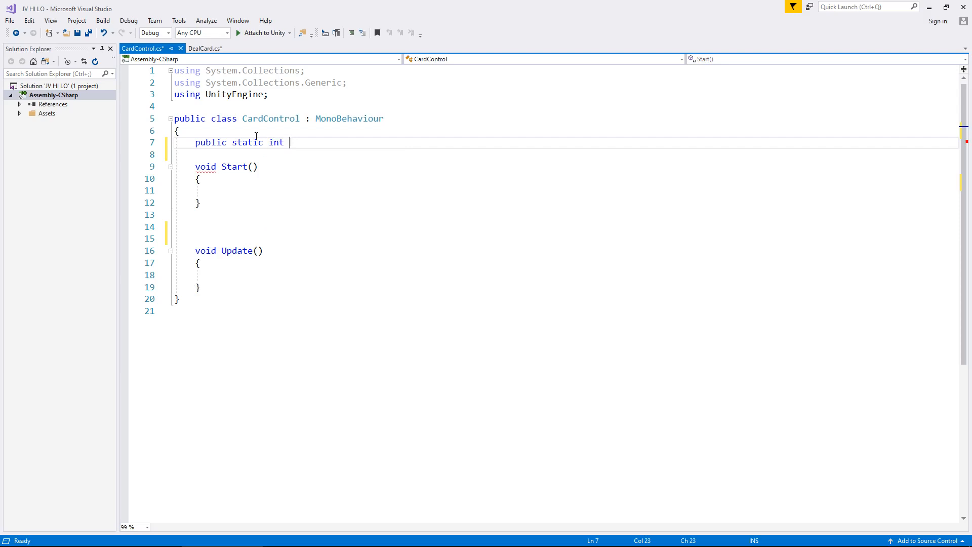
pyautogui.write('dealt')
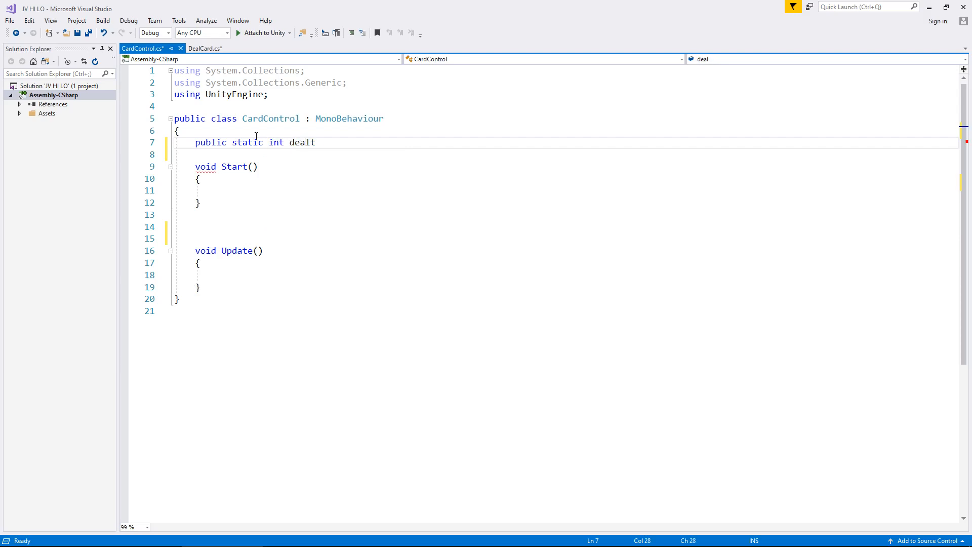
pyautogui.write('Card')
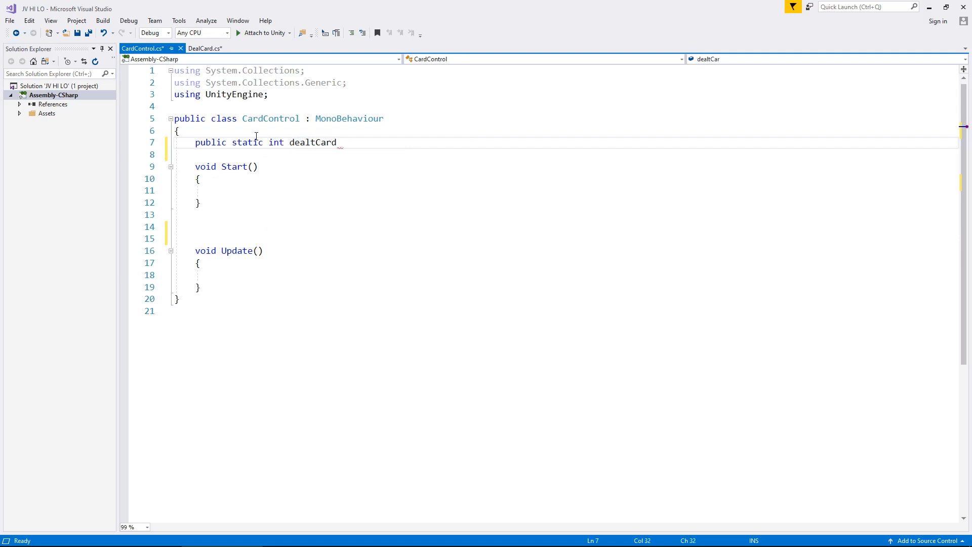
pyautogui.write('Number;')
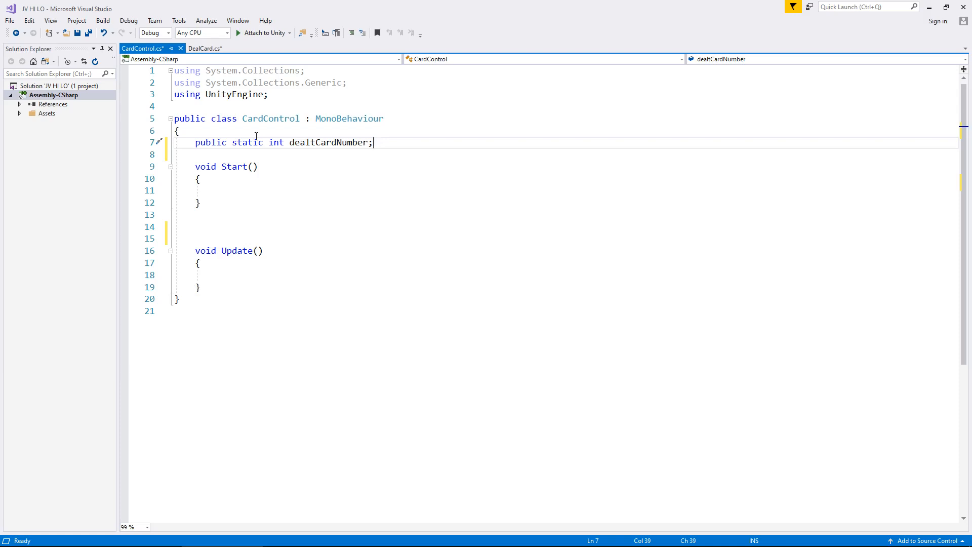
# - Add public static int newCardNumber beneath it and save CardControl.cs
pyautogui.press('enter')
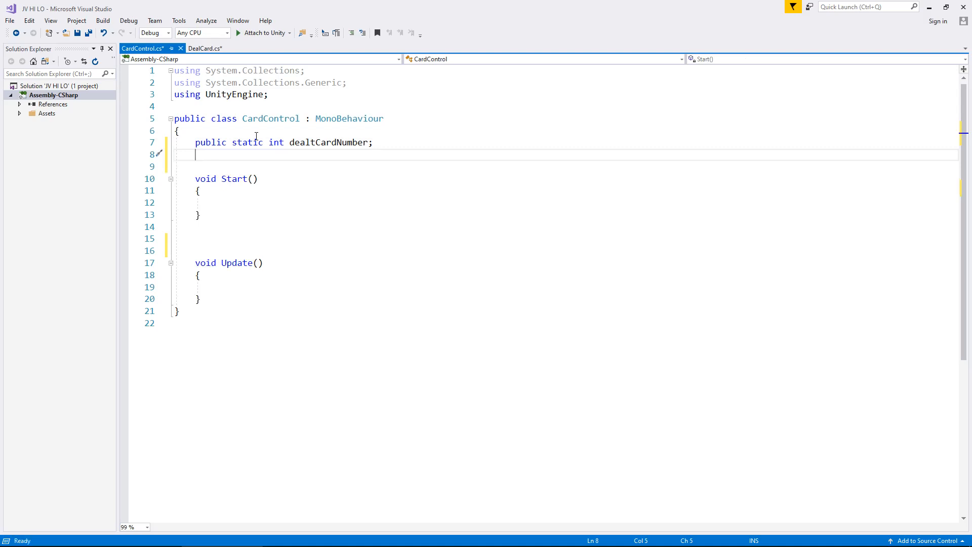
pyautogui.write('public sta')
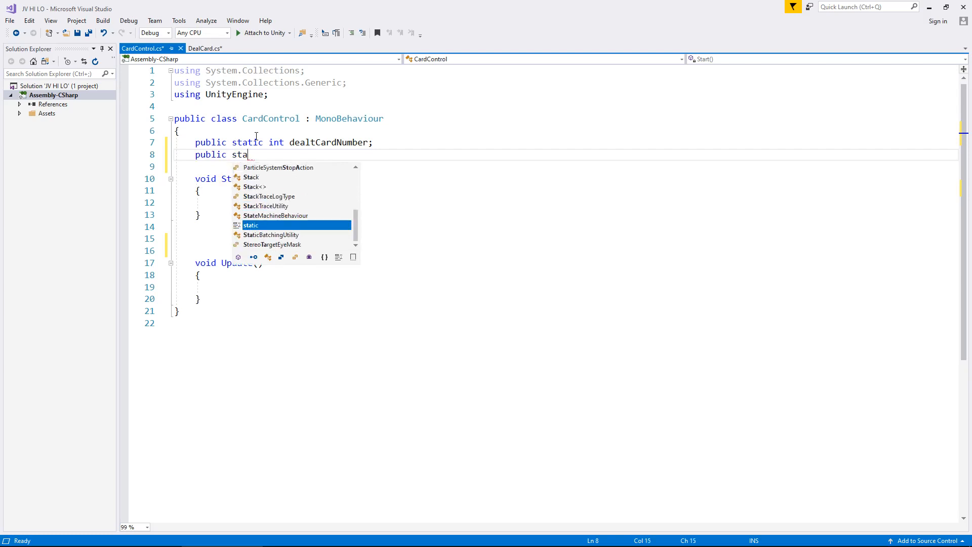
pyautogui.write('tic int')
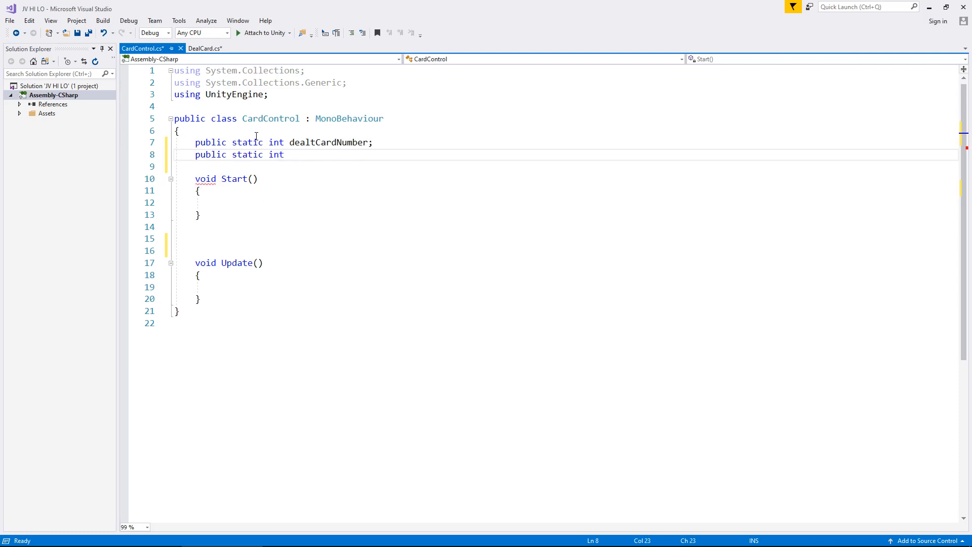
pyautogui.write('new')
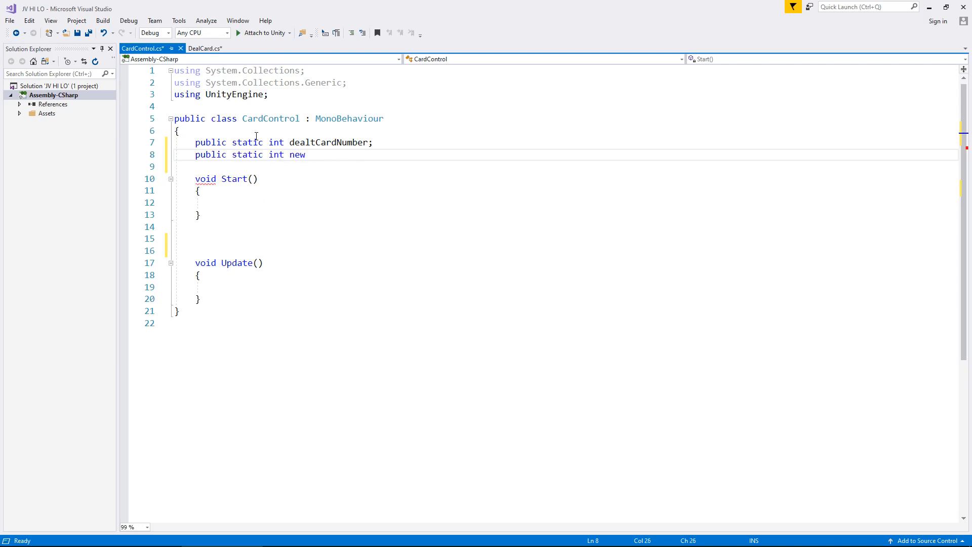
pyautogui.write('CardNu')
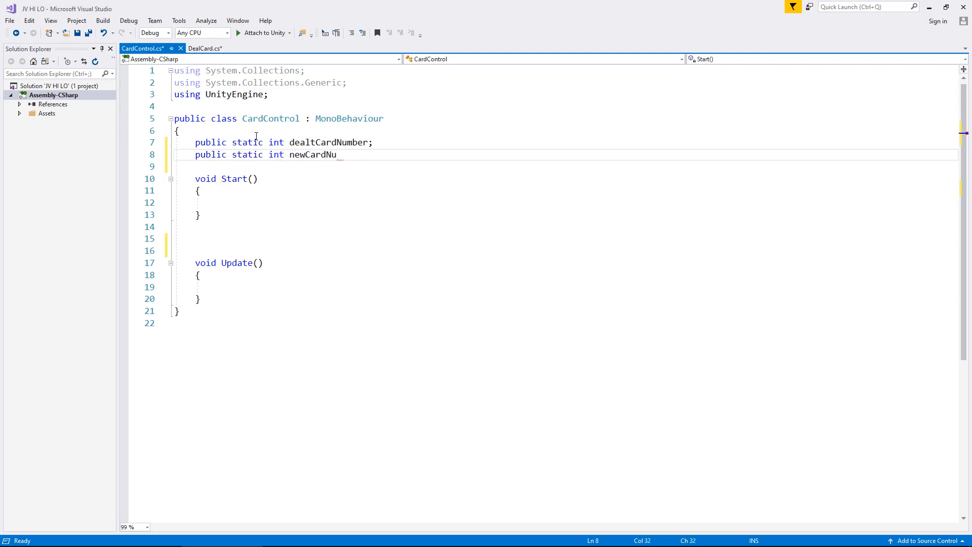
pyautogui.write('mber;')
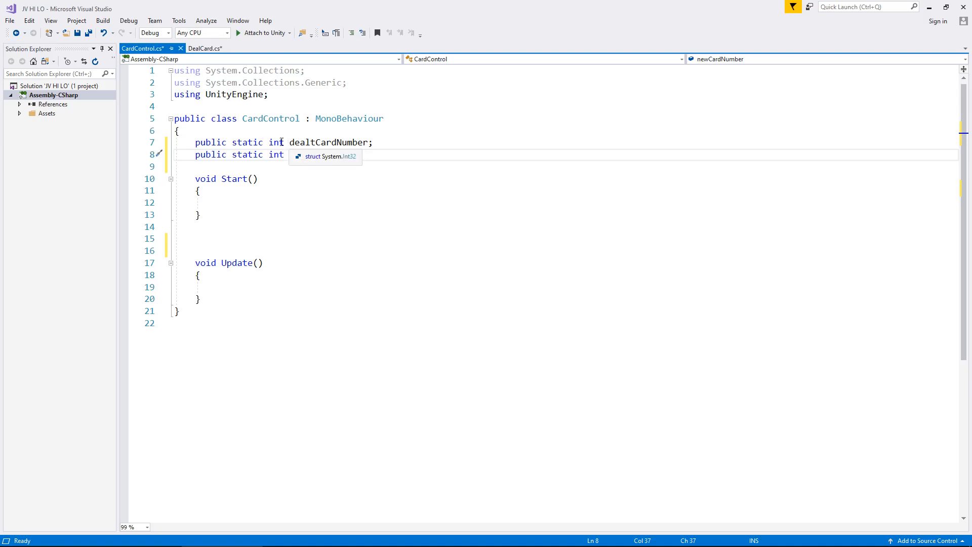
pyautogui.write('newCardNumber;')
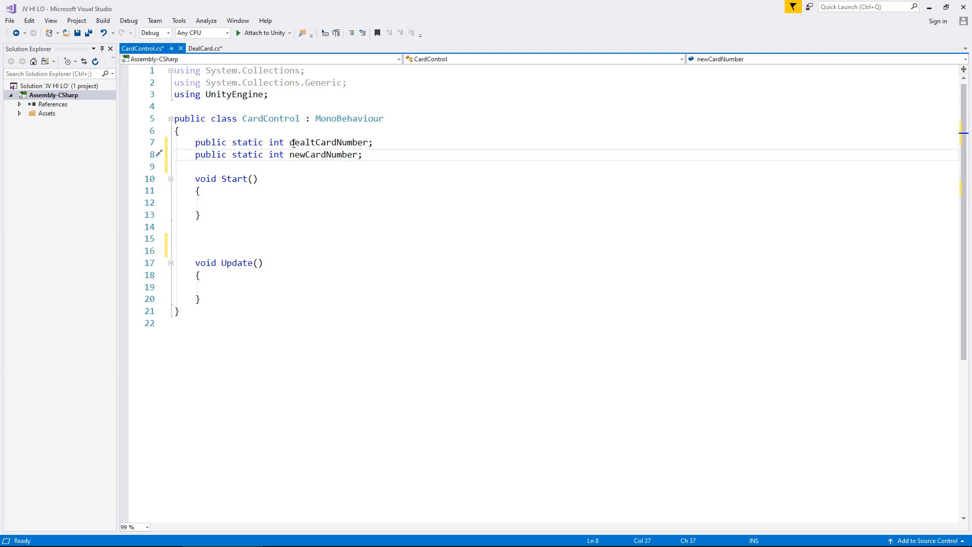
pyautogui.press('ctrl+s')
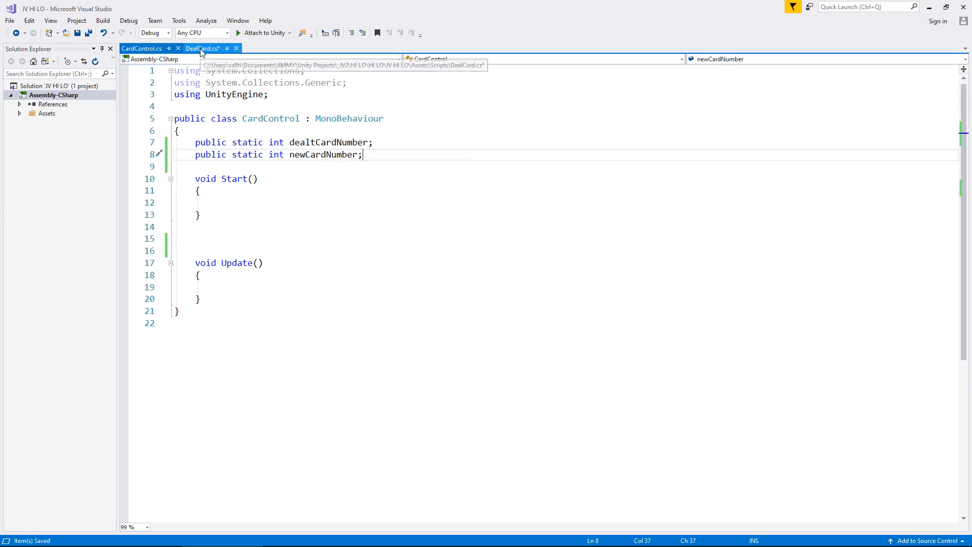
# - In DealCard's DealMyNewCard, add dealButton.SetActive(false) and CardControl.dealtCardNumber = cardGenerate
pyautogui.click(202, 48)
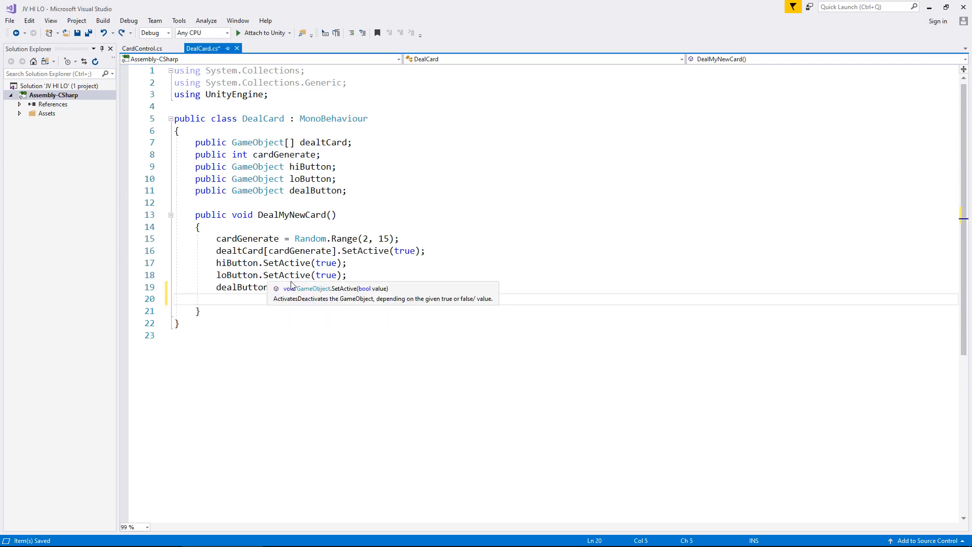
pyautogui.write('.SetActive(false);')
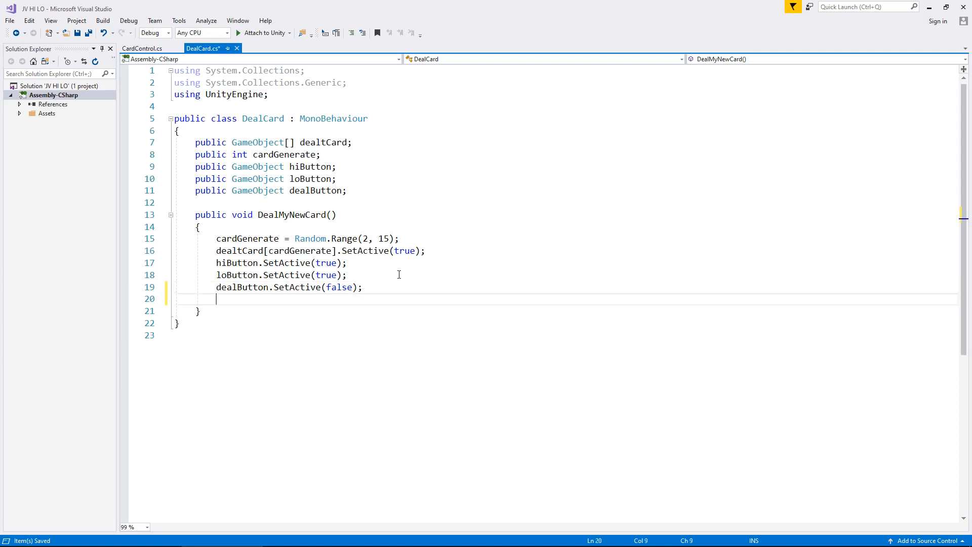
pyautogui.write('CardControl')
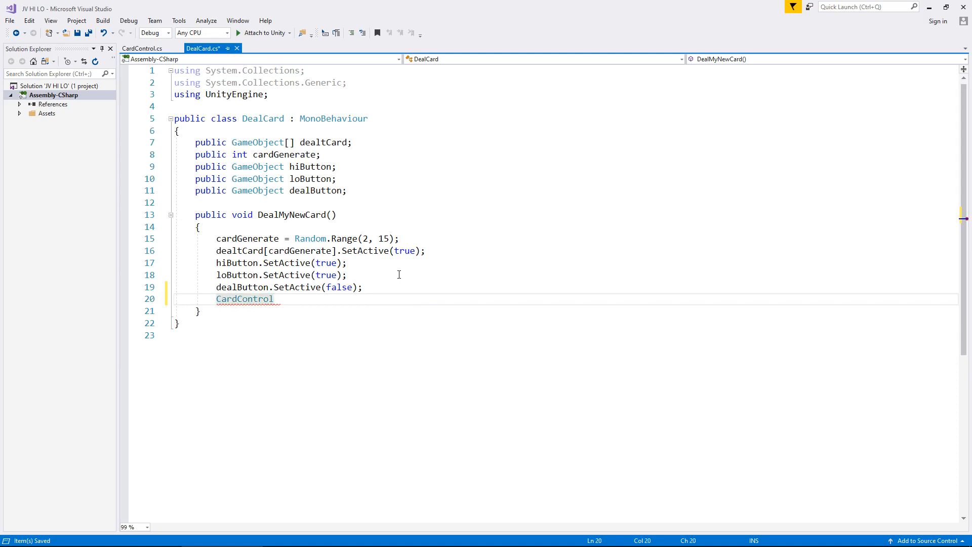
pyautogui.write('.')
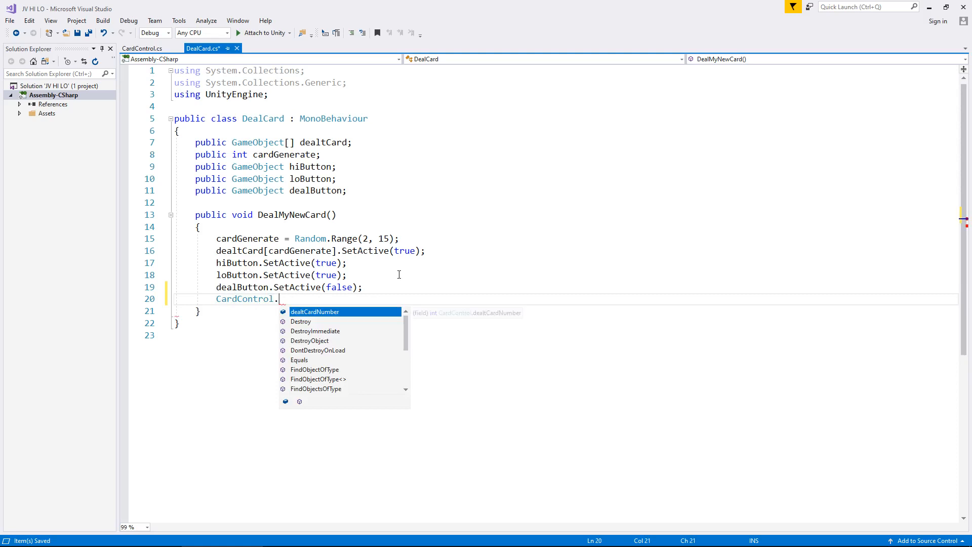
pyautogui.write('dealtCardNumber =')
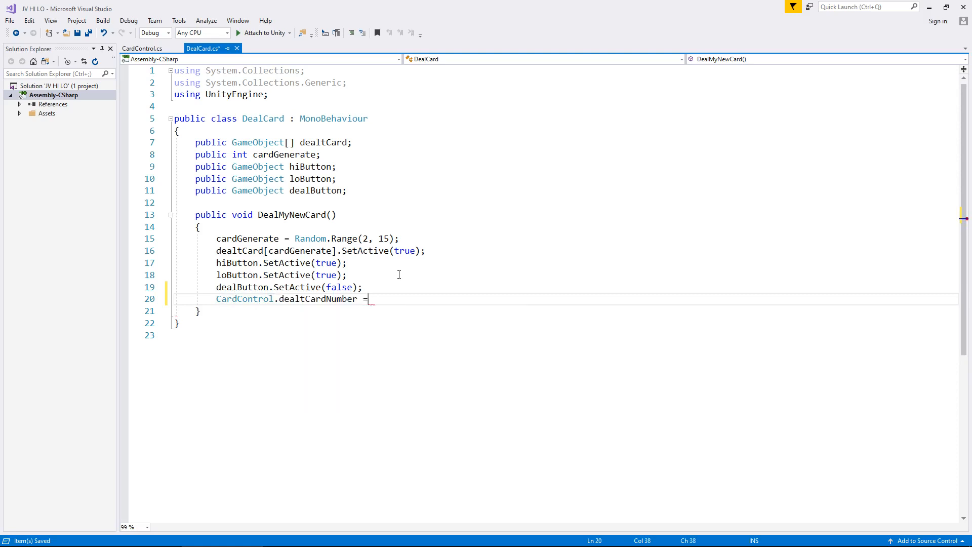
pyautogui.write('card')
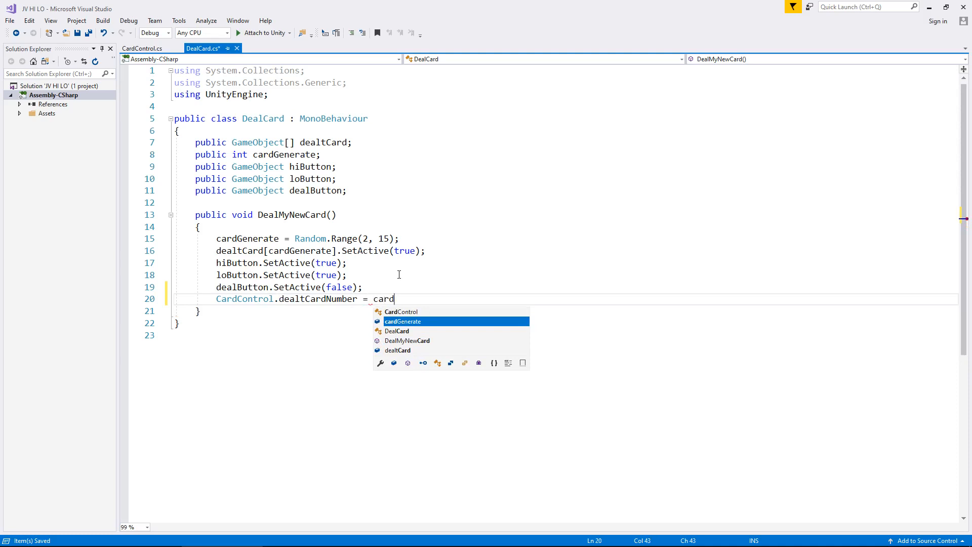
pyautogui.write('Generate;')
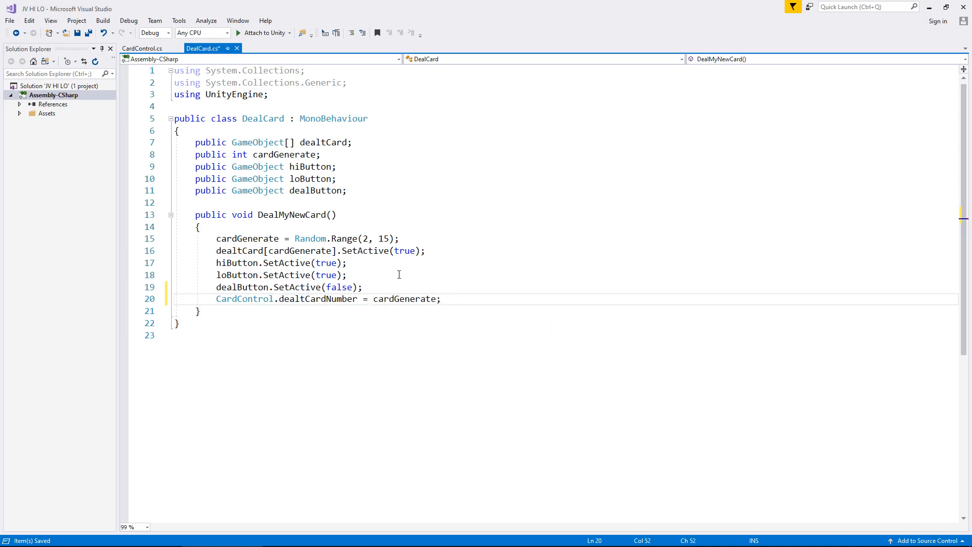
pyautogui.moveTo(300, 250)
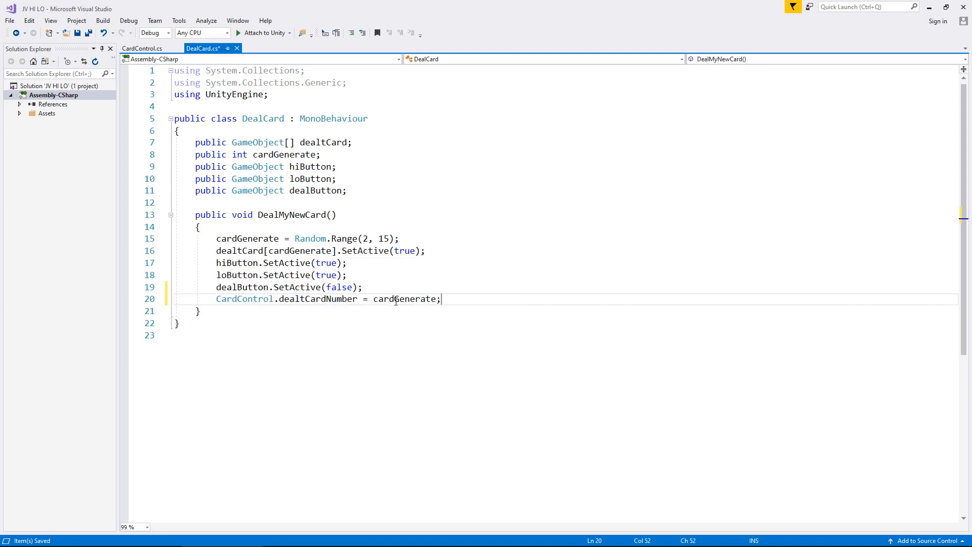
pyautogui.moveTo(405, 298)
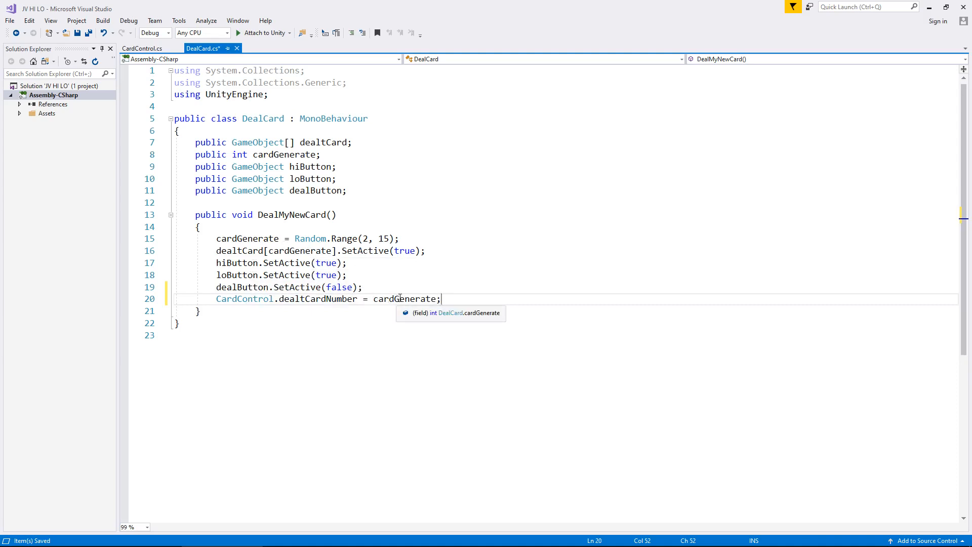
pyautogui.click(142, 48)
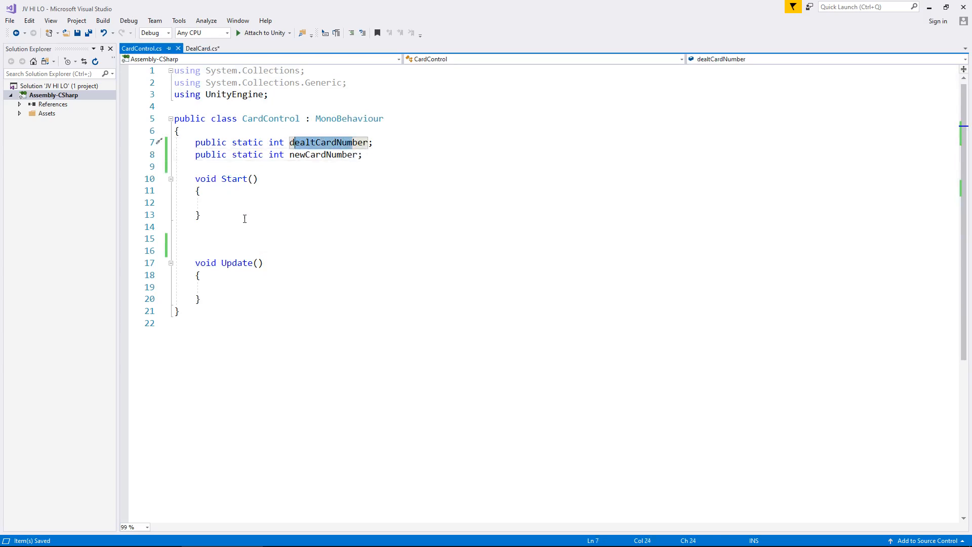
pyautogui.moveTo(300, 272)
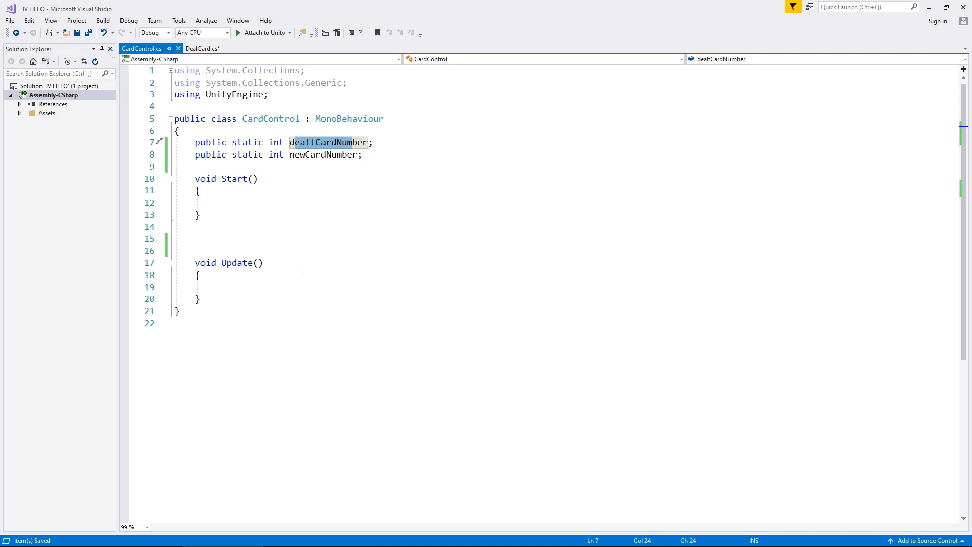
pyautogui.moveTo(326, 207)
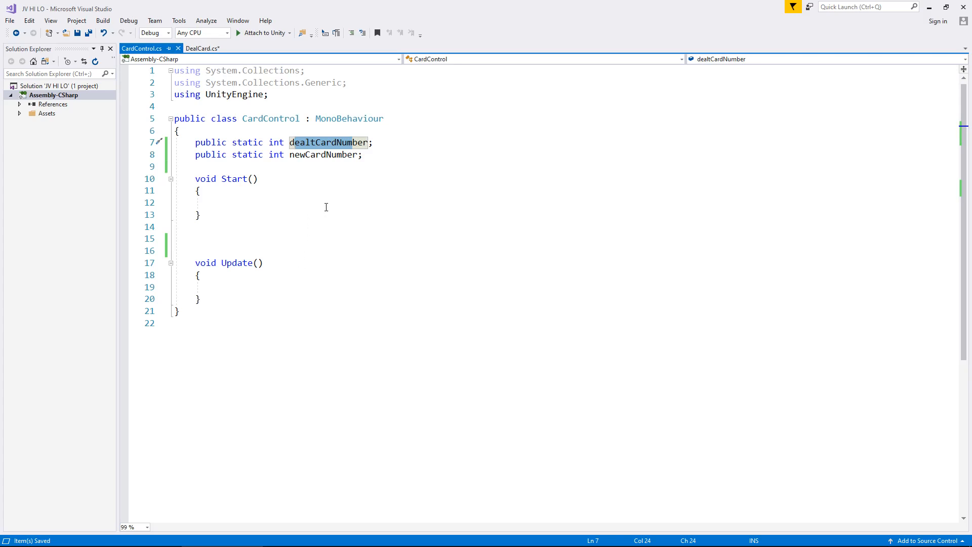
pyautogui.moveTo(340, 194)
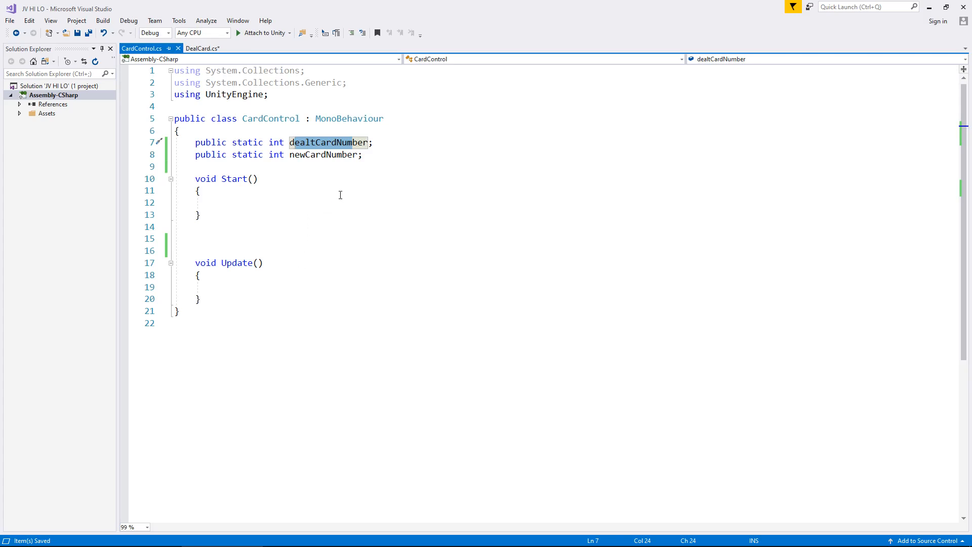
# - Return from Visual Studio to the Unity editor
pyautogui.click(201, 49)
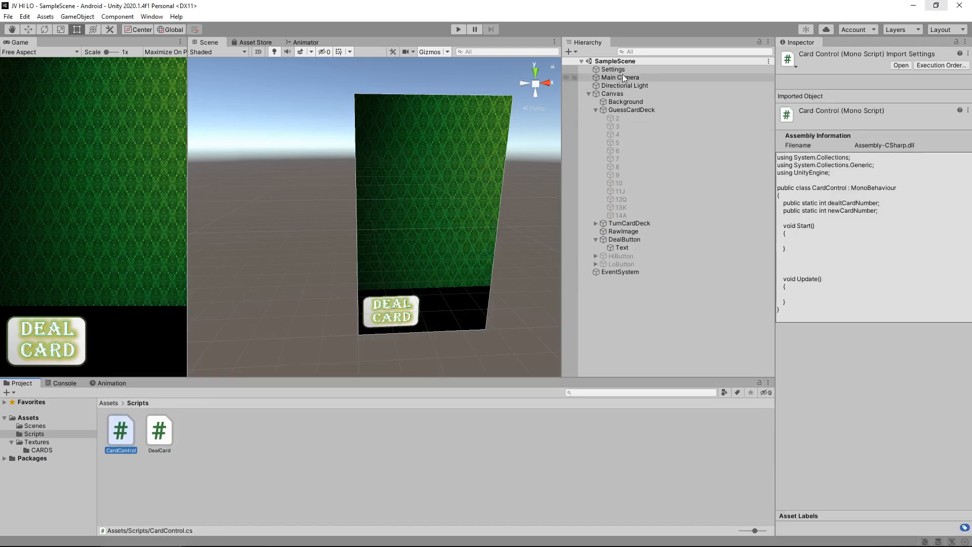
# - Attach the CardControl script to the Settings object alongside Deal Card
pyautogui.click(612, 69)
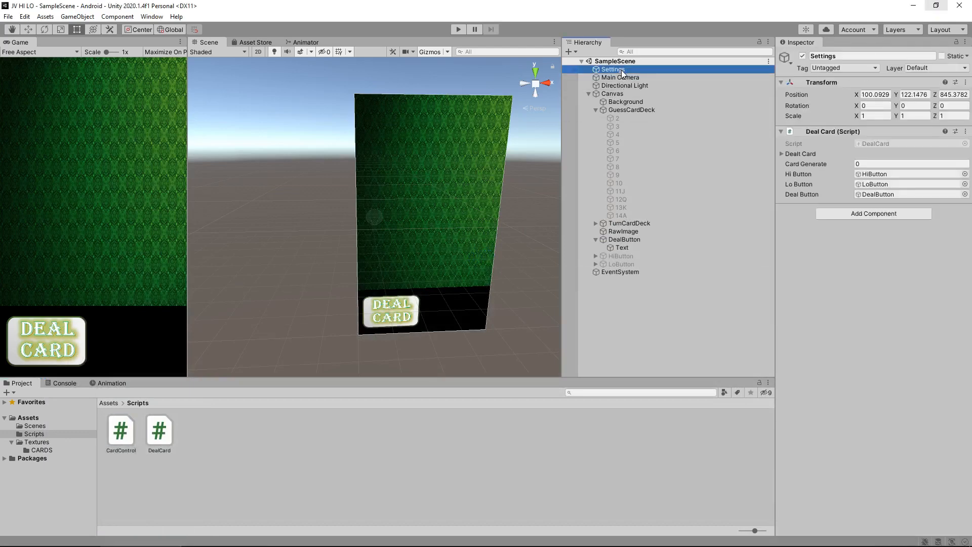
pyautogui.click(120, 431)
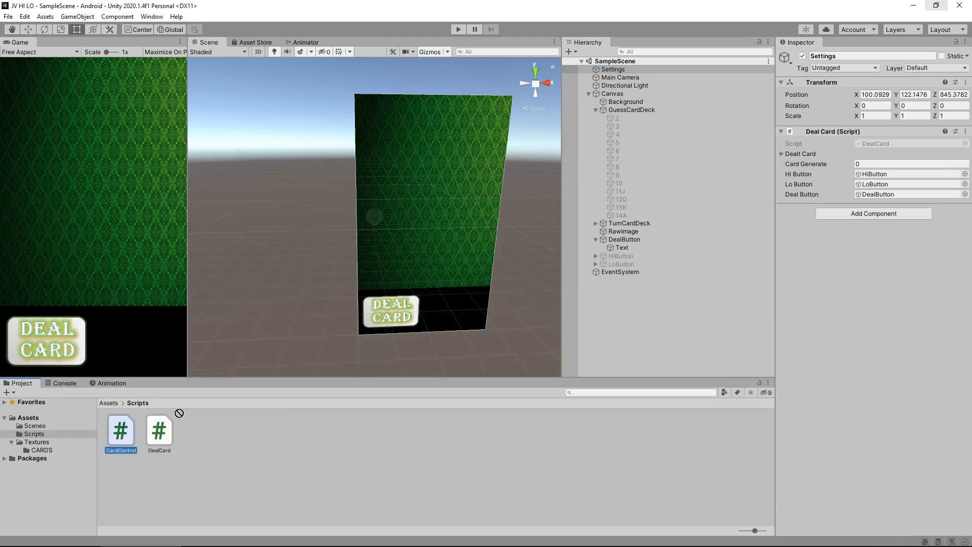
pyautogui.click(612, 69)
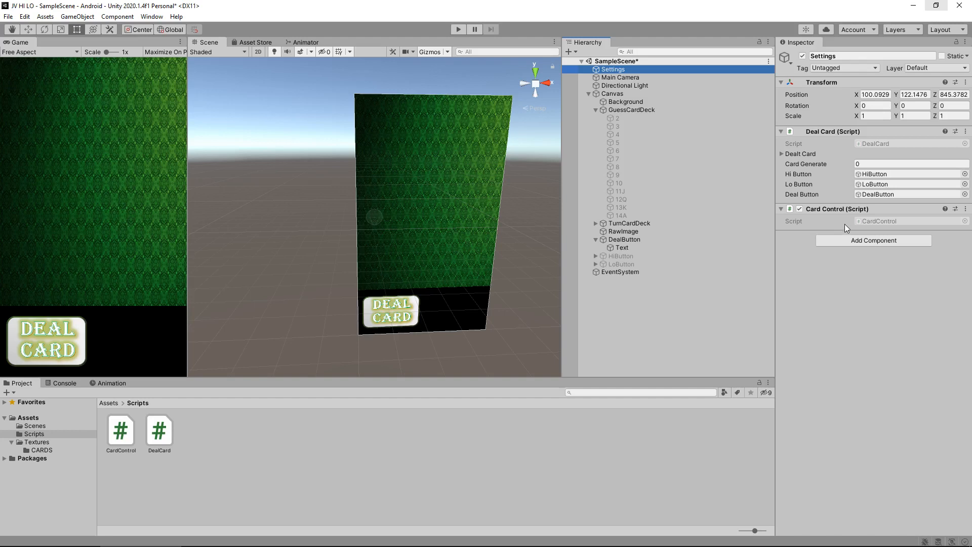
pyautogui.moveTo(879, 271)
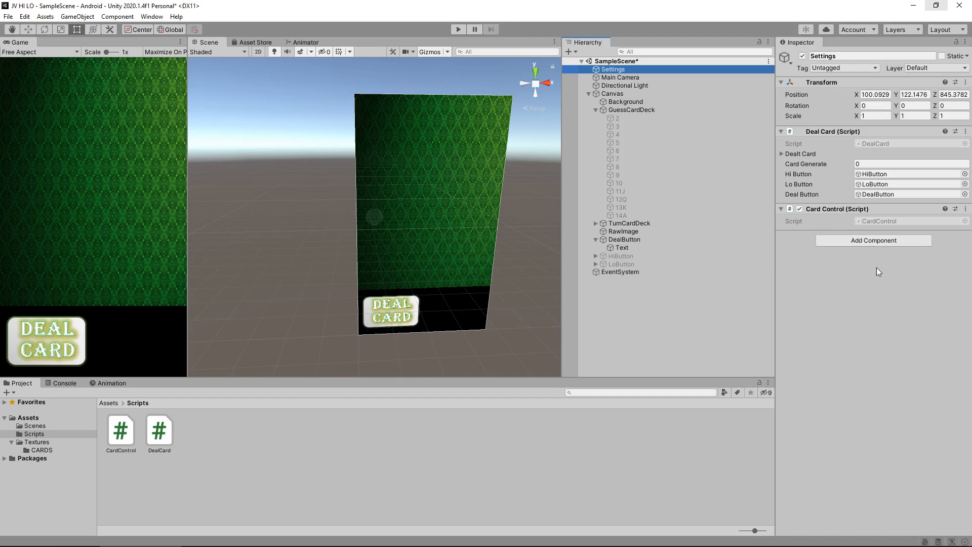
pyautogui.moveTo(882, 281)
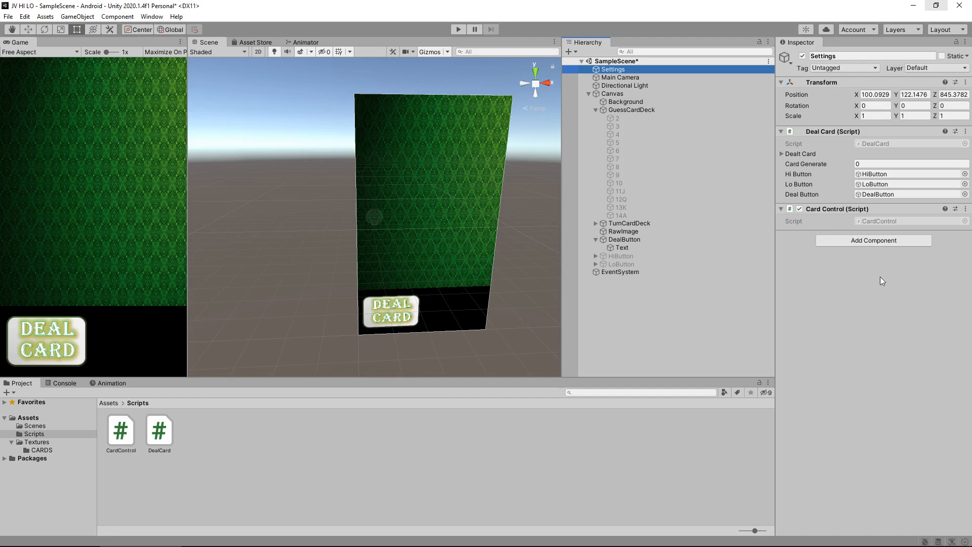
pyautogui.moveTo(872, 290)
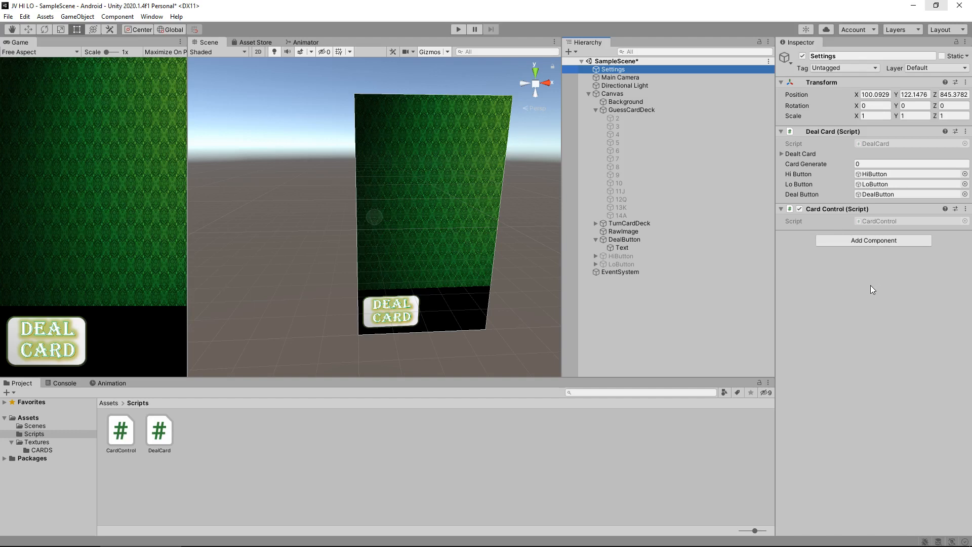
pyautogui.moveTo(871, 289)
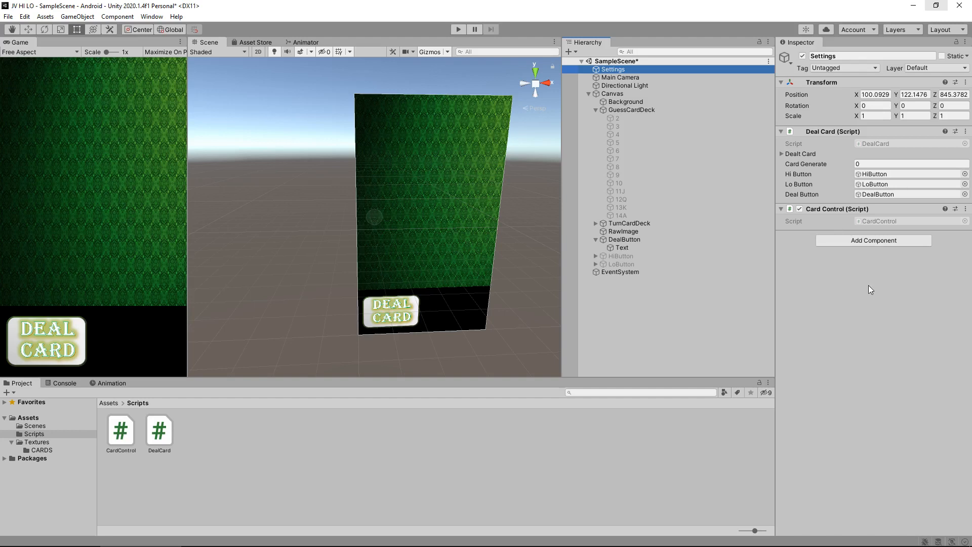
pyautogui.moveTo(188, 320)
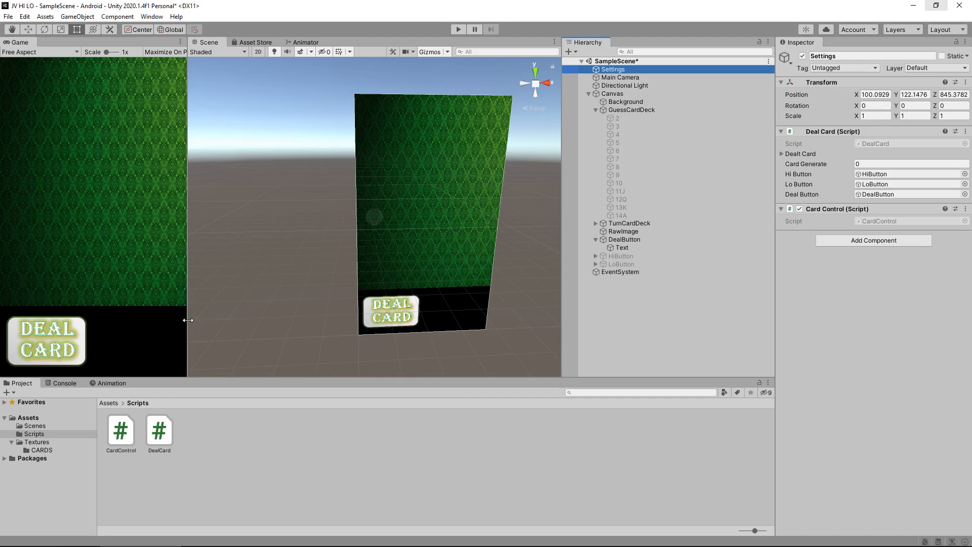
pyautogui.moveTo(212, 425)
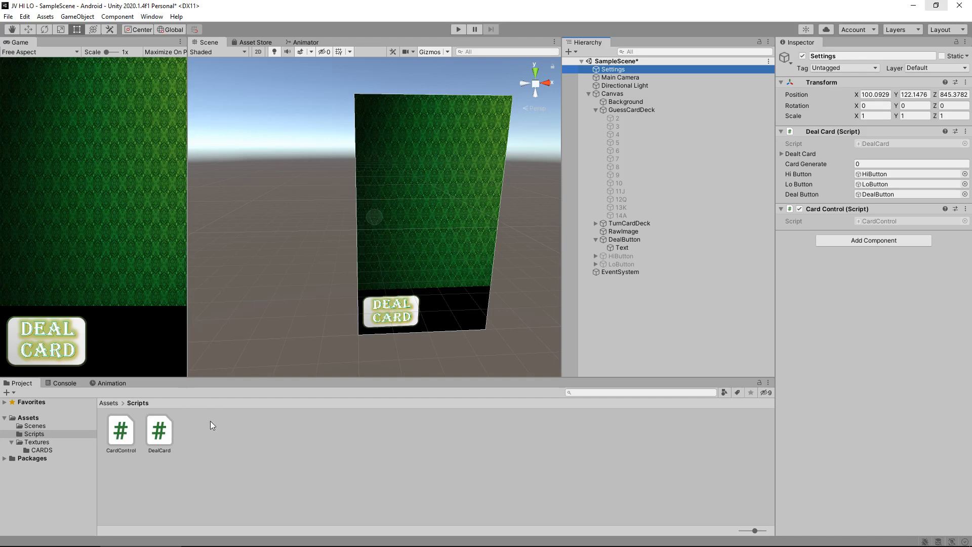
# - Create a C# script named HiButton in the Scripts folder and open it in Visual Studio
pyautogui.rightClick(211, 425)
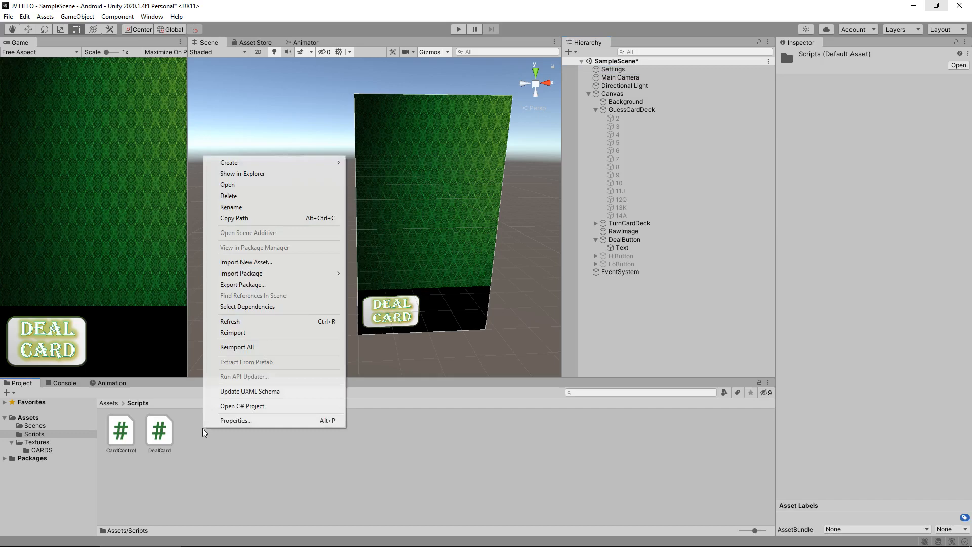
pyautogui.moveTo(229, 162)
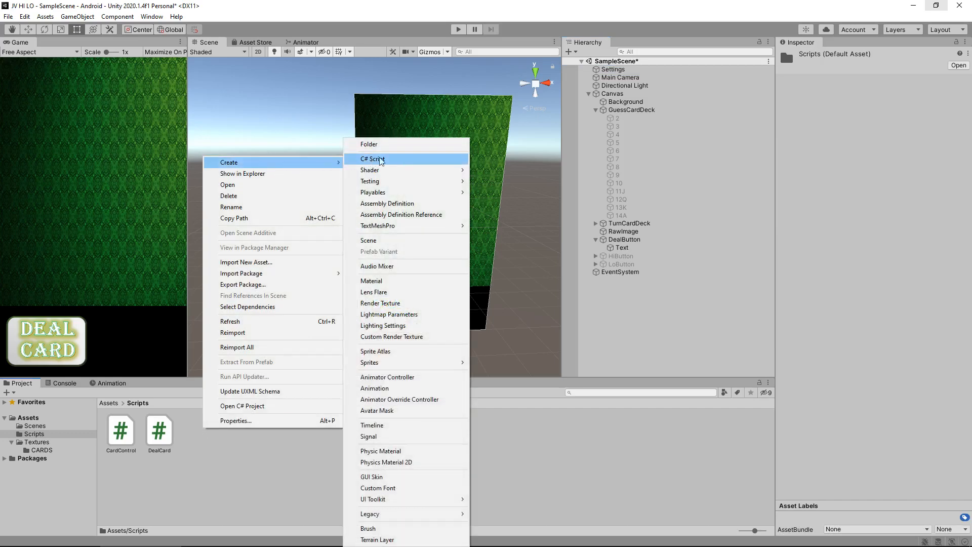
pyautogui.click(372, 159)
pyautogui.write('HiButton')
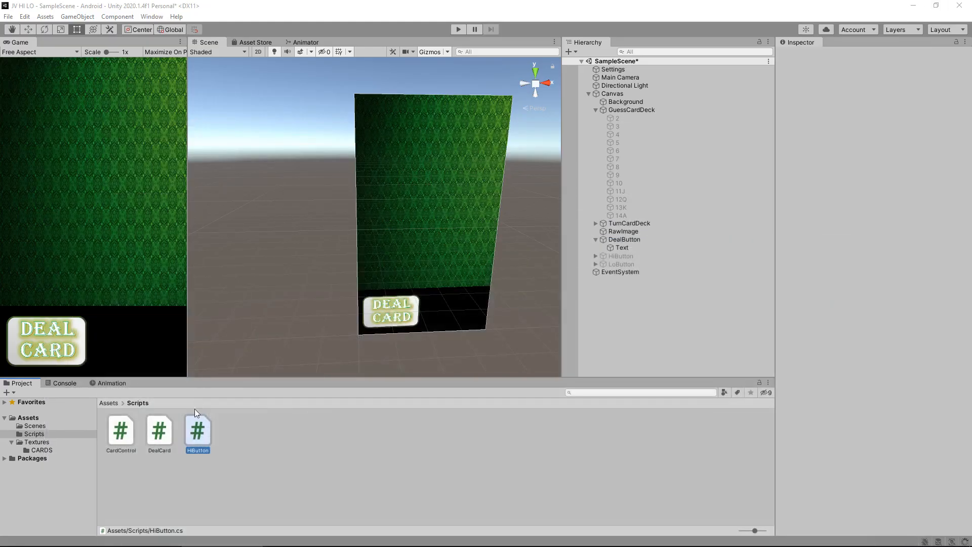
pyautogui.doubleClick(197, 430)
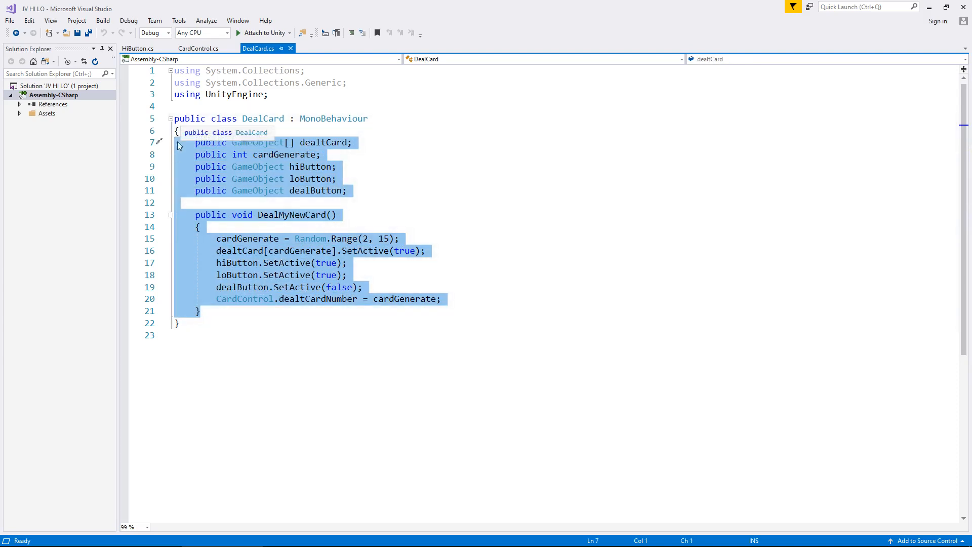
# - Paste DealCard's fields and DealMyNewCard method over HiButton's default Start and Update body
pyautogui.click(137, 48)
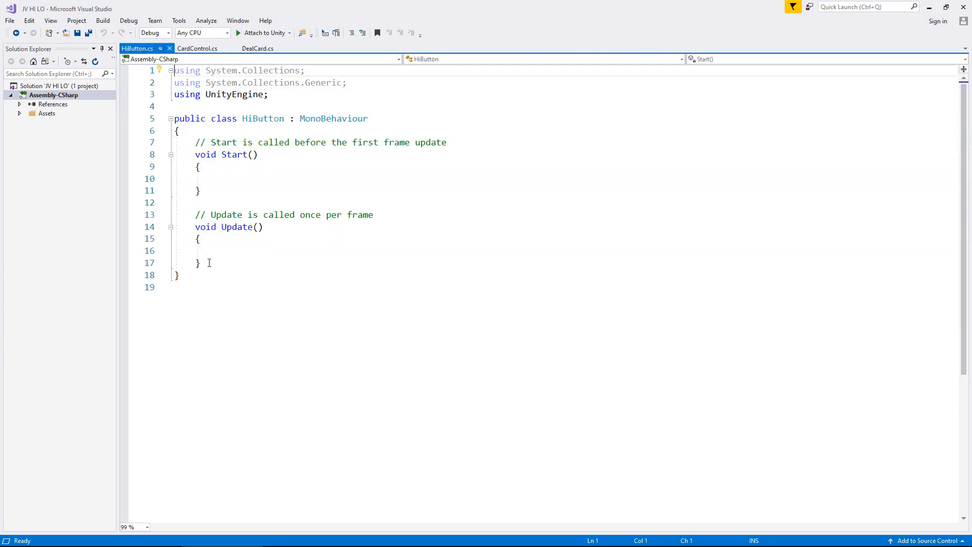
pyautogui.moveTo(175, 142); pyautogui.dragTo(198, 262)
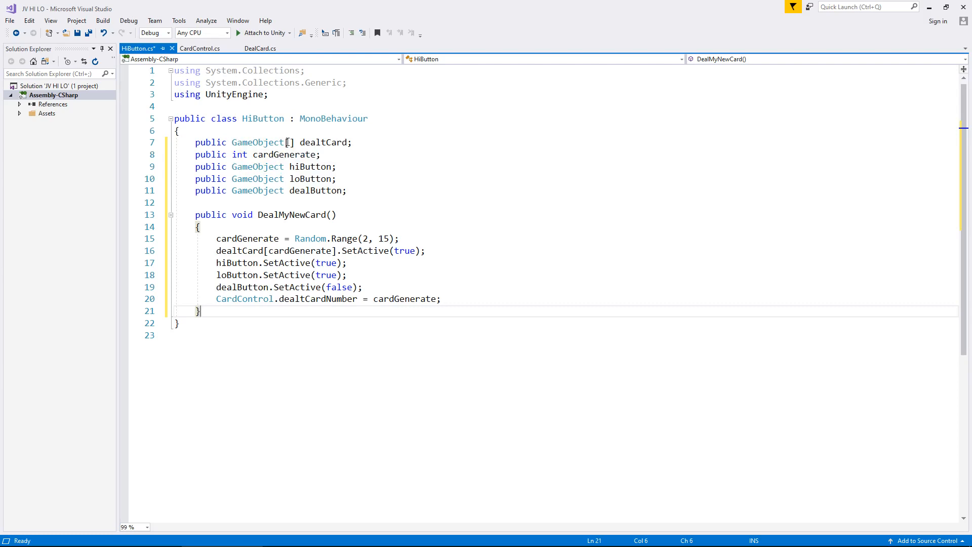
pyautogui.moveTo(331, 142)
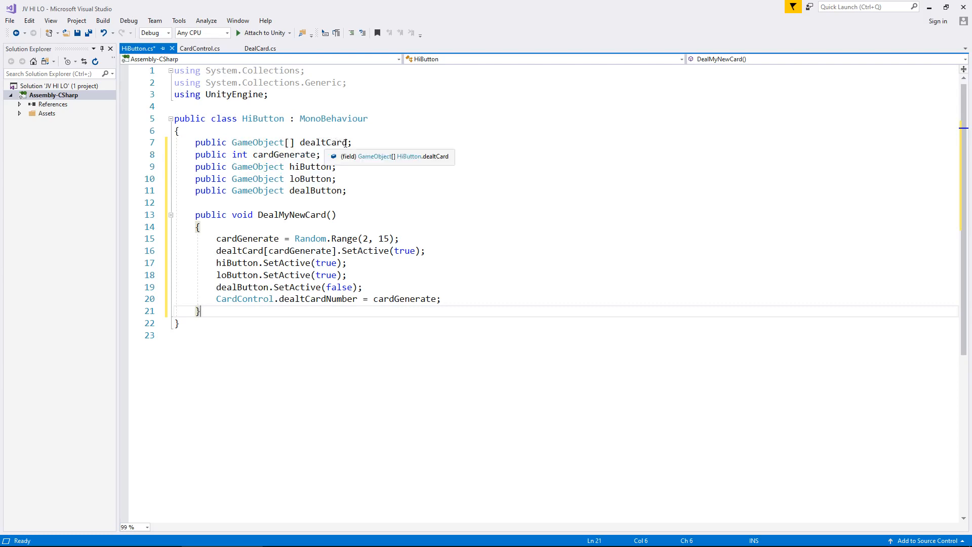
pyautogui.moveTo(244, 154)
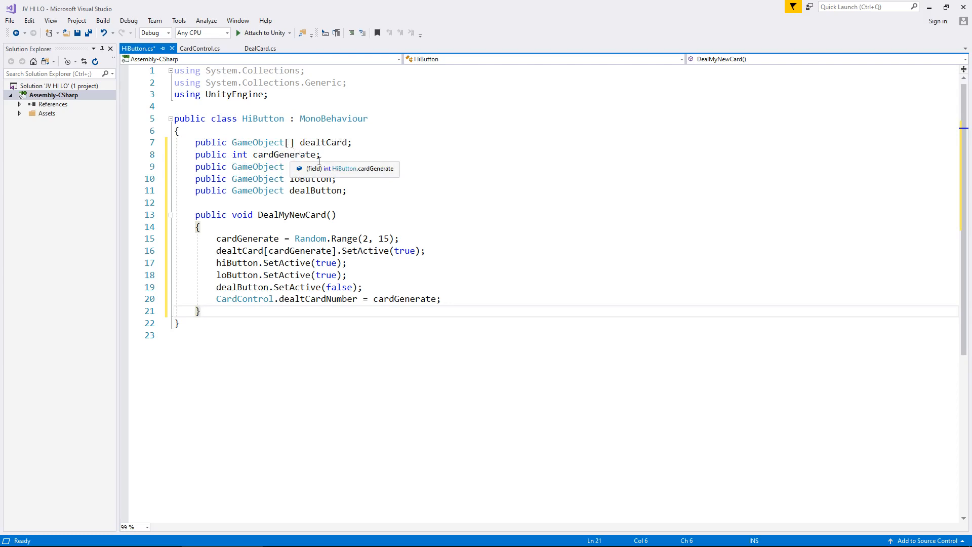
pyautogui.moveTo(365, 191)
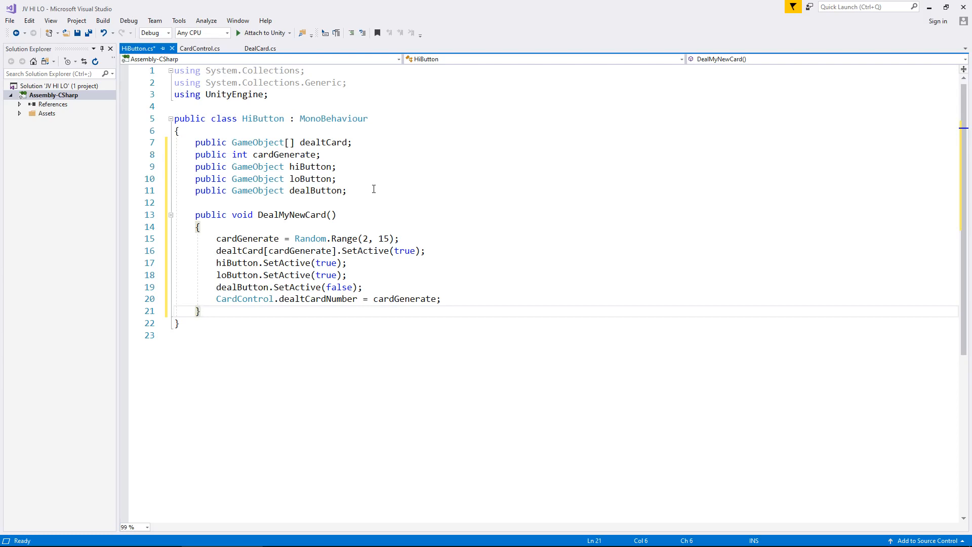
# - Delete the hiButton, loButton and dealButton fields and their SetActive lines from HiButton
pyautogui.moveTo(174, 166); pyautogui.dragTo(347, 191)
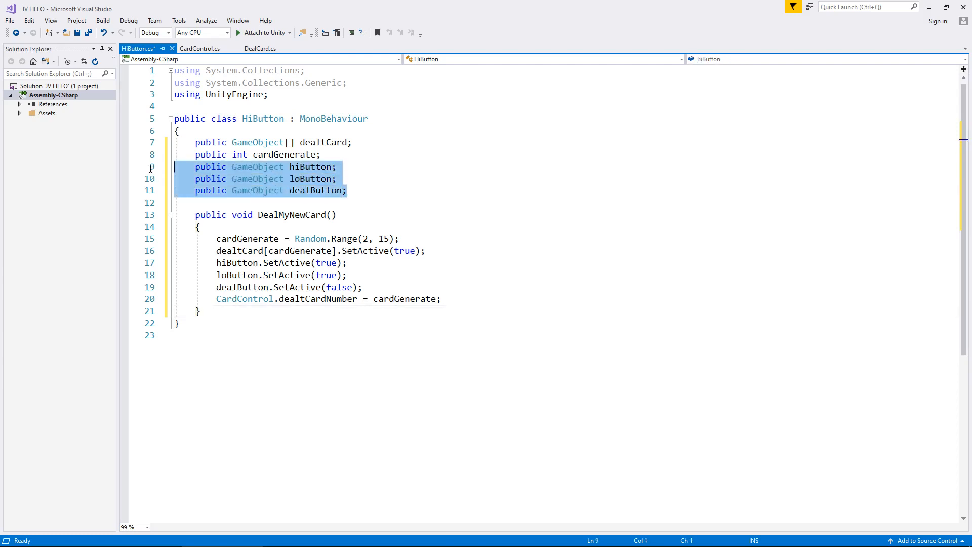
pyautogui.press('Delete')
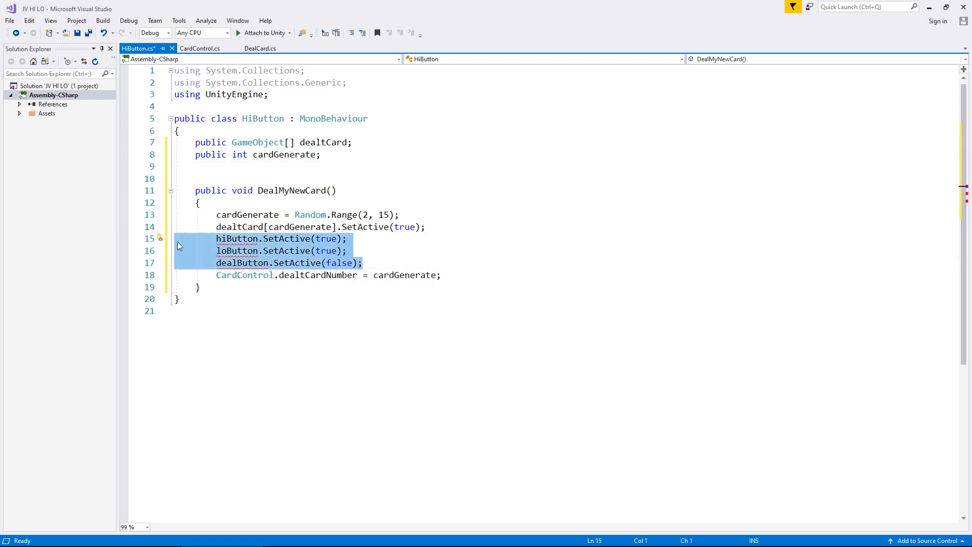
pyautogui.press('Delete')
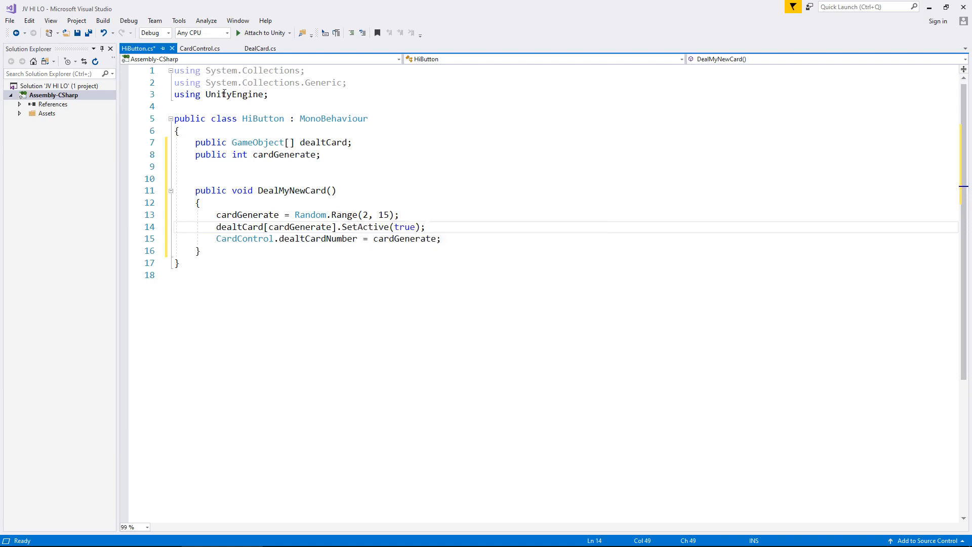
# - After checking CardControl, change HiButton's assignment to CardControl.newCardNumber and save
pyautogui.click(200, 48)
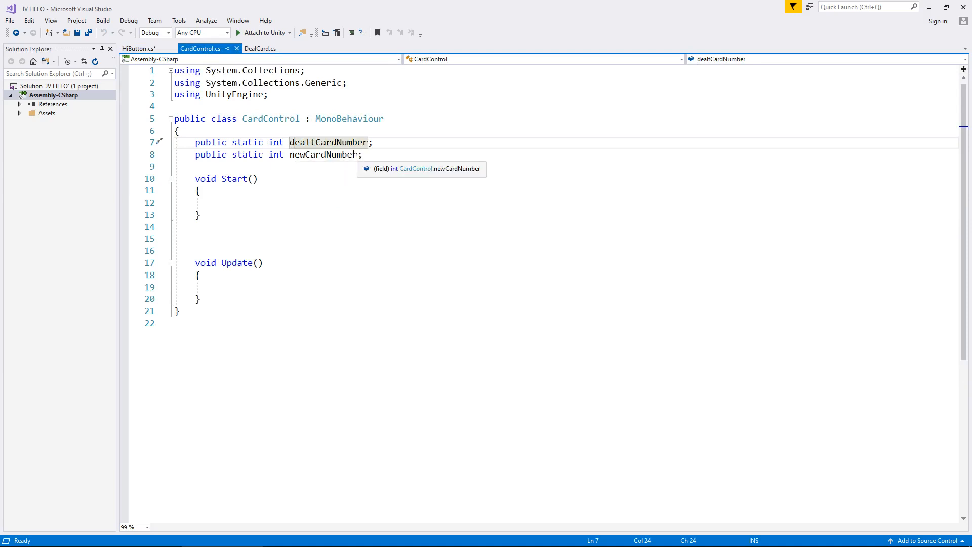
pyautogui.moveTo(330, 159)
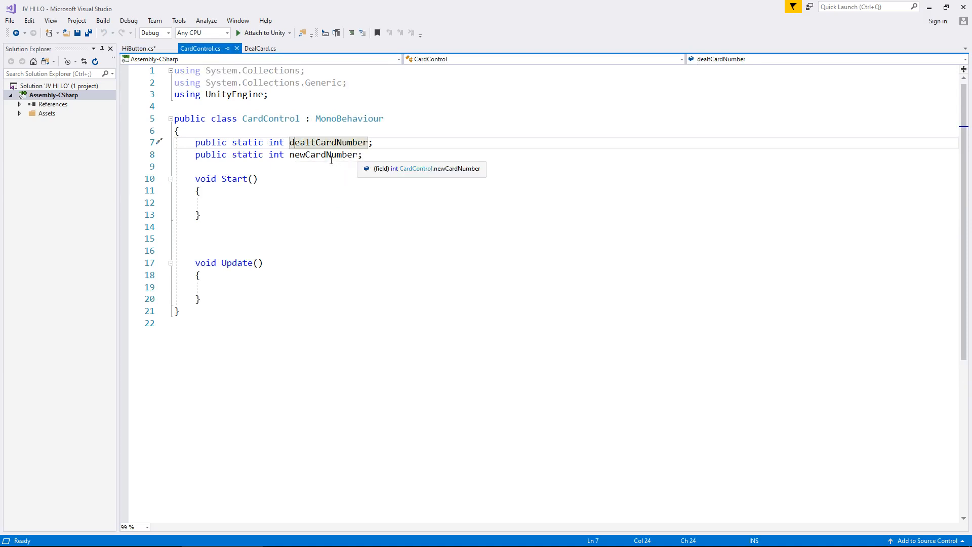
pyautogui.click(139, 48)
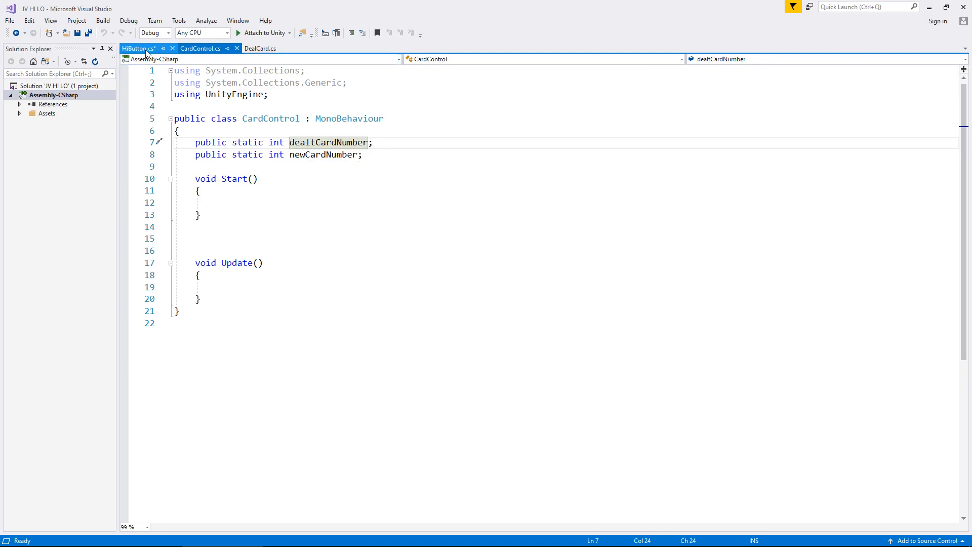
pyautogui.click(137, 48)
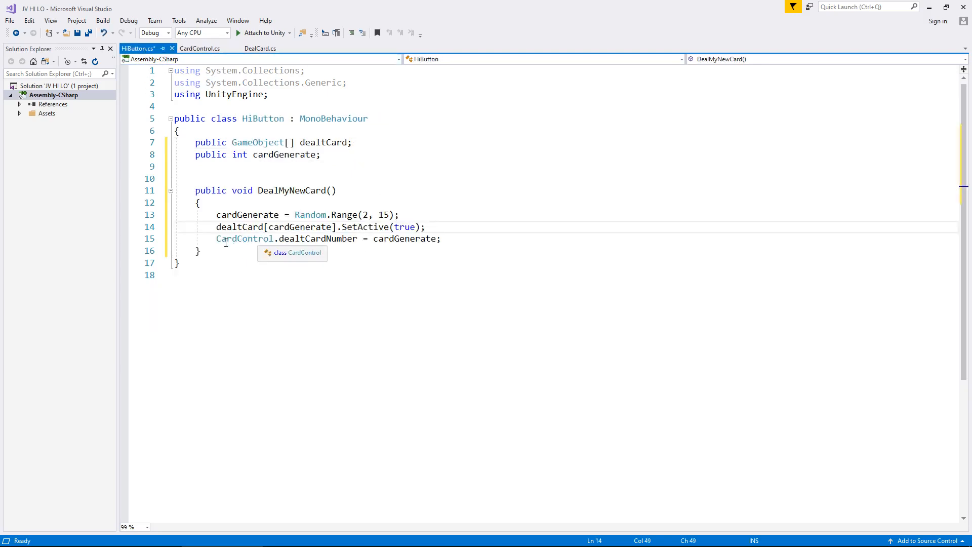
pyautogui.doubleClick(316, 239)
pyautogui.write('new')
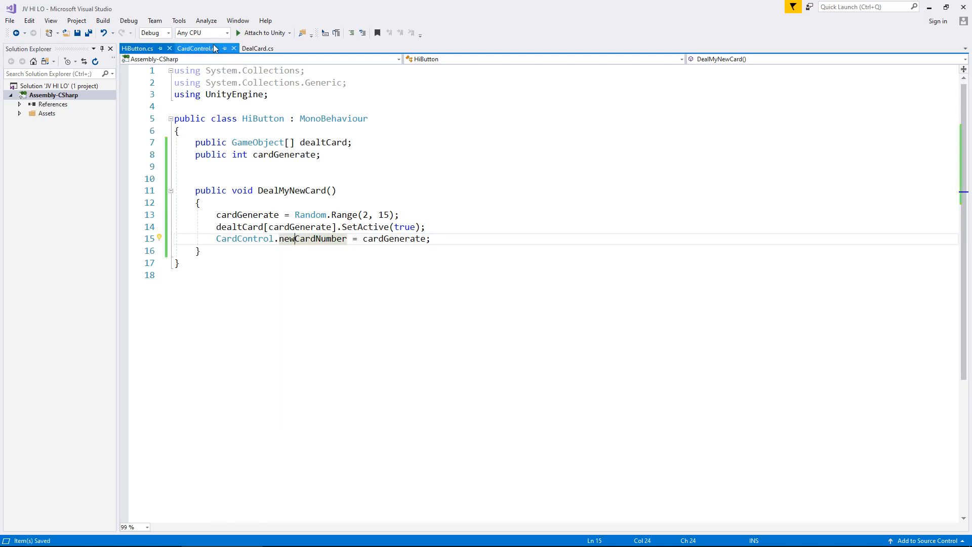
# - Add a comment in CardControl noting an equal number means a winner, and save
pyautogui.click(197, 47)
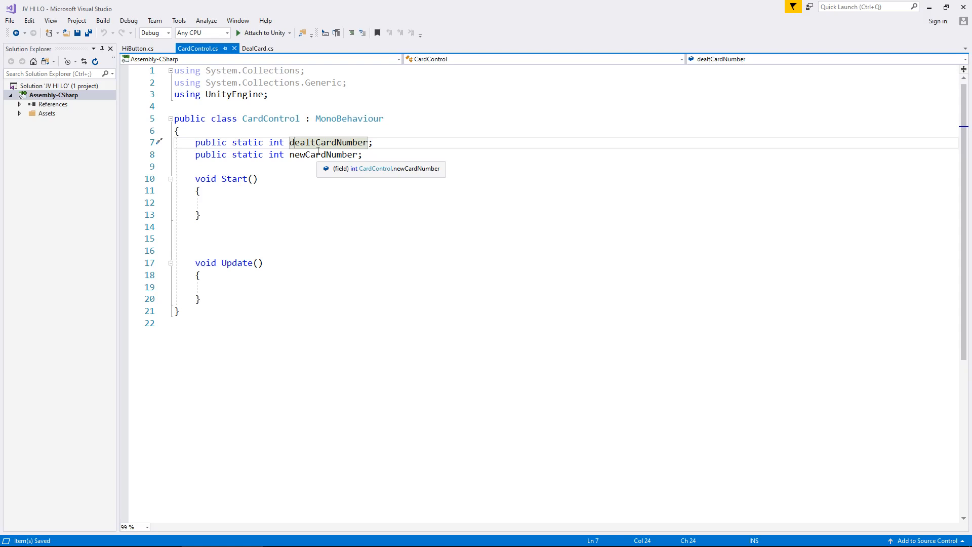
pyautogui.moveTo(366, 183)
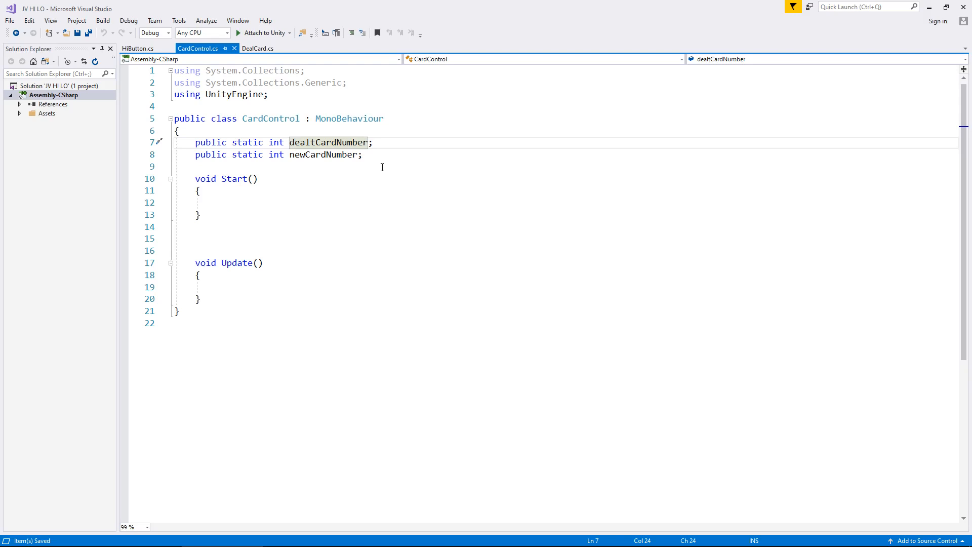
pyautogui.press('enter')
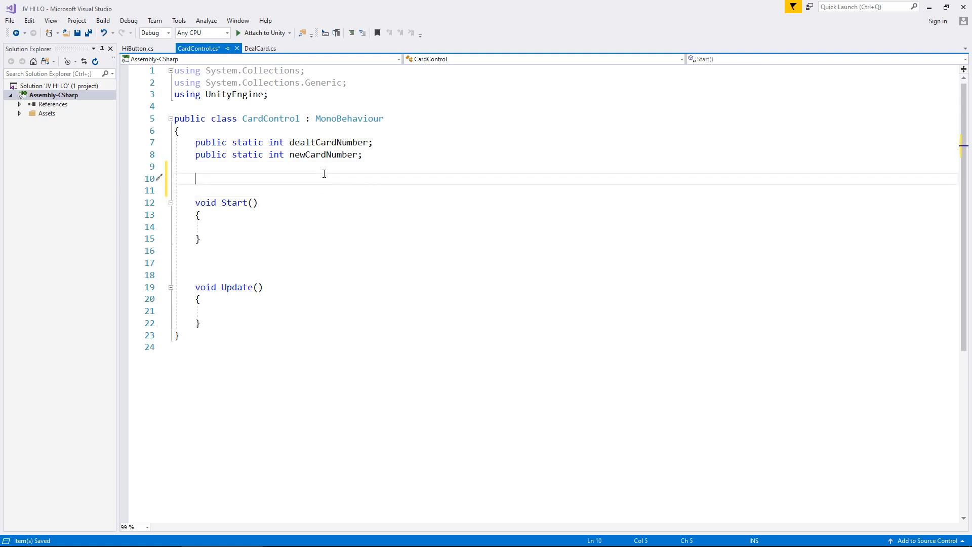
pyautogui.write('//')
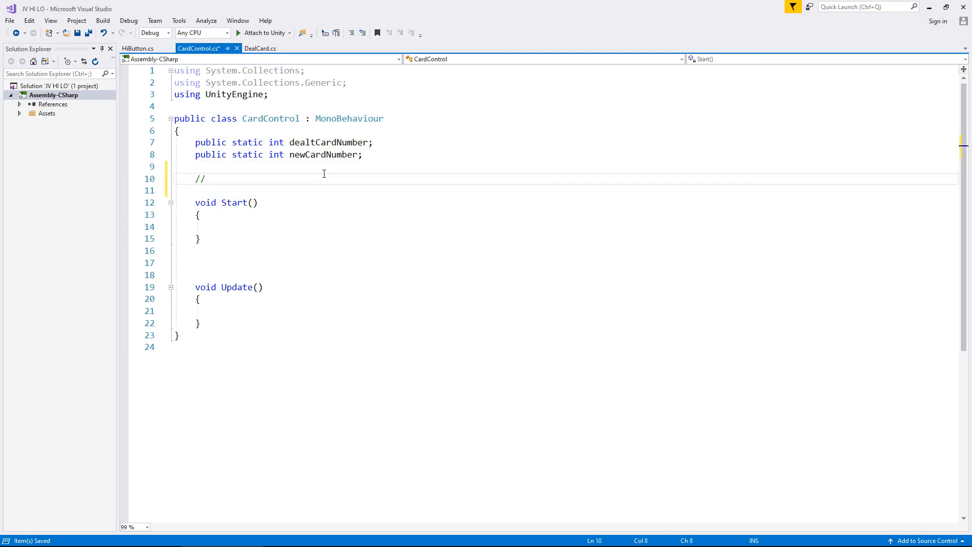
pyautogui.write('equal numb')
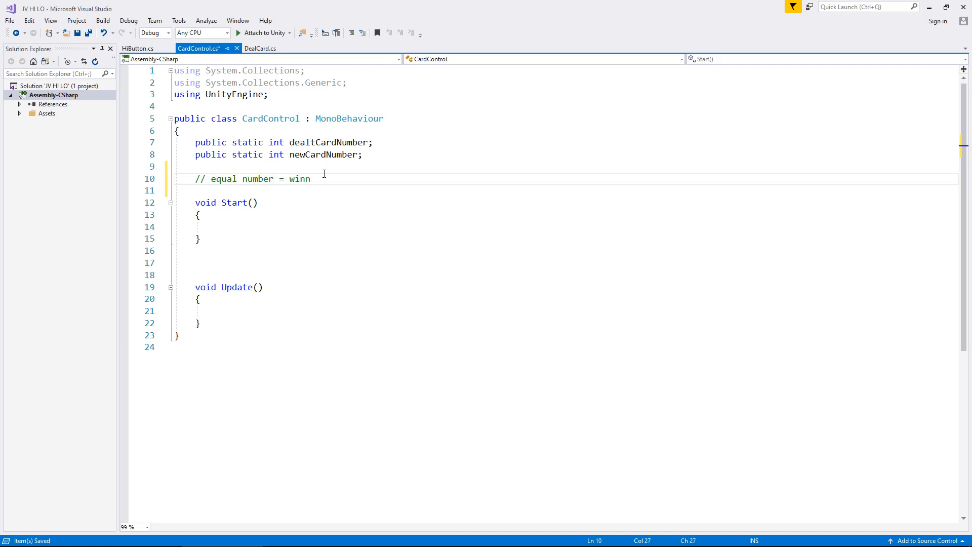
pyautogui.write('er')
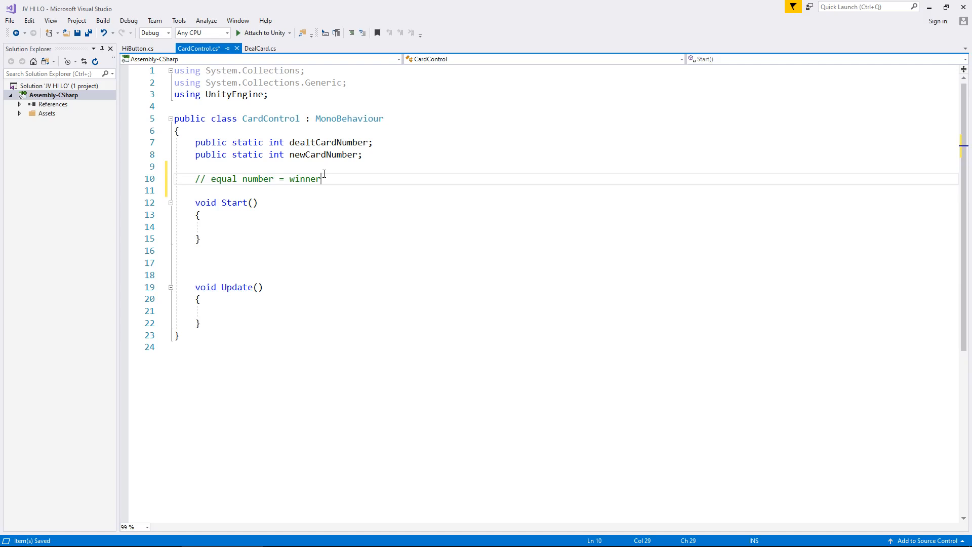
pyautogui.press('ctrl+s')
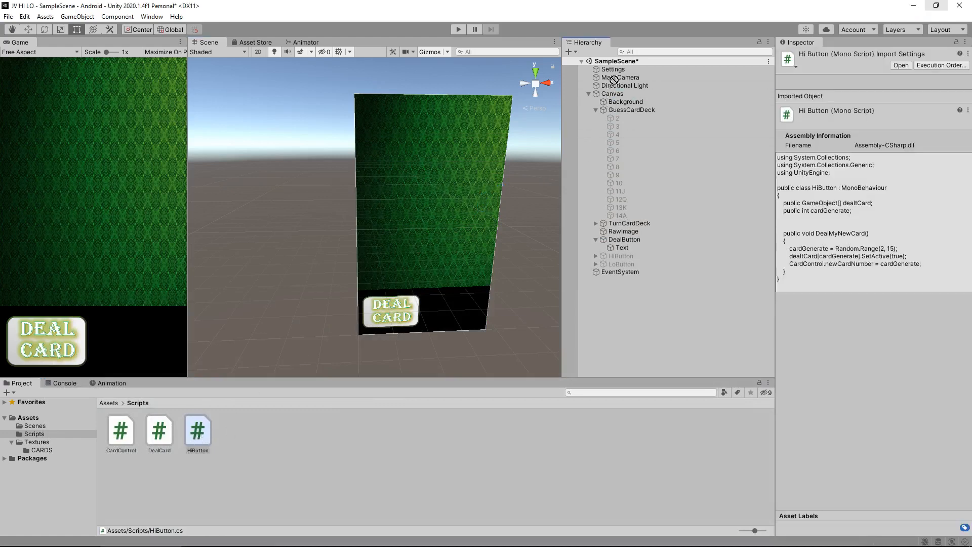
# - Set Settings' Hi Button Dealt Card size to 15 and fill elements 2–14 with TurnCardDeck cards
pyautogui.click(611, 69)
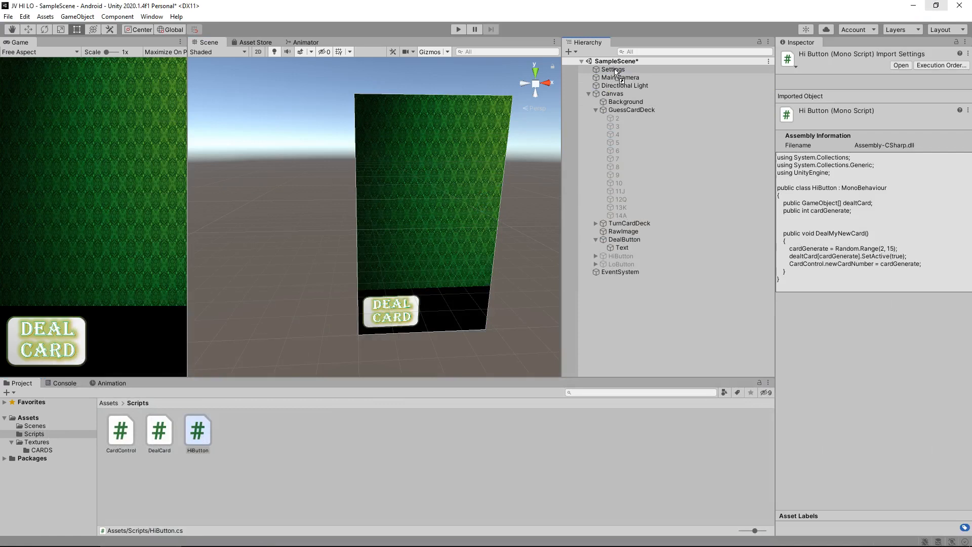
pyautogui.click(611, 68)
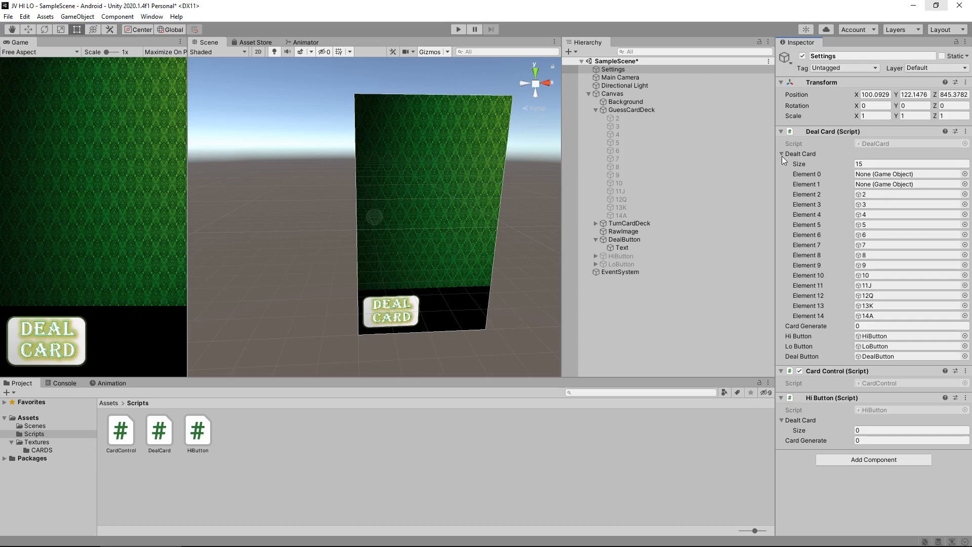
pyautogui.click(782, 153)
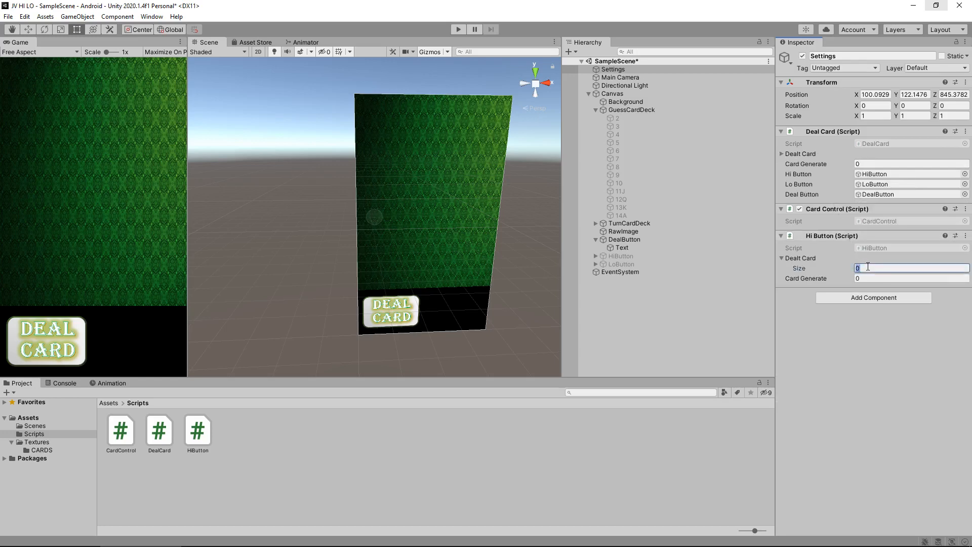
pyautogui.write('15')
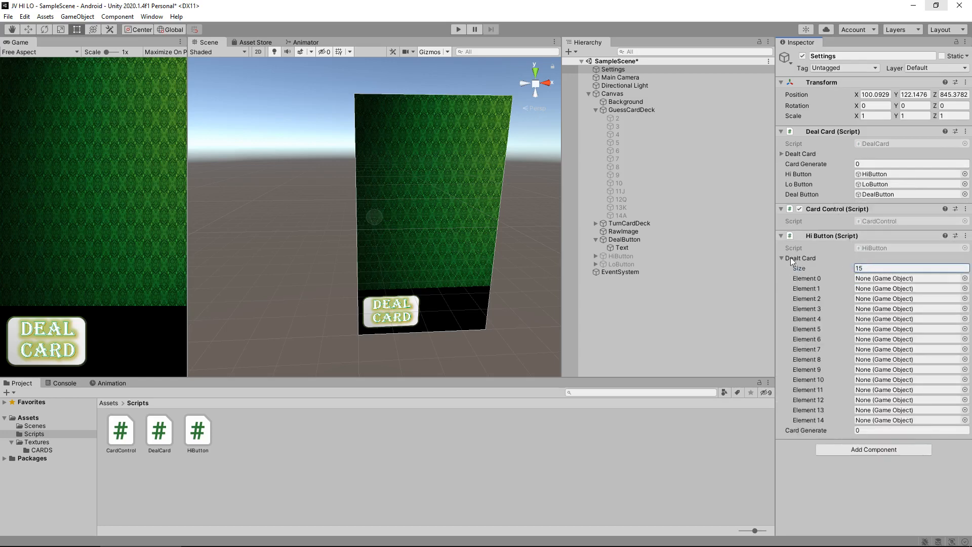
pyautogui.moveTo(821, 303)
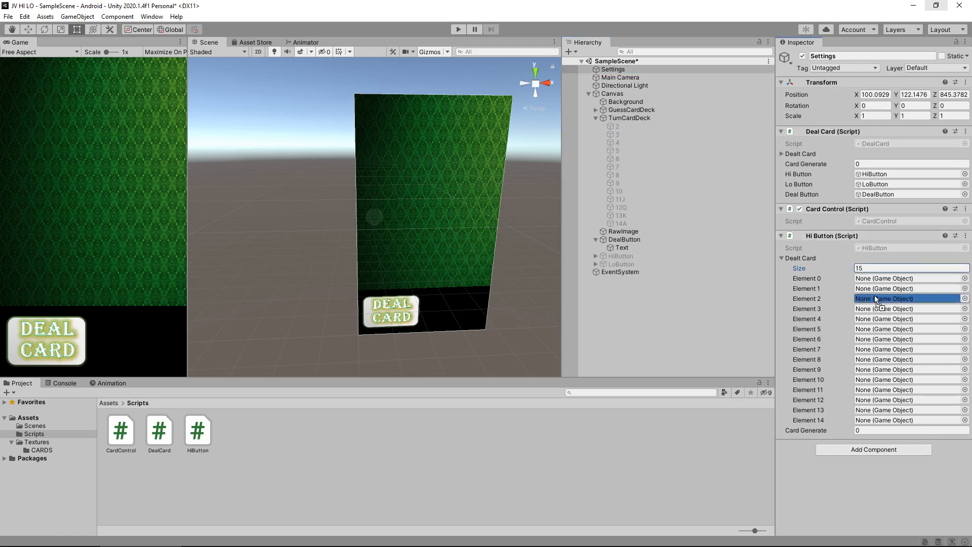
pyautogui.write('2')
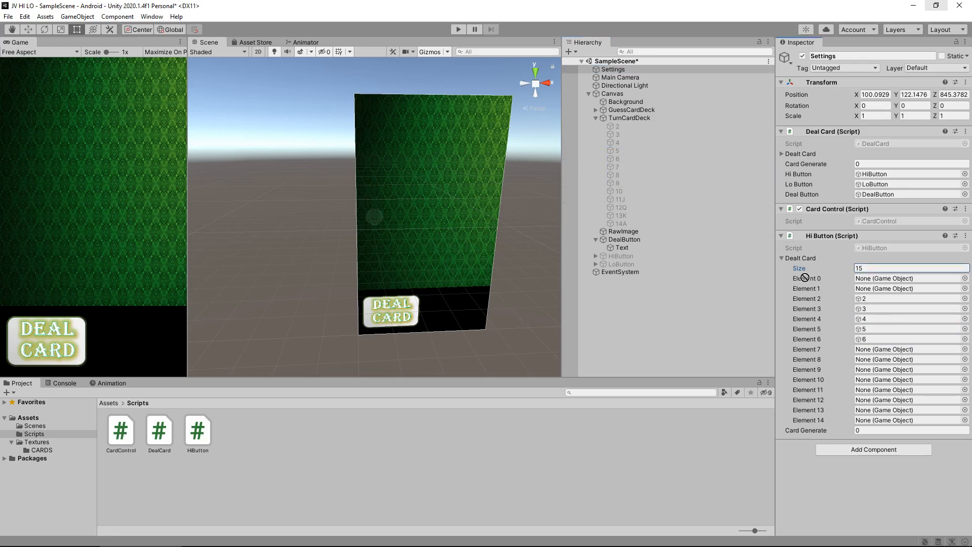
pyautogui.click(905, 359)
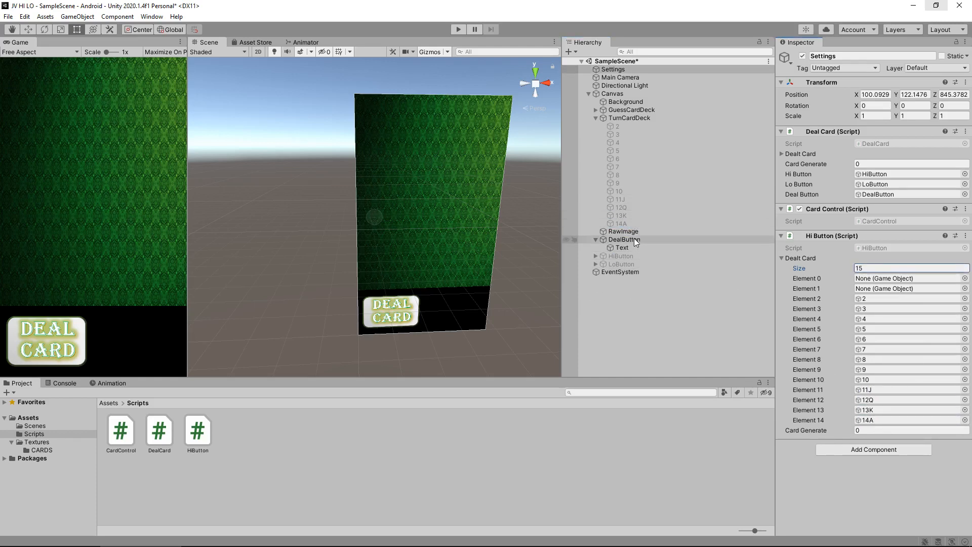
pyautogui.click(619, 255)
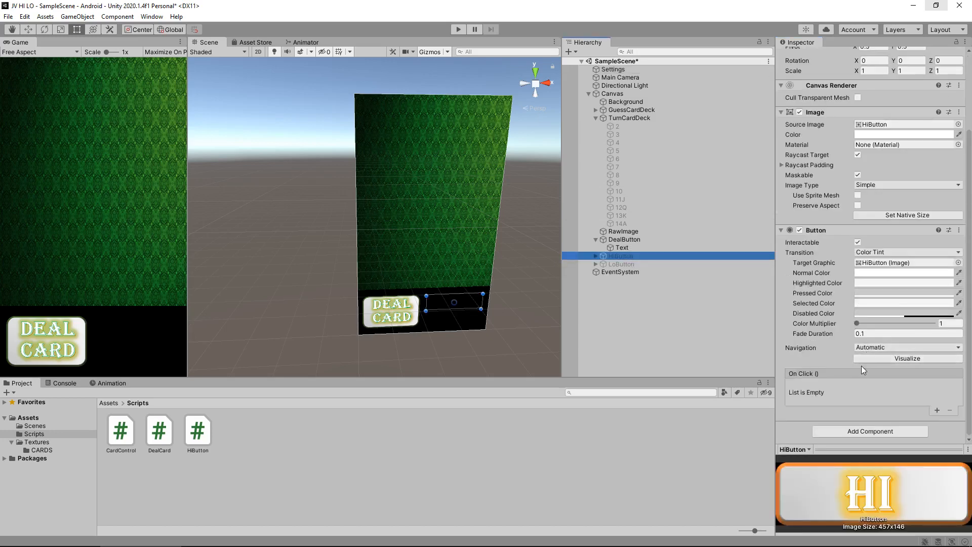
# - Add an On Click entry on HiButton targeting the Settings object, then return to the HiButton script
pyautogui.click(939, 410)
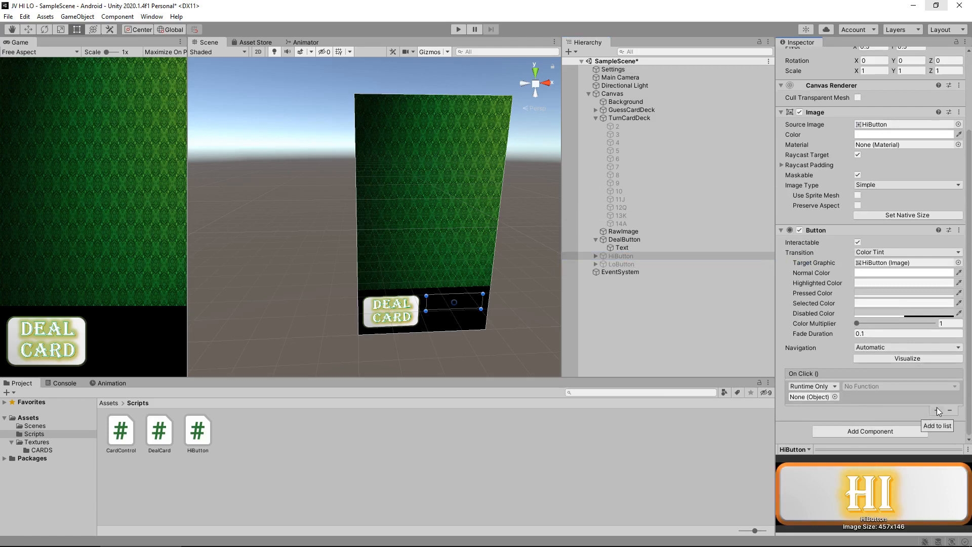
pyautogui.click(612, 69)
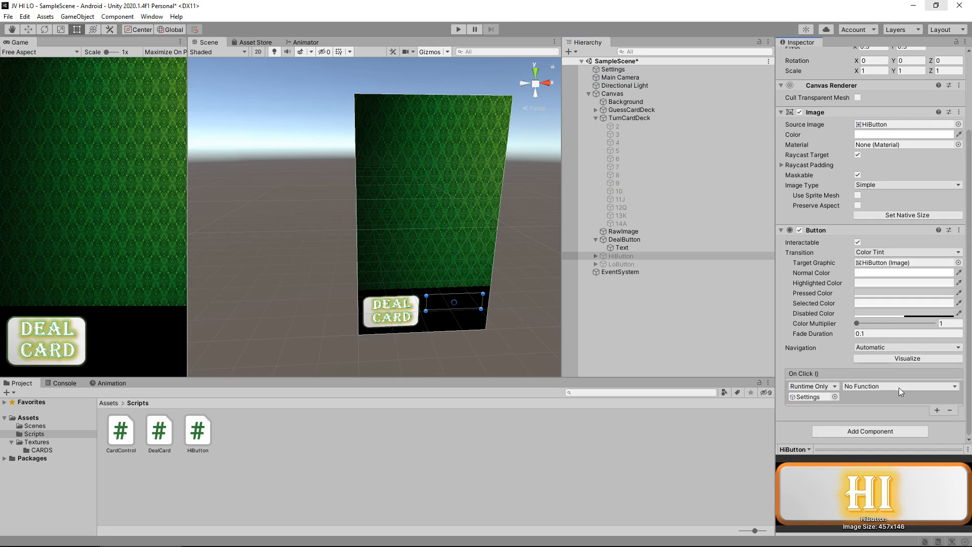
pyautogui.click(899, 386)
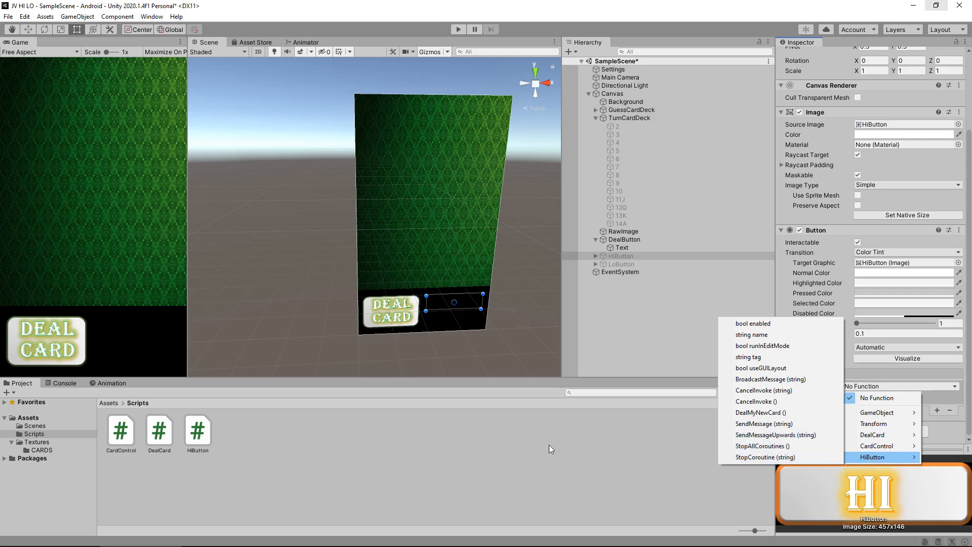
pyautogui.click(759, 412)
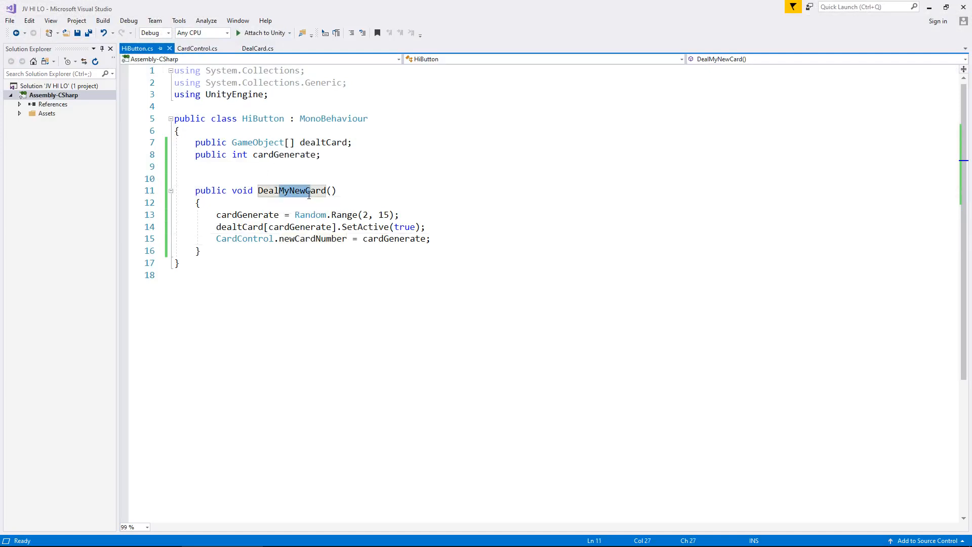
# - Rename DealMyNewCard to DealHiCard in HiButton.cs and save the script
pyautogui.write('DealHiCard')
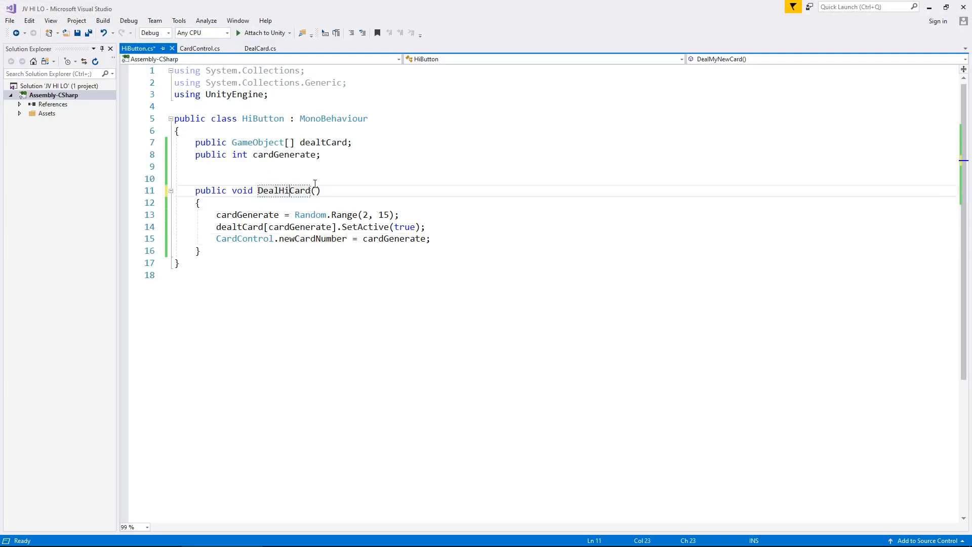
pyautogui.press('ctrl+s')
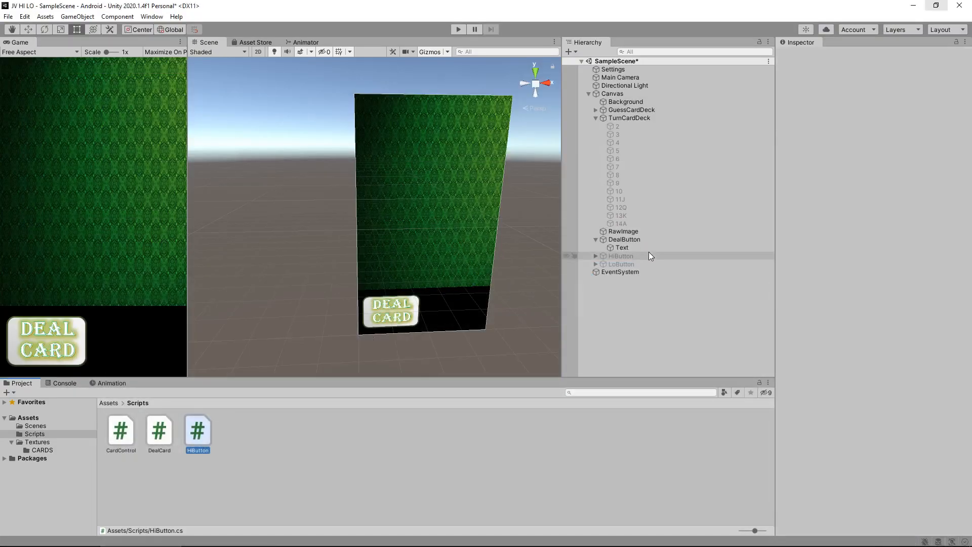
# - Set HiButton's On Click function to HiButton > DealHiCard () on Settings
pyautogui.click(619, 255)
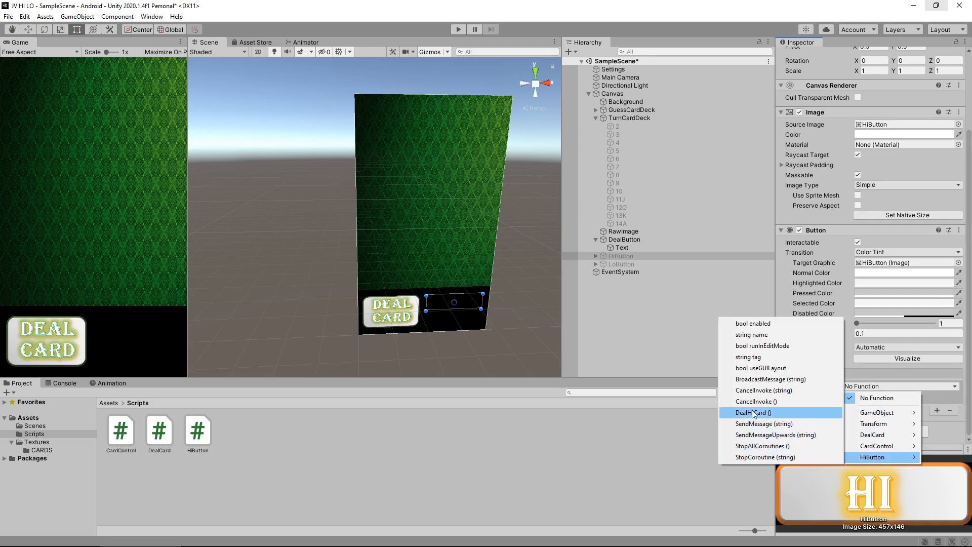
pyautogui.click(752, 412)
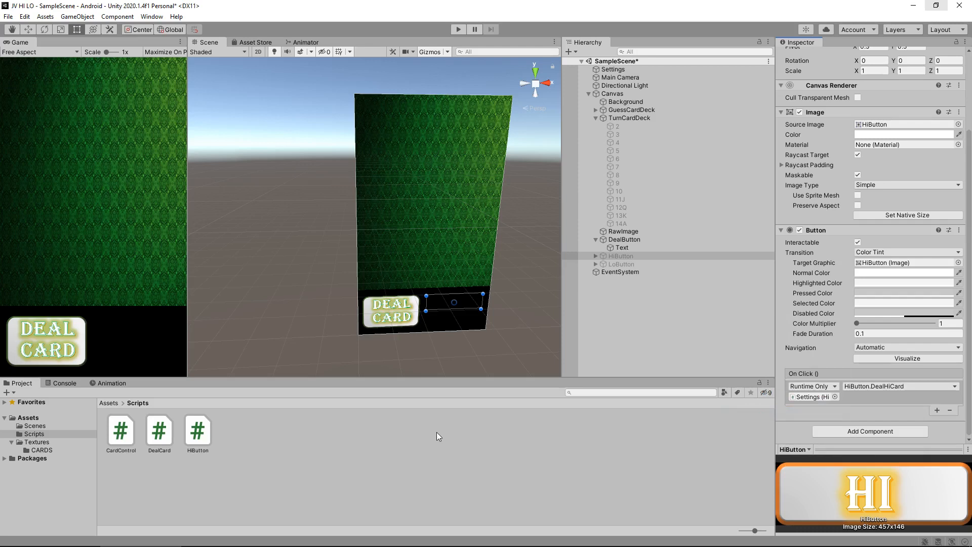
pyautogui.moveTo(442, 440)
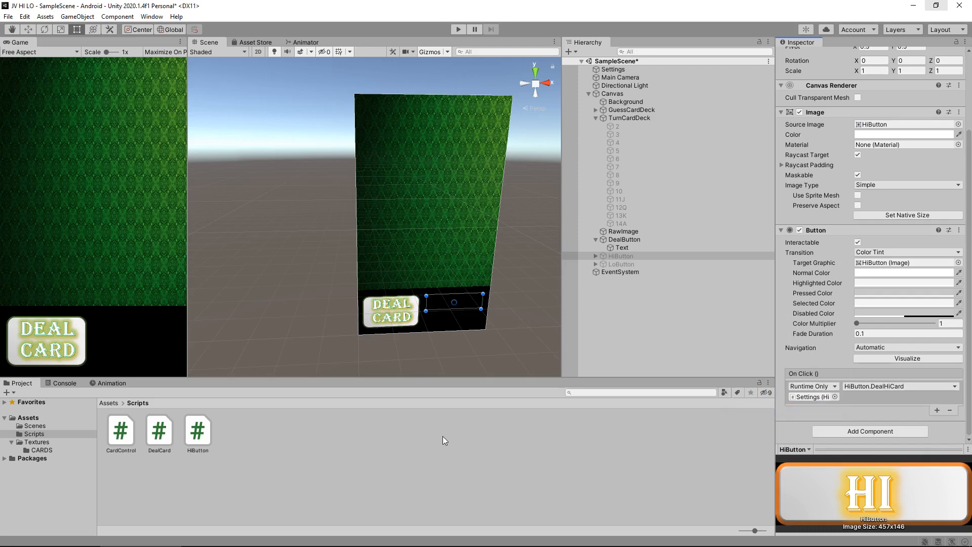
pyautogui.moveTo(444, 440)
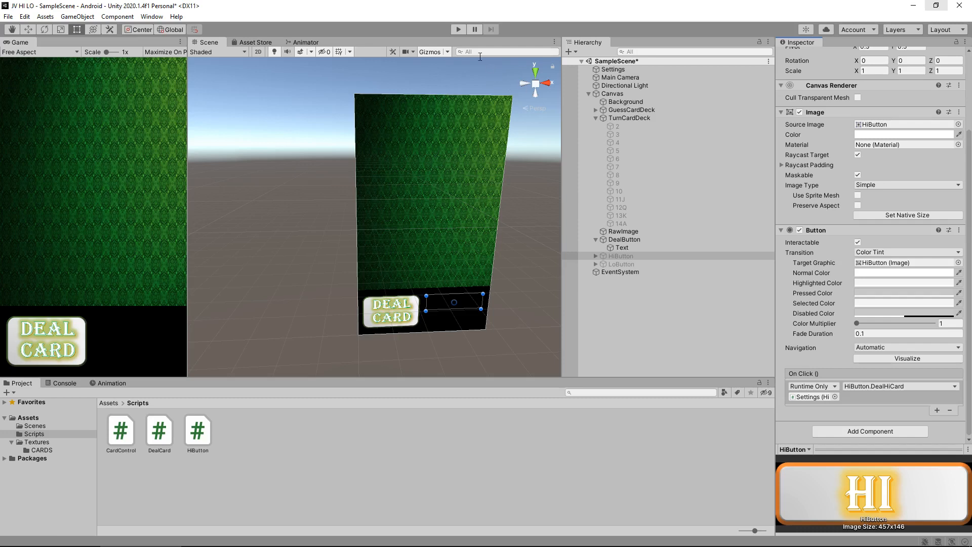
# - Test in play mode: deal a first card, deal another with the HI button, then exit play mode
pyautogui.click(457, 29)
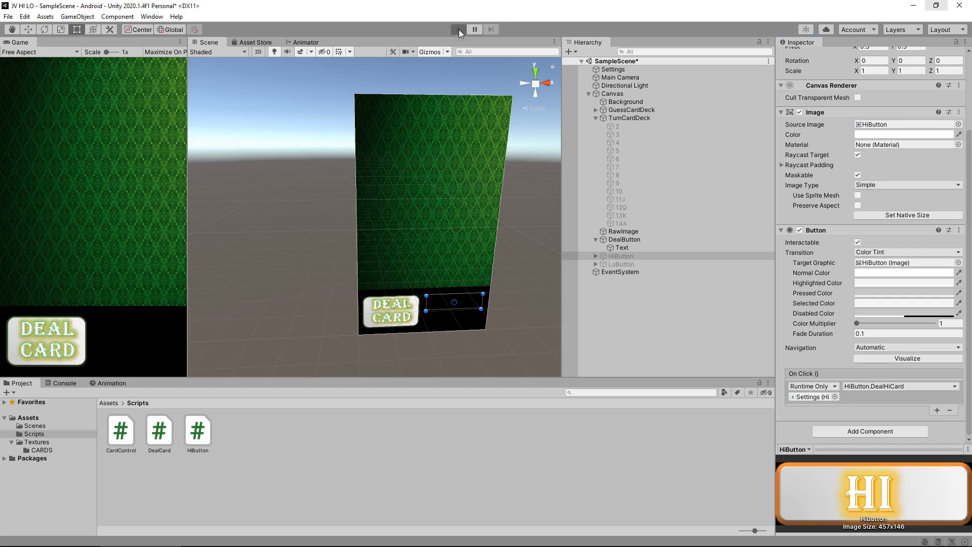
pyautogui.click(459, 29)
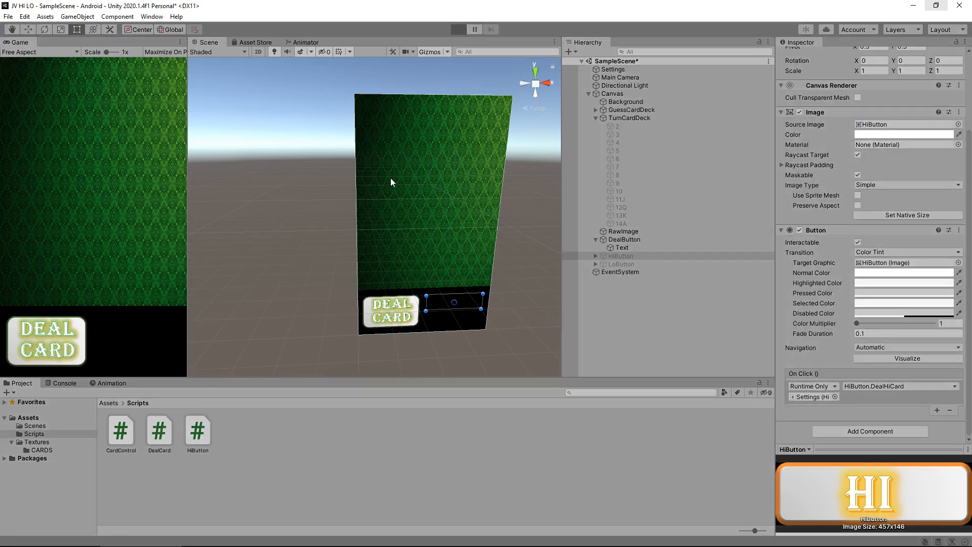
pyautogui.click(458, 29)
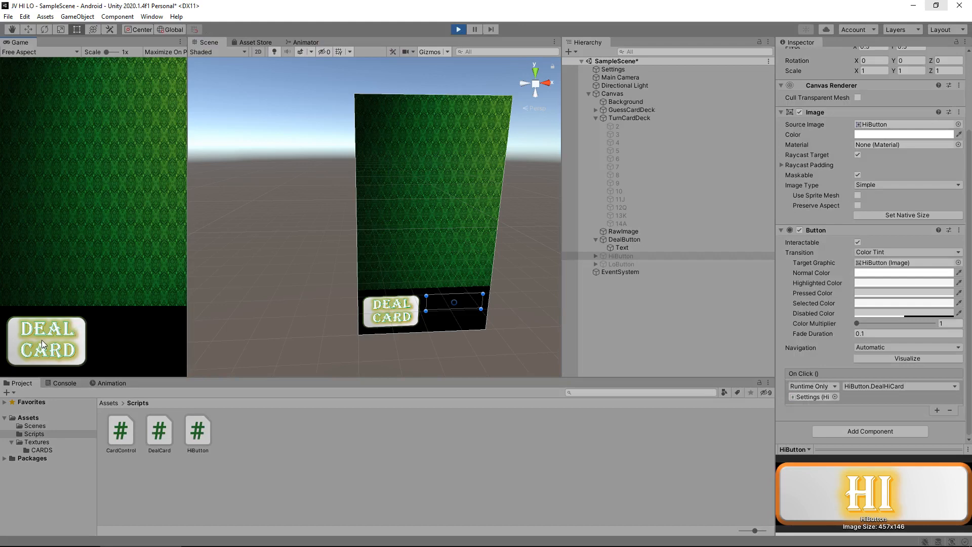
pyautogui.click(47, 340)
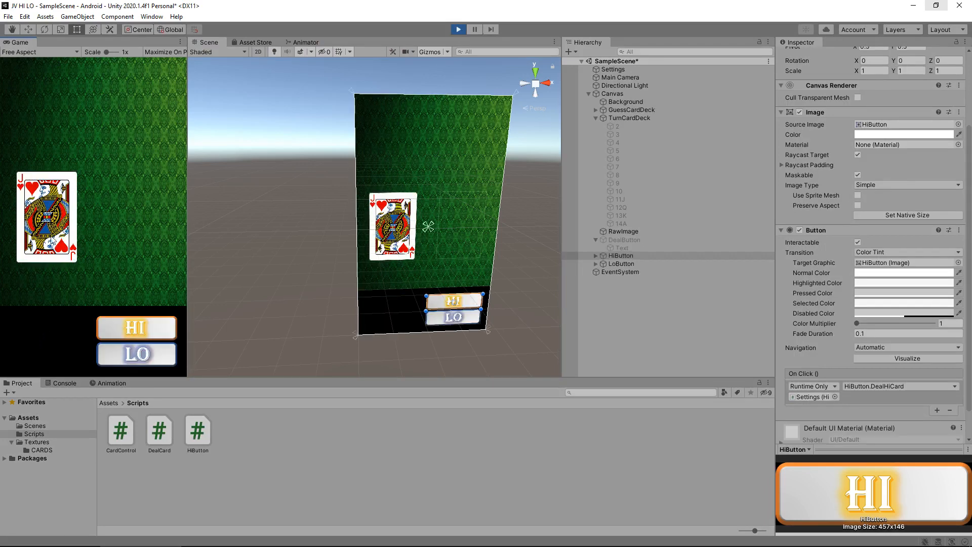
pyautogui.click(136, 327)
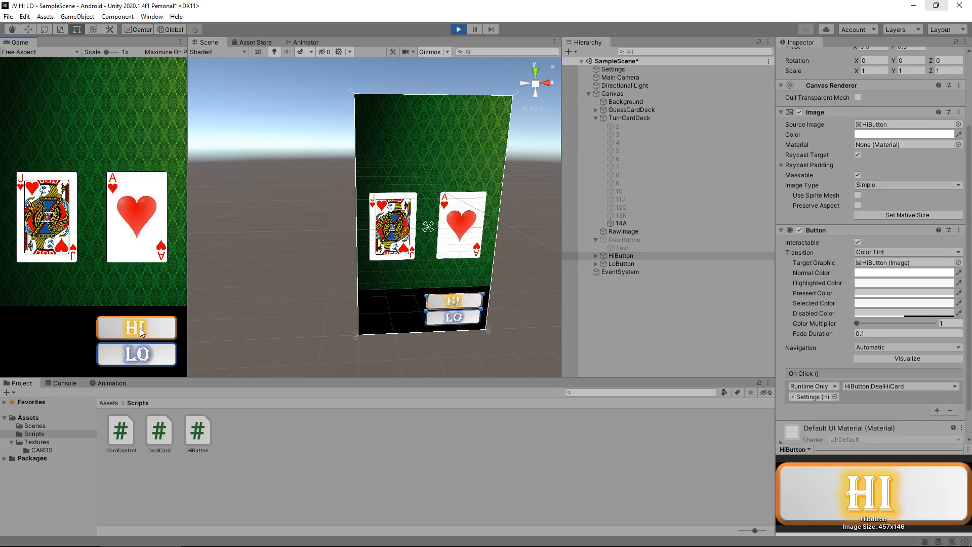
pyautogui.moveTo(145, 248)
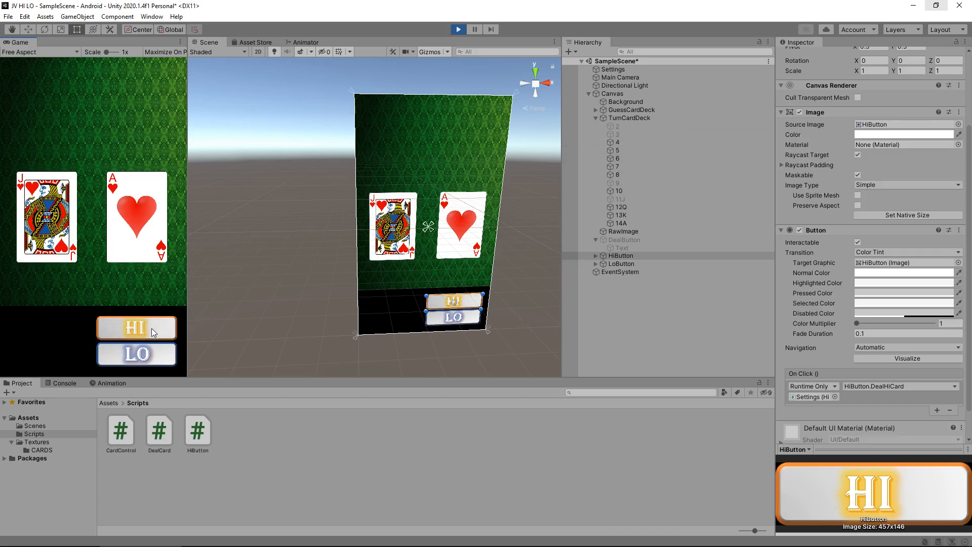
pyautogui.moveTo(255, 233)
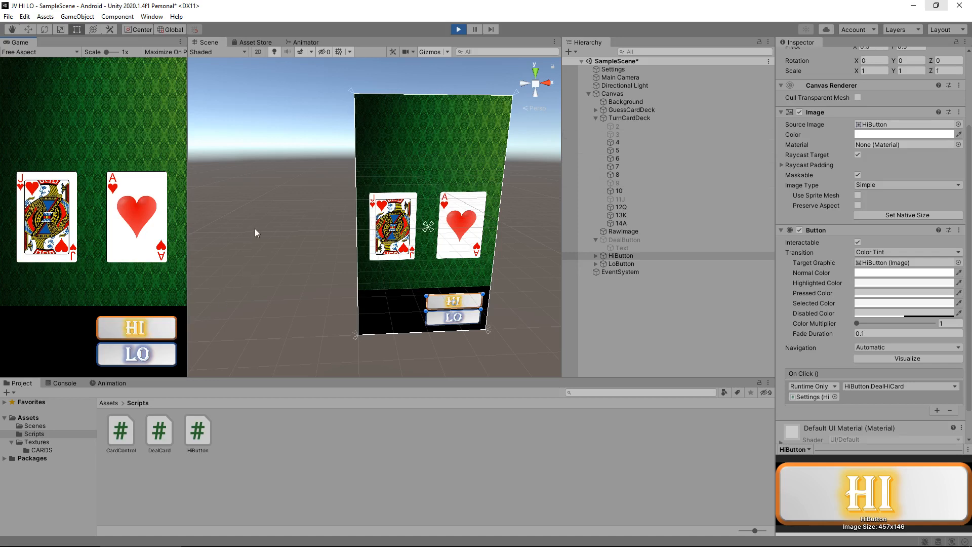
pyautogui.moveTo(339, 232)
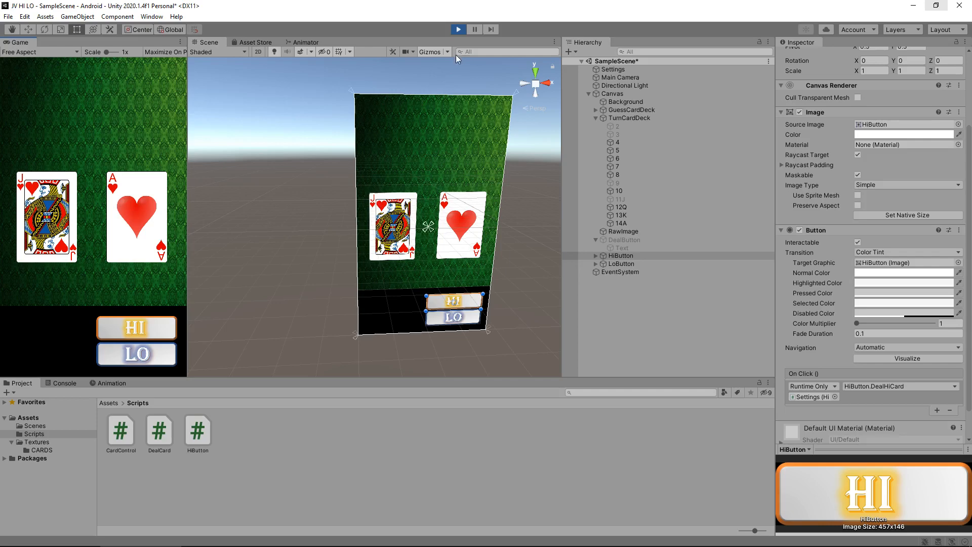
pyautogui.click(457, 29)
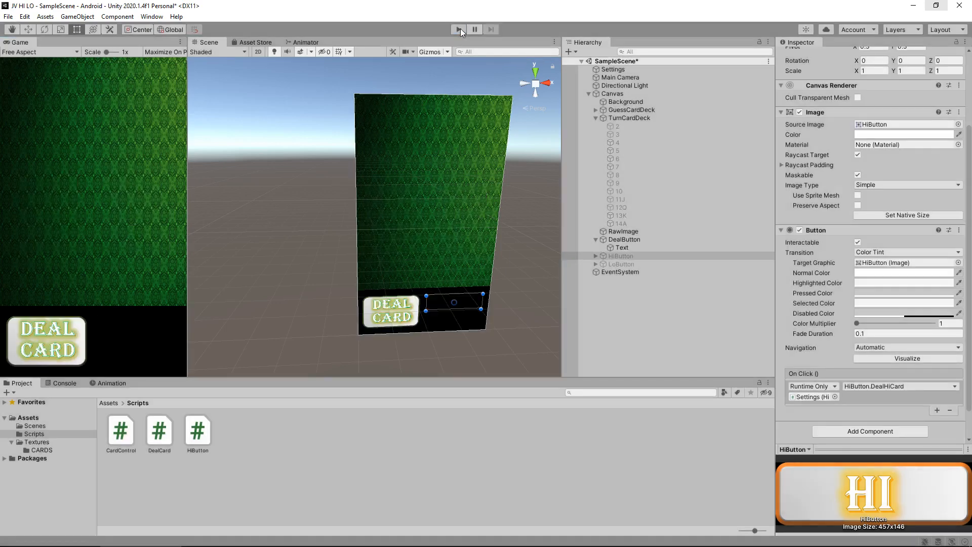
pyautogui.click(458, 29)
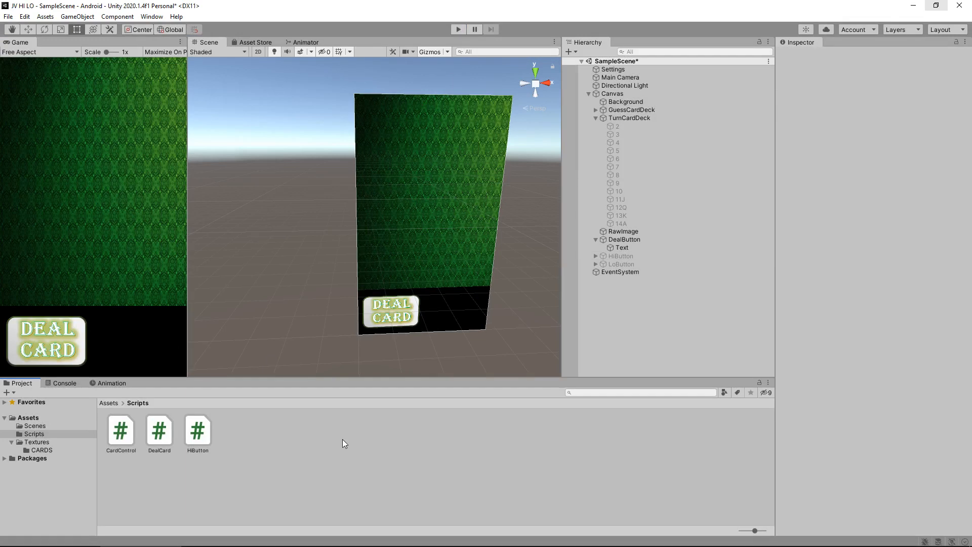
pyautogui.moveTo(239, 440)
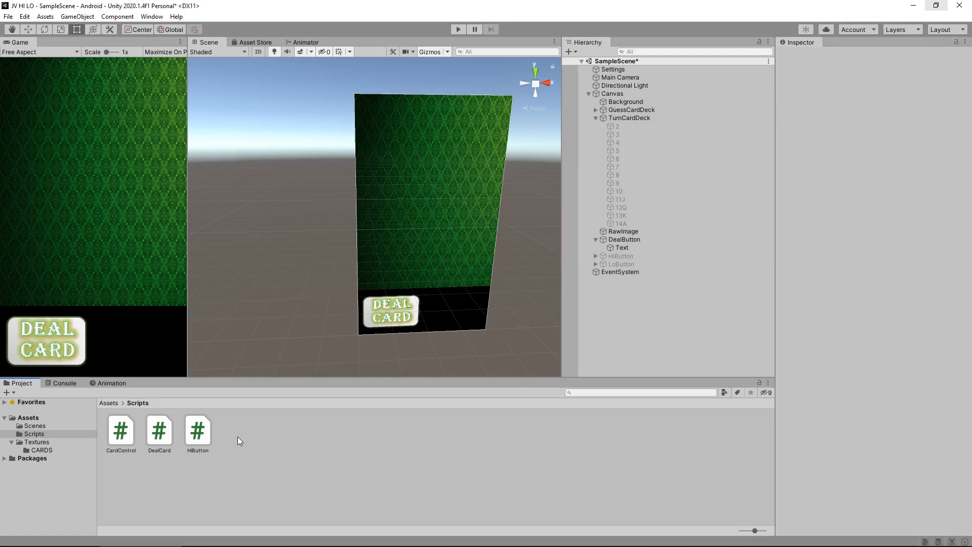
# - Duplicate the HiButton script as LoButton and open it in Visual Studio
pyautogui.click(197, 429)
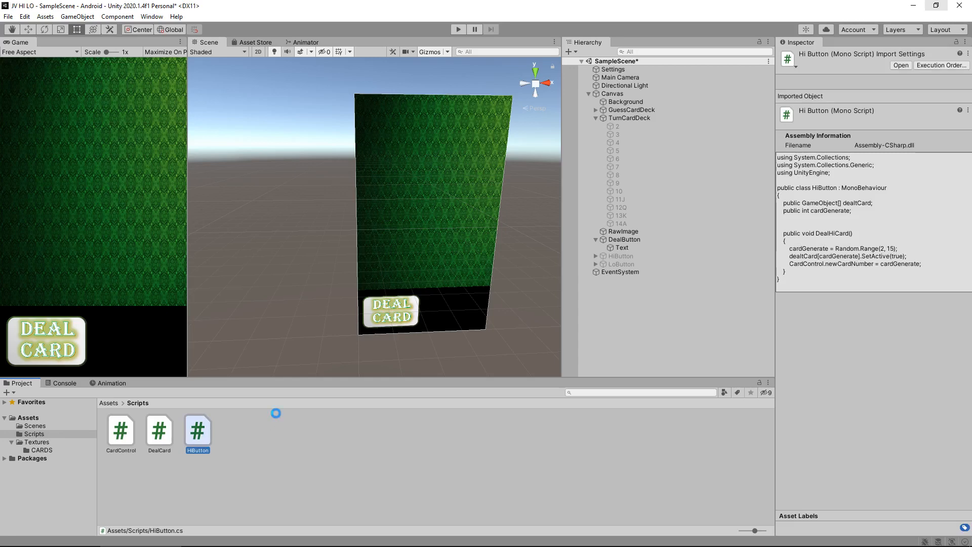
pyautogui.doubleClick(197, 430)
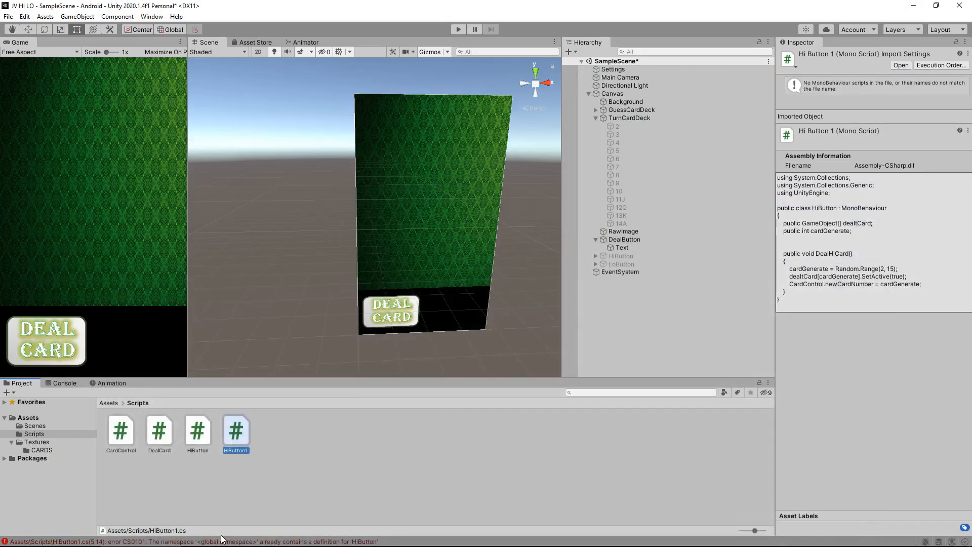
pyautogui.moveTo(291, 414)
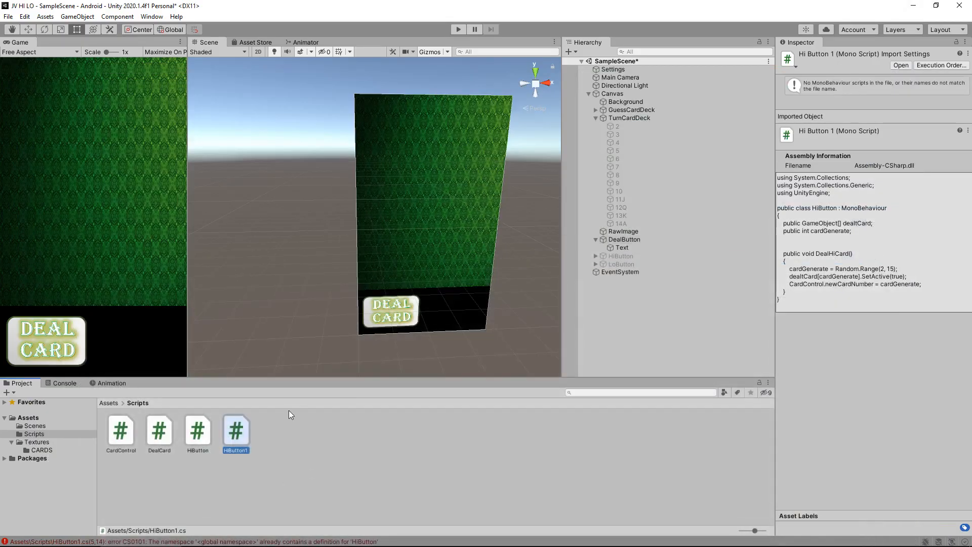
pyautogui.moveTo(294, 413)
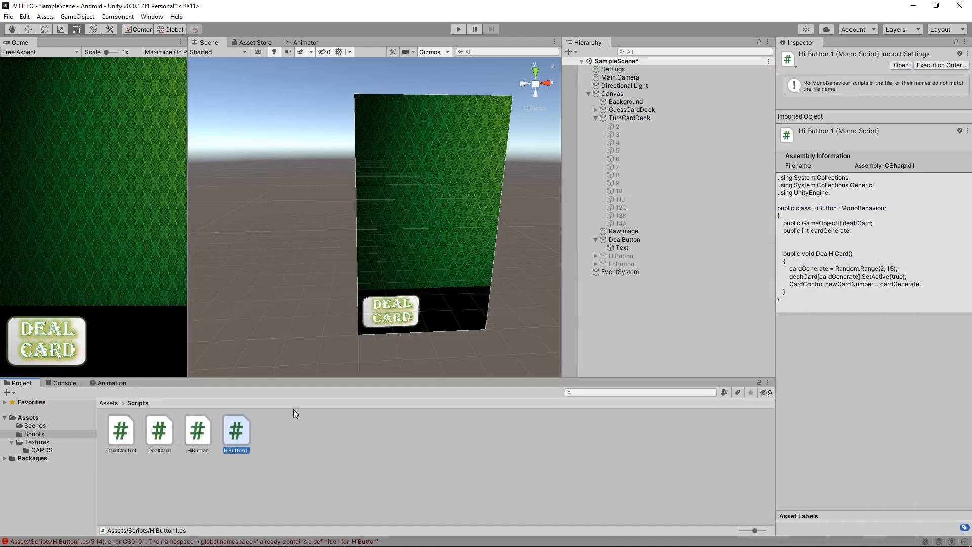
pyautogui.moveTo(293, 414)
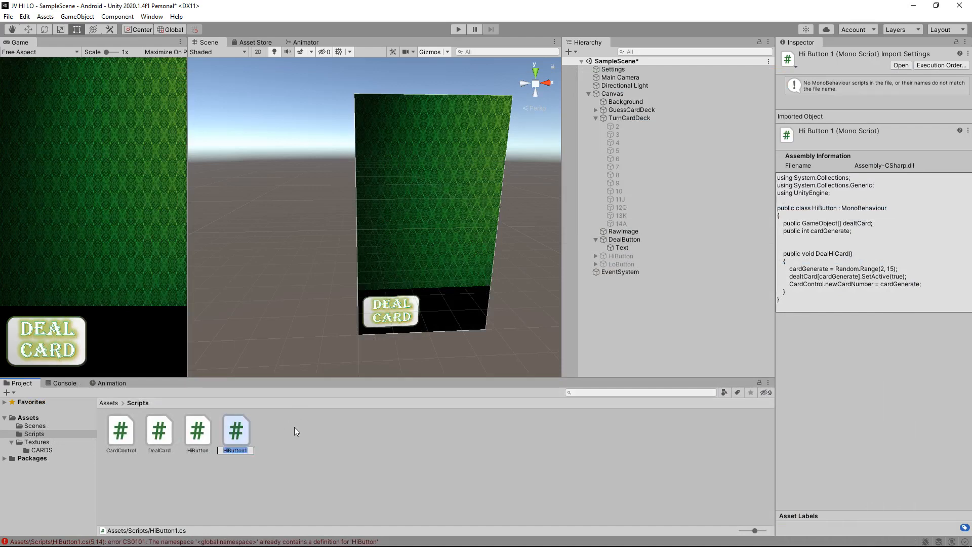
pyautogui.write('LoButton')
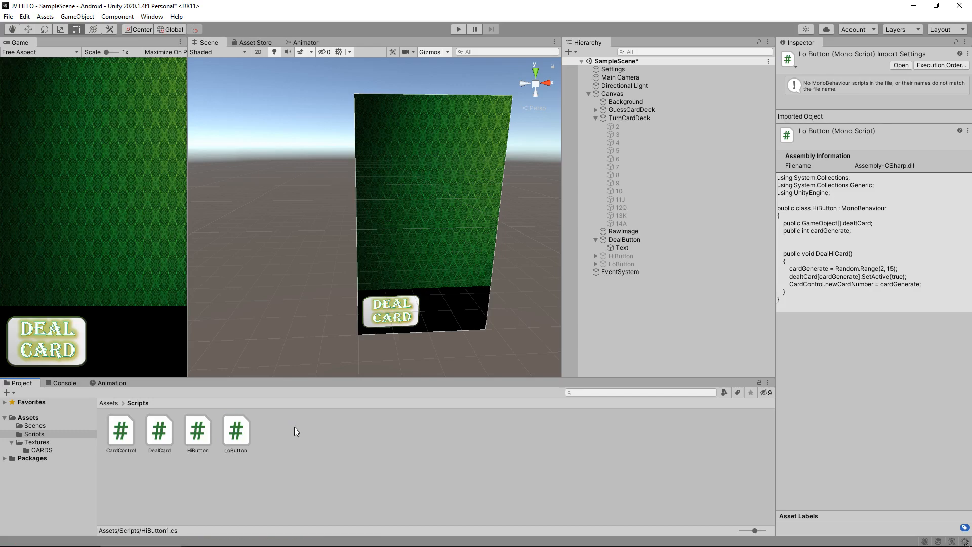
pyautogui.doubleClick(197, 430)
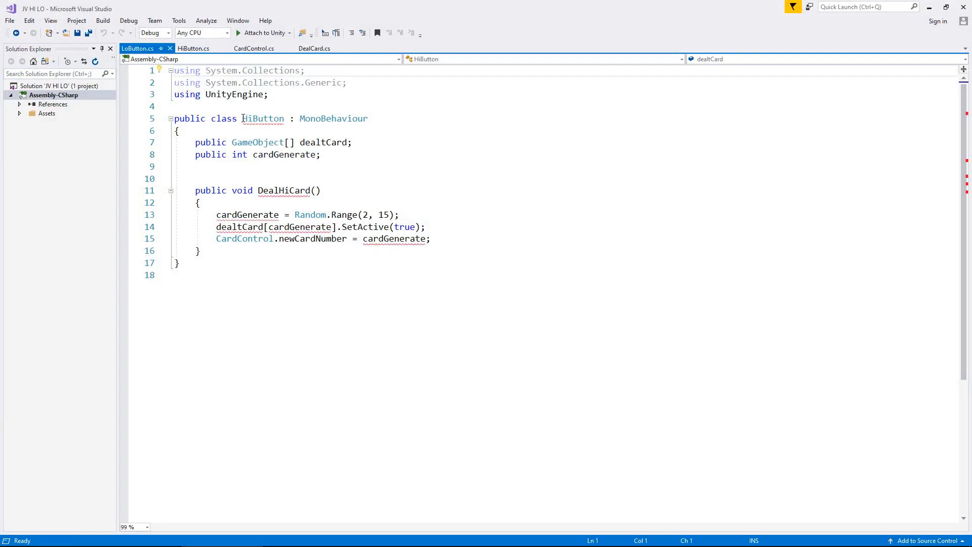
# - Rename the class to LoButton and its method to DealLoCard, then save
pyautogui.doubleClick(263, 118)
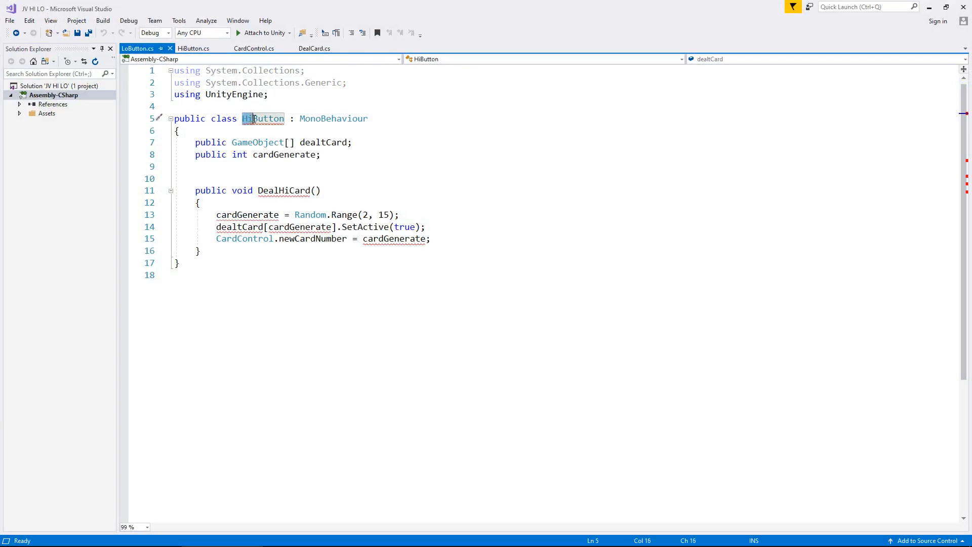
pyautogui.write('LoButton')
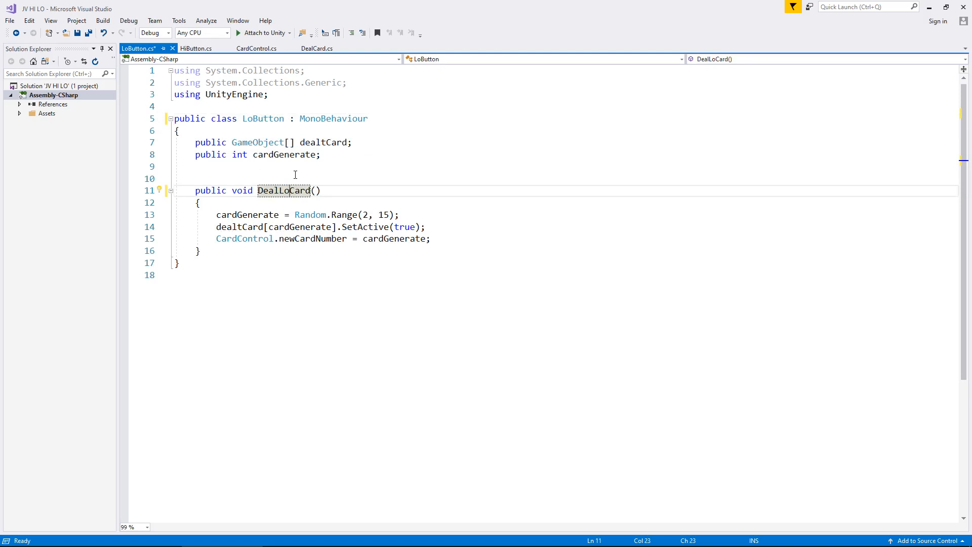
pyautogui.press('ctrl+s')
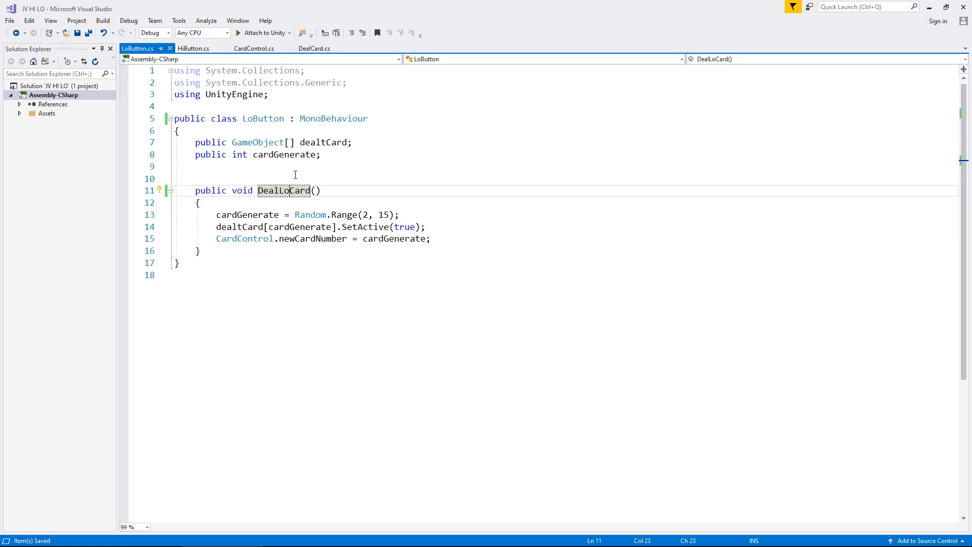
pyautogui.moveTo(386, 239)
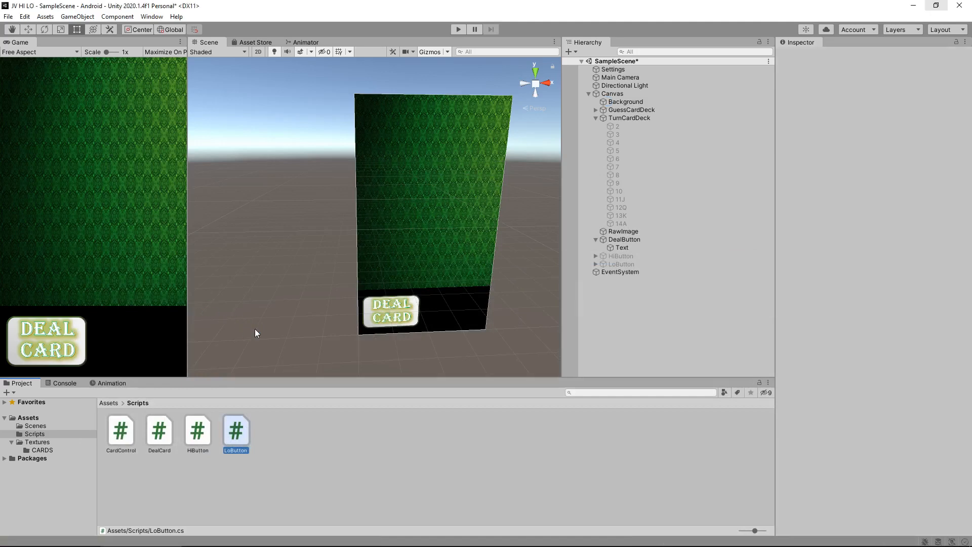
# - Attach LoButton to Settings and fill its Dealt Card list with cards 2 through 14A
pyautogui.click(235, 429)
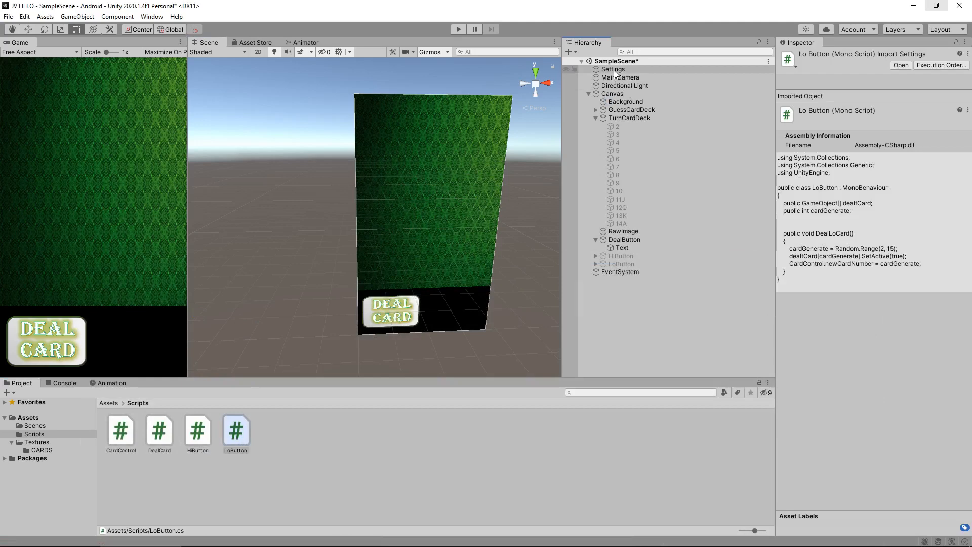
pyautogui.click(613, 69)
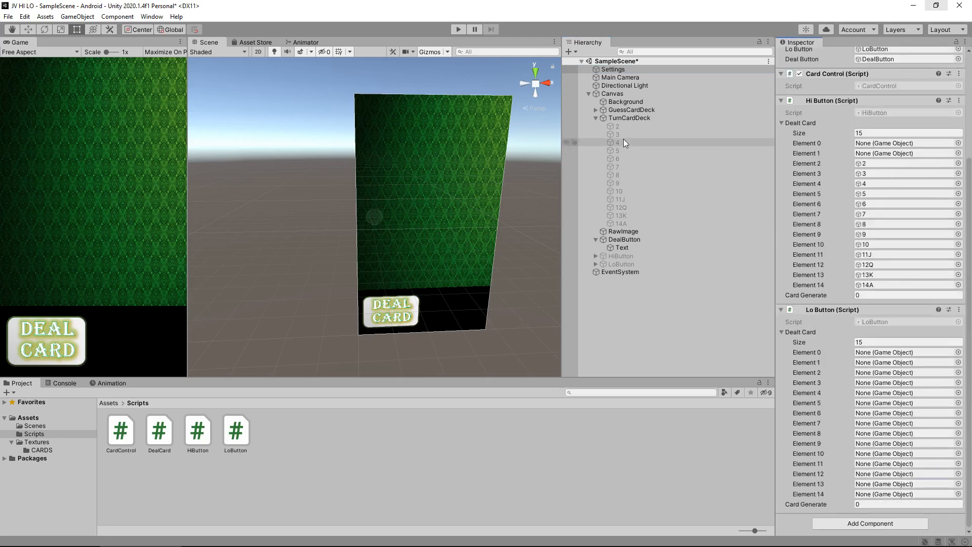
pyautogui.click(899, 372)
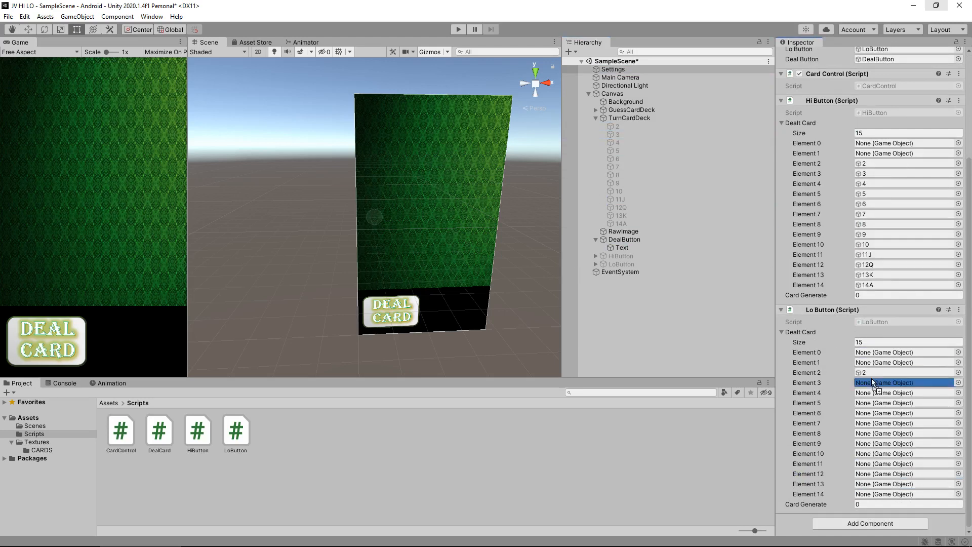
pyautogui.click(904, 383)
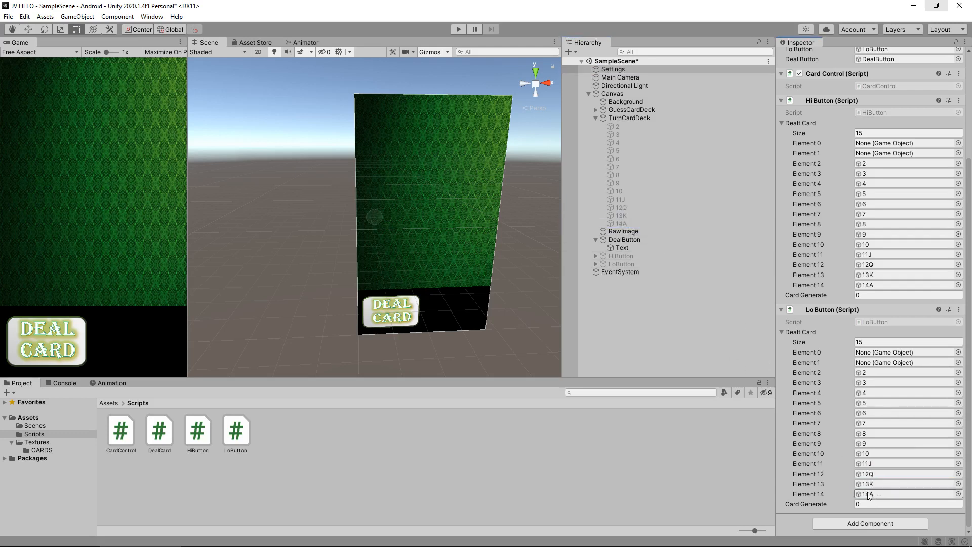
pyautogui.click(620, 263)
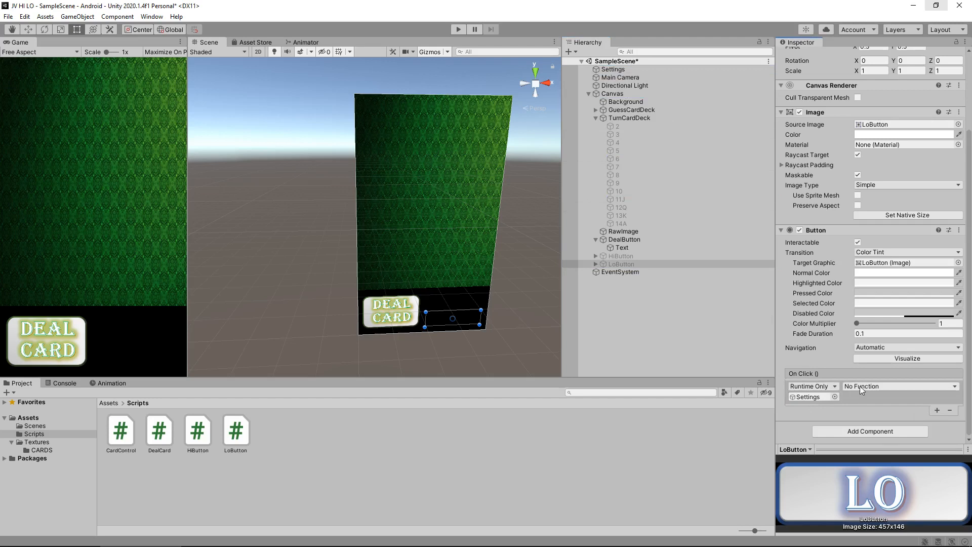
# - Set the LO button's On Click to LoButton > DealLoCard and enter play mode
pyautogui.click(898, 386)
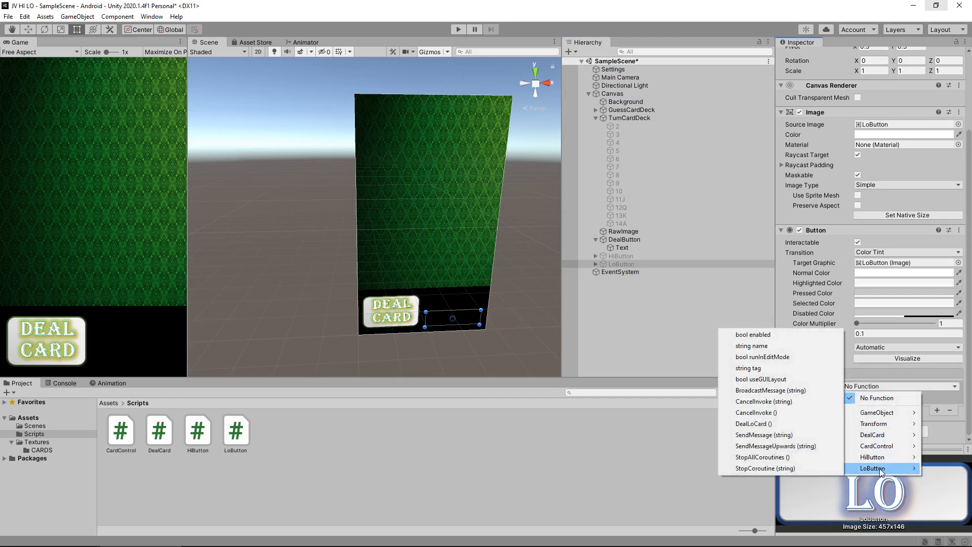
pyautogui.click(871, 468)
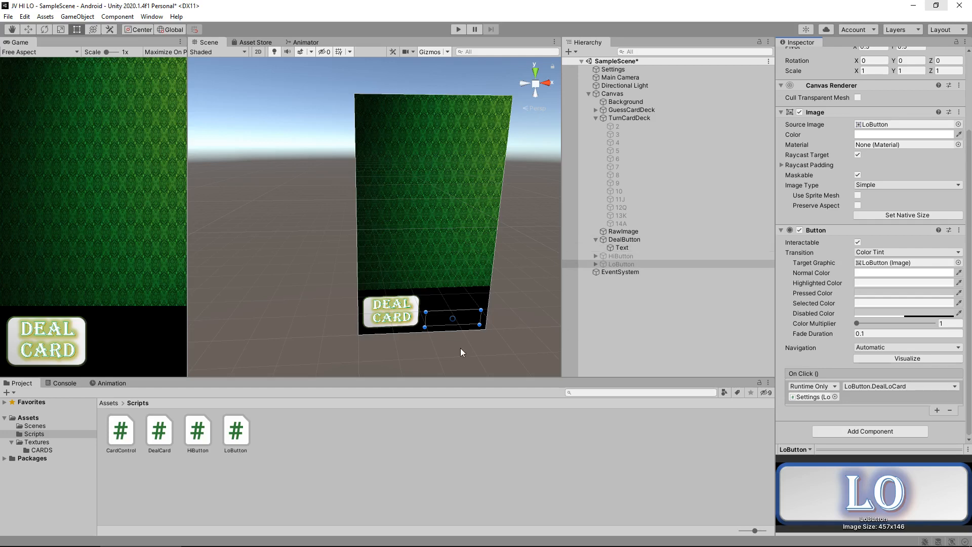
pyautogui.click(457, 30)
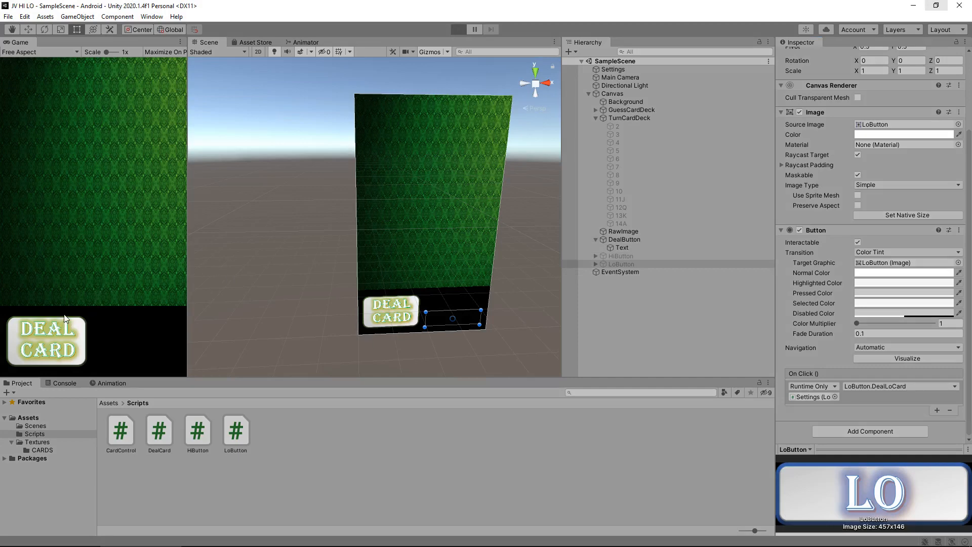
pyautogui.click(457, 30)
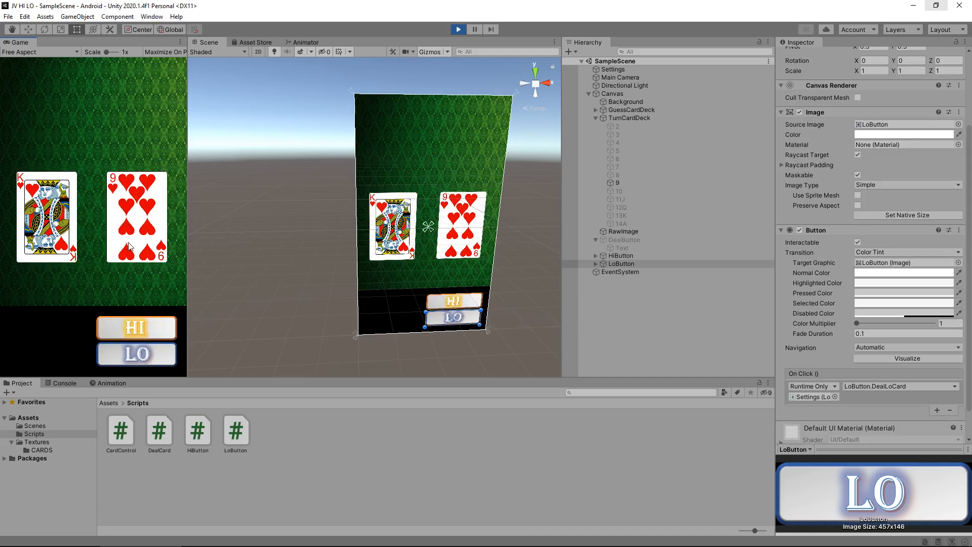
pyautogui.click(136, 353)
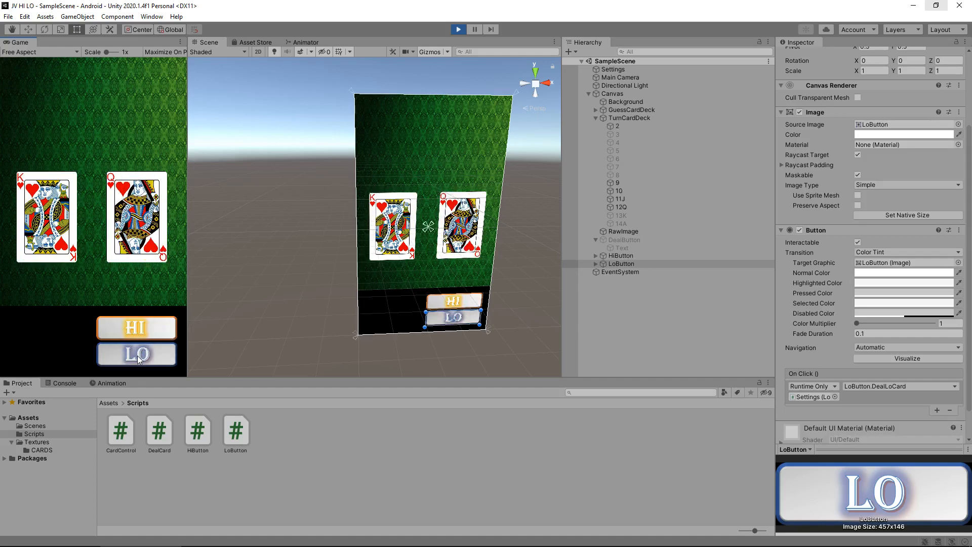
pyautogui.click(136, 353)
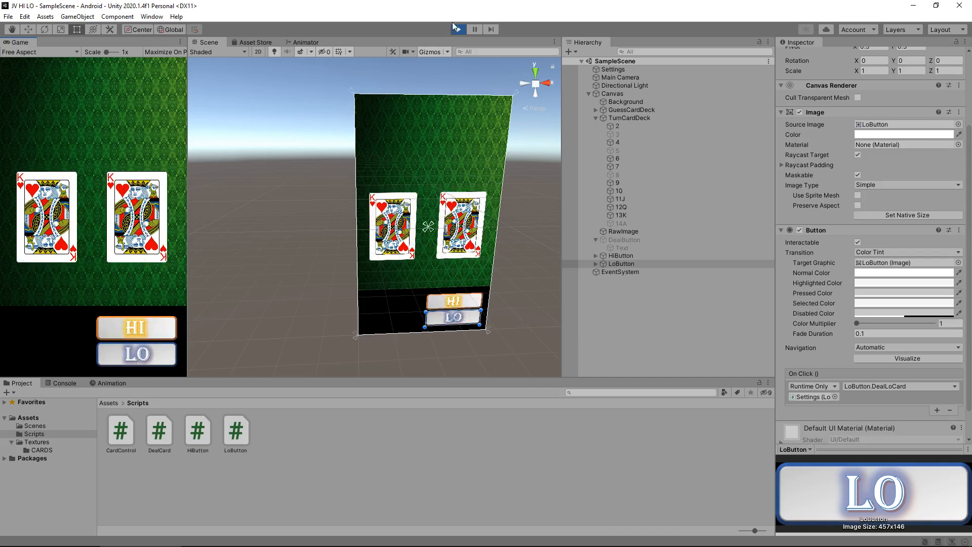
pyautogui.click(457, 29)
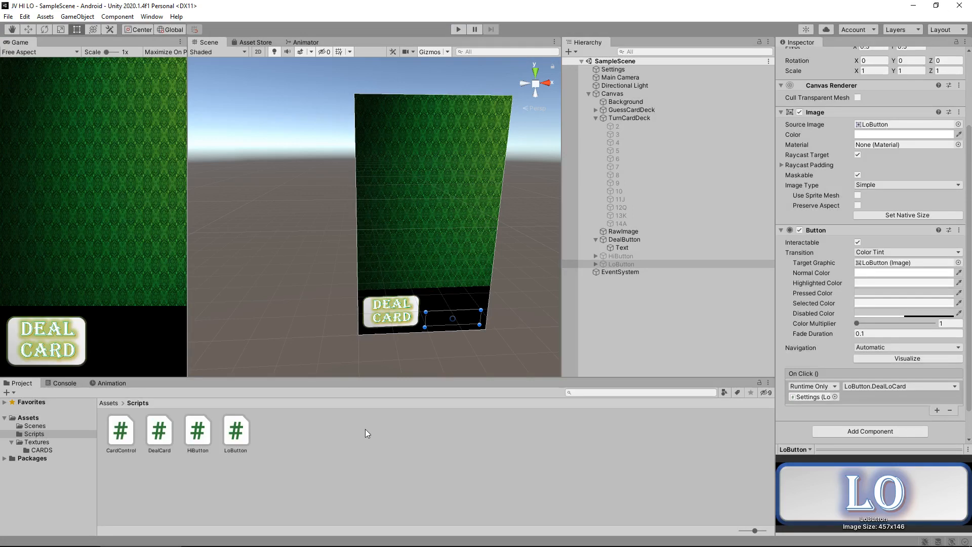